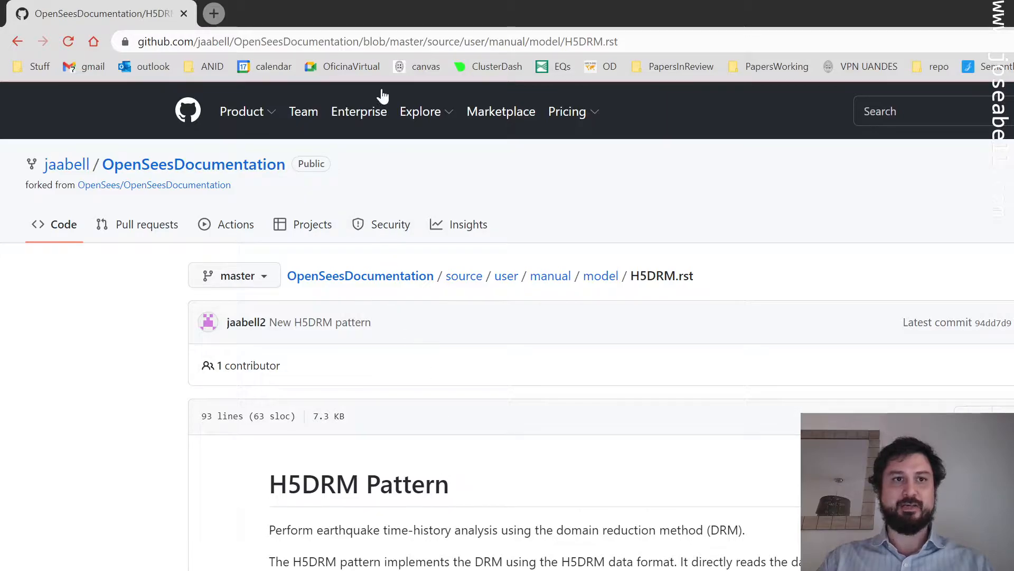
# Scroll the H5DRM.rst page past the argument table to 'About the coordinate transformation'.
pyautogui.click(385, 41)
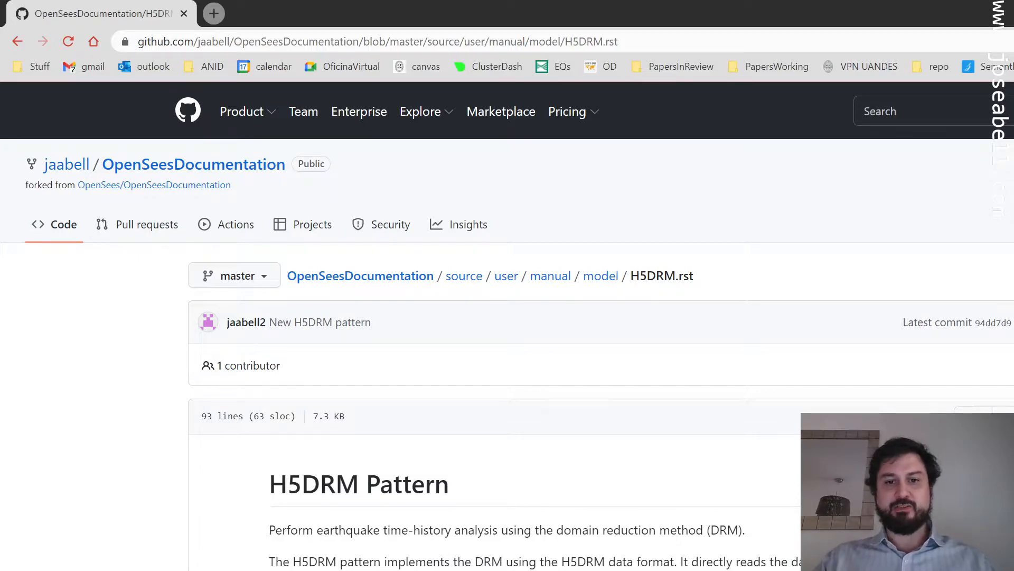
pyautogui.scroll(-3)
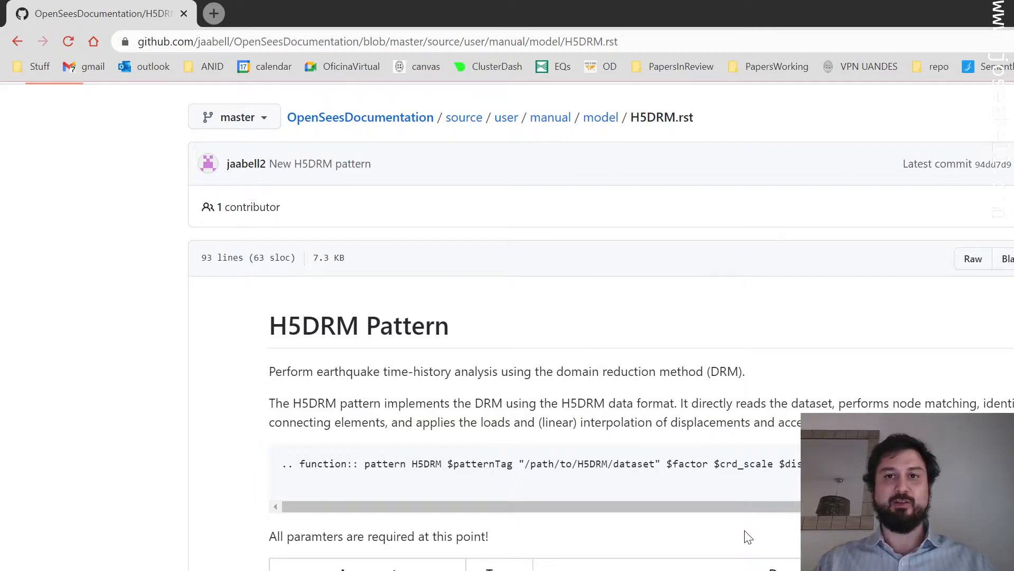
pyautogui.moveTo(731, 514)
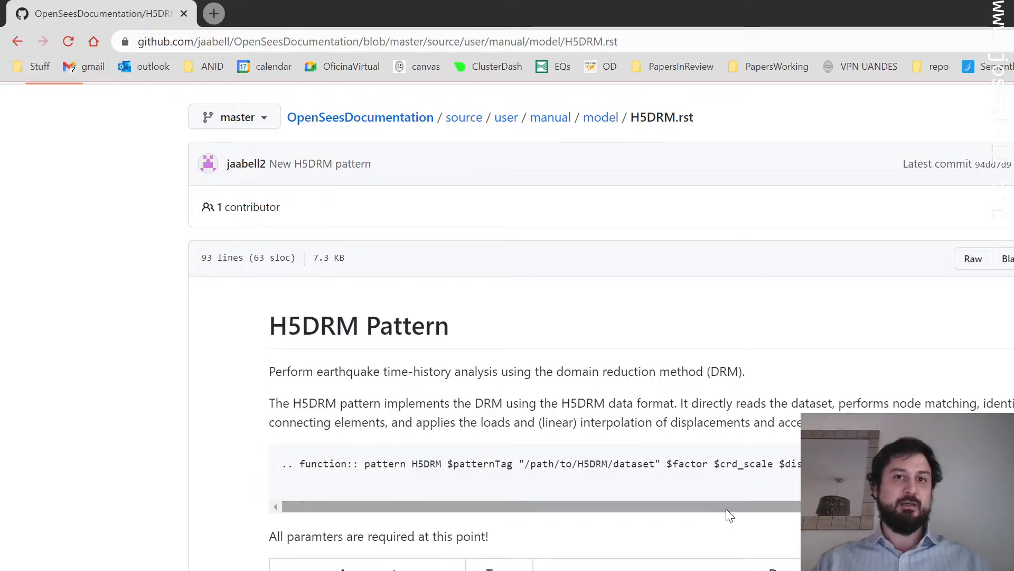
pyautogui.scroll(-3)
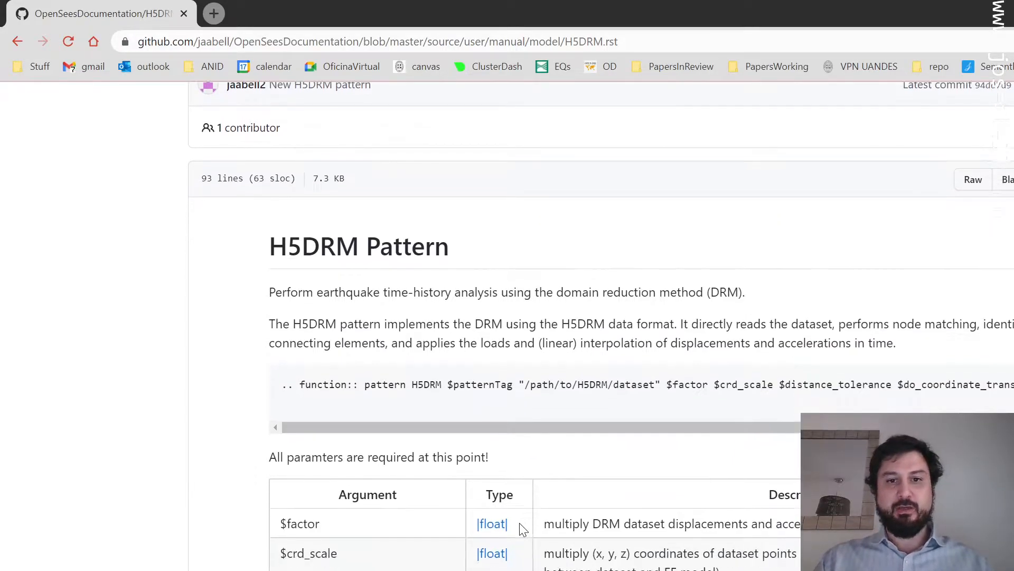
pyautogui.scroll(-3)
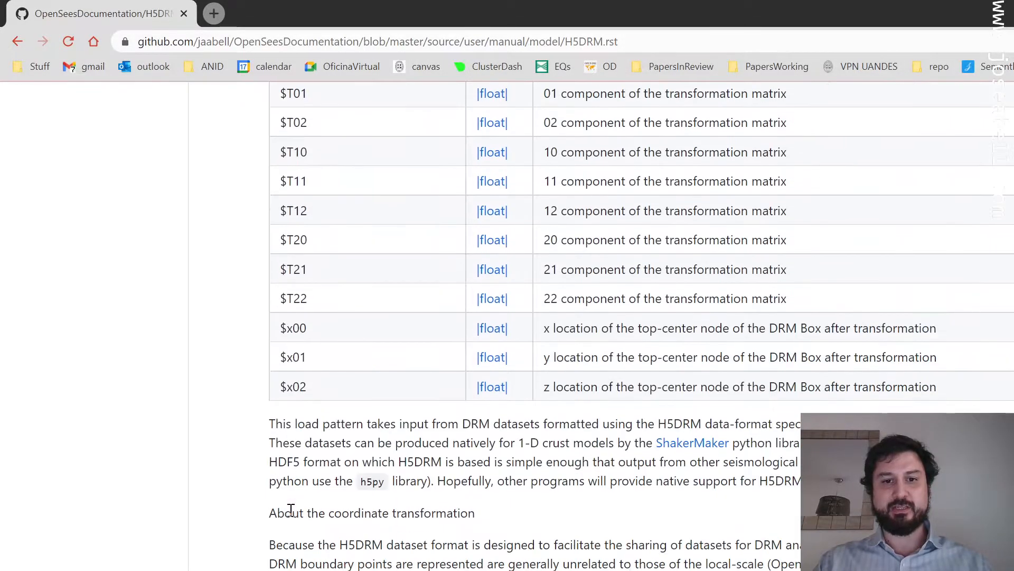
pyautogui.scroll(-3)
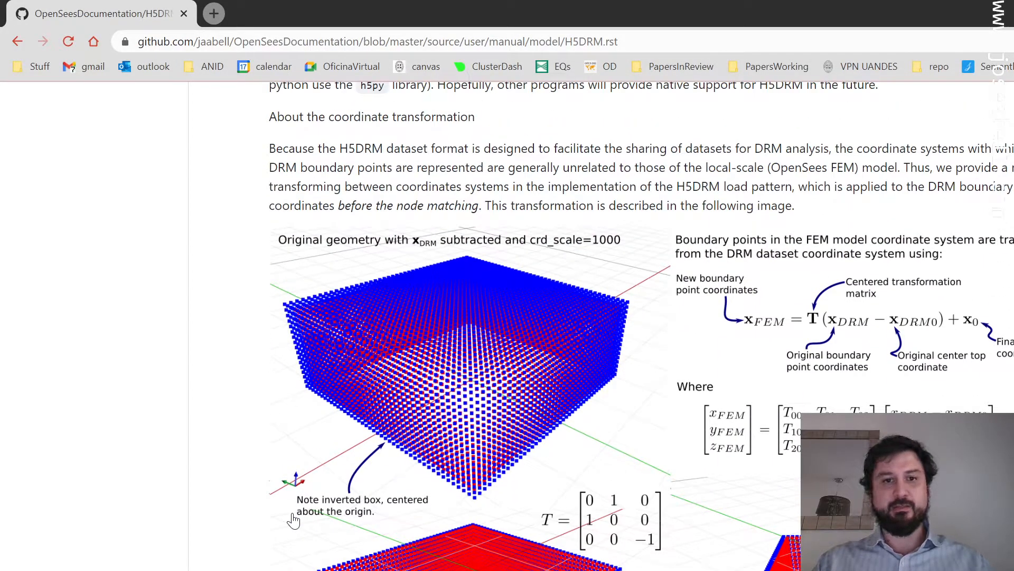
pyautogui.moveTo(275, 503)
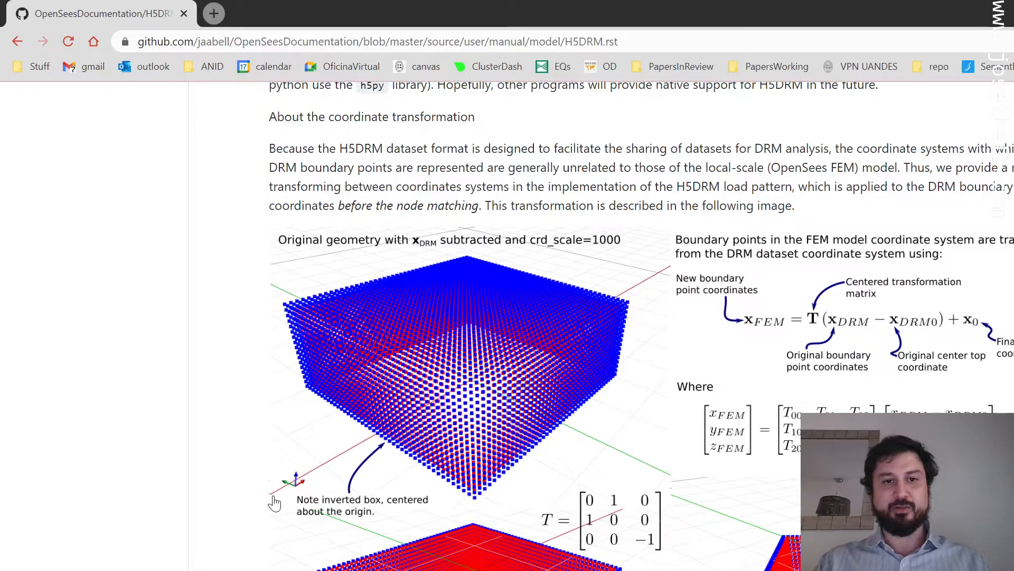
pyautogui.moveTo(346, 353)
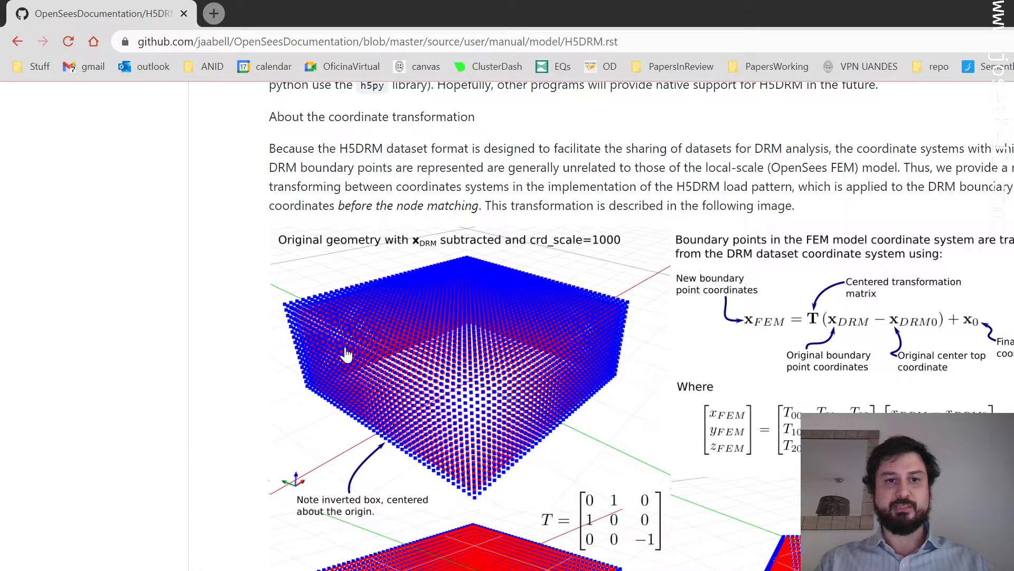
pyautogui.moveTo(495, 456)
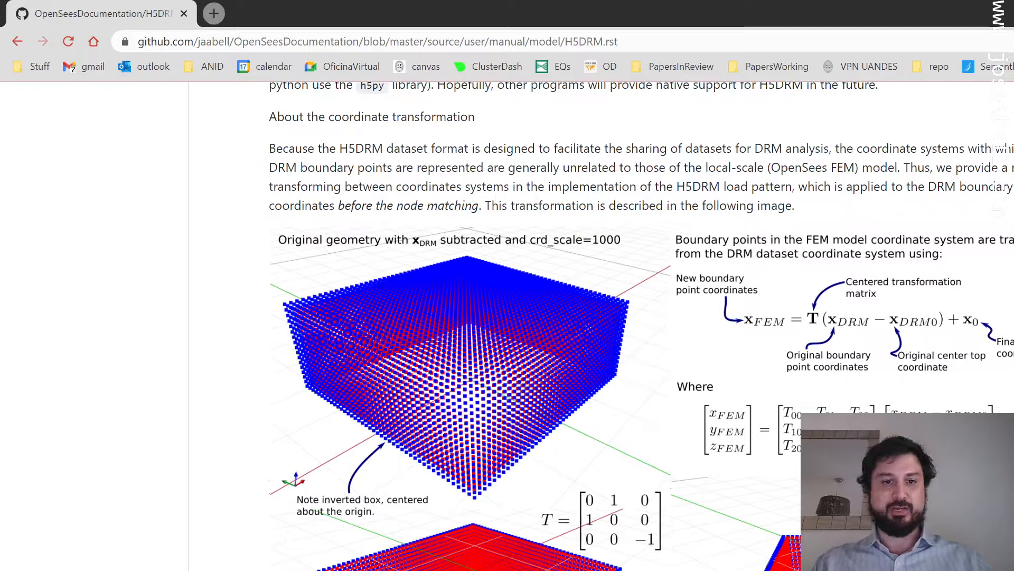
# Scroll to 'Example: Free field response' and its Model conditions soil box figure.
pyautogui.scroll(-3)
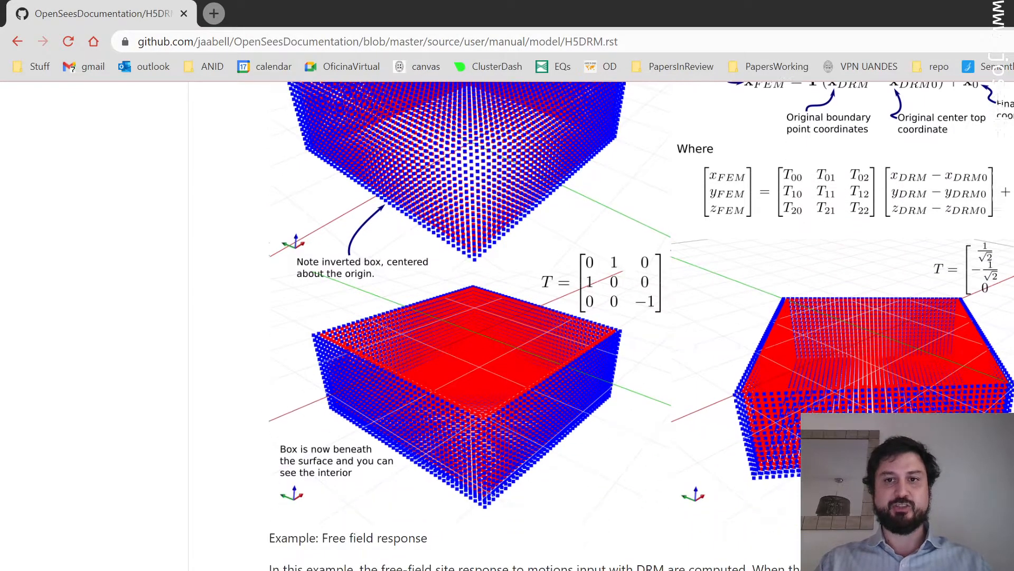
pyautogui.scroll(-3)
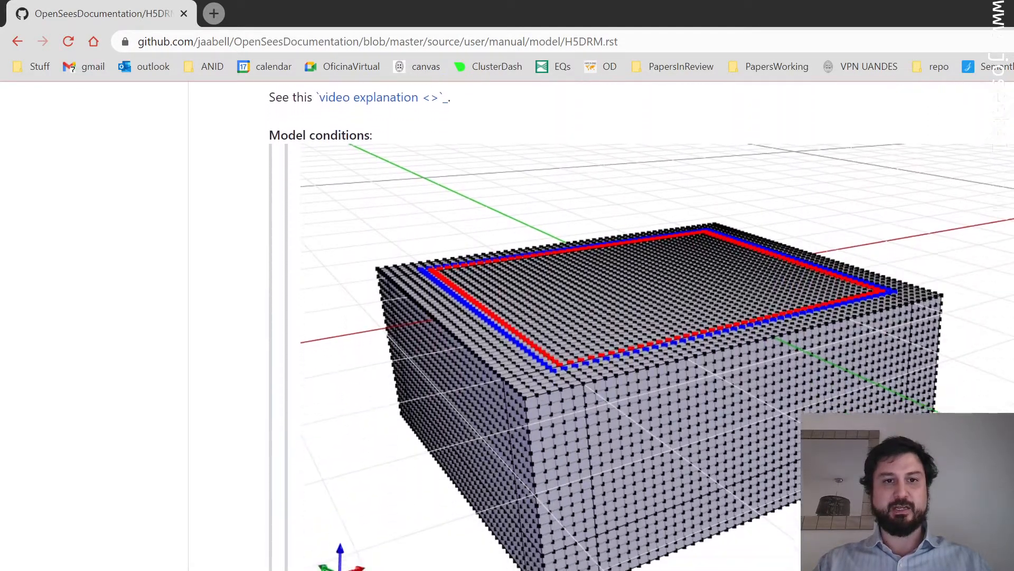
pyautogui.scroll(3)
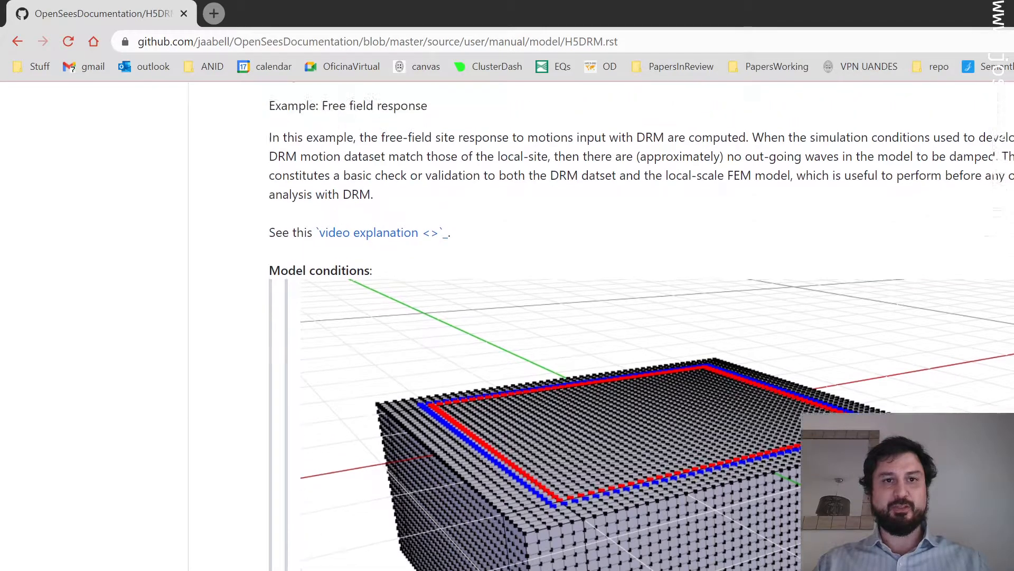
pyautogui.scroll(3)
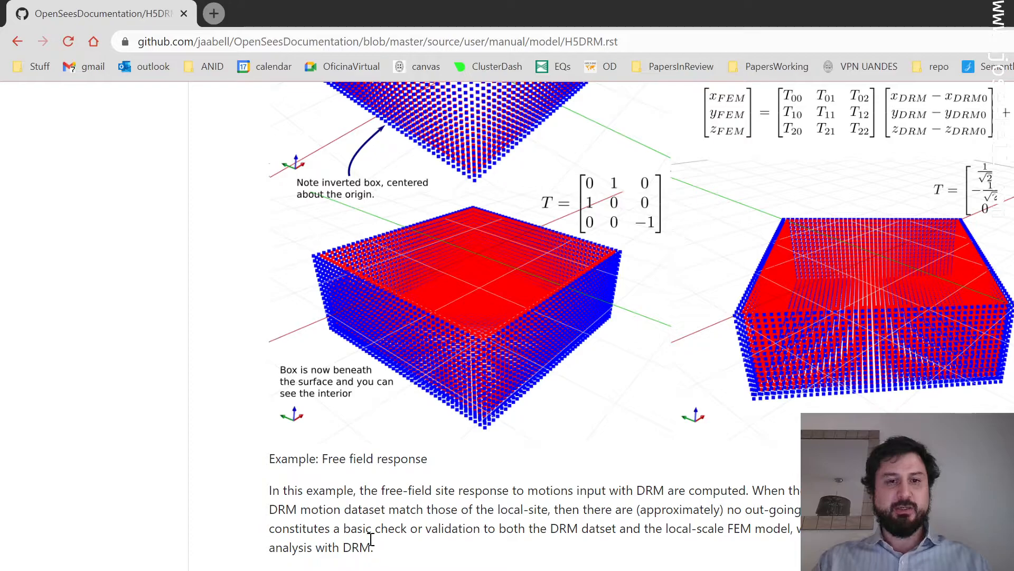
pyautogui.scroll(-3)
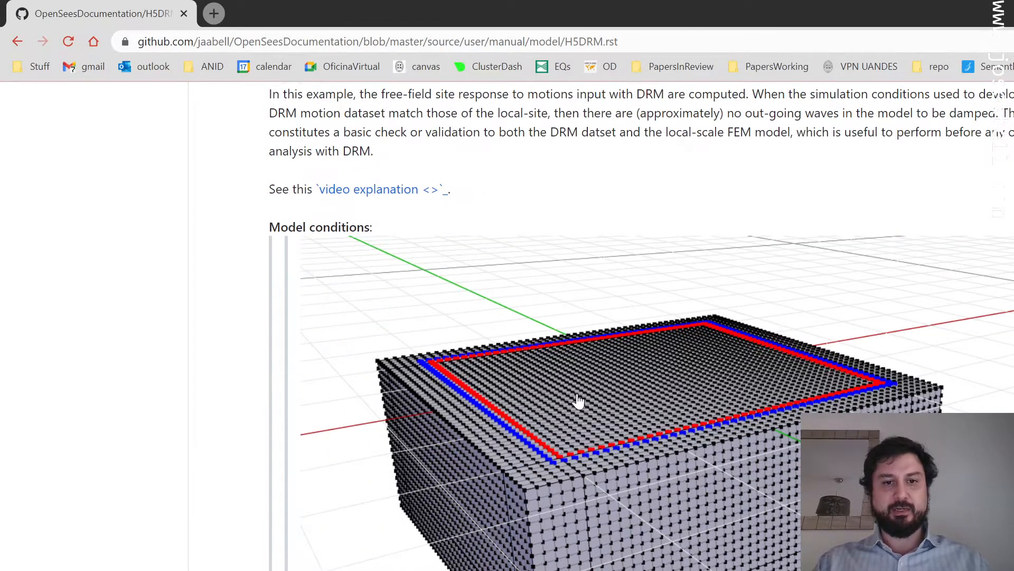
pyautogui.moveTo(687, 497)
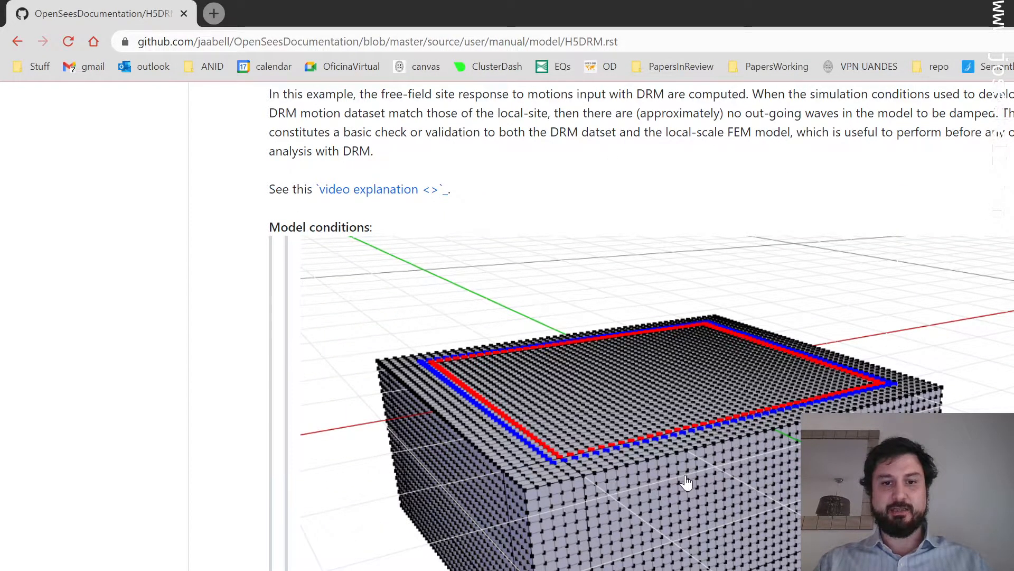
pyautogui.scroll(-3)
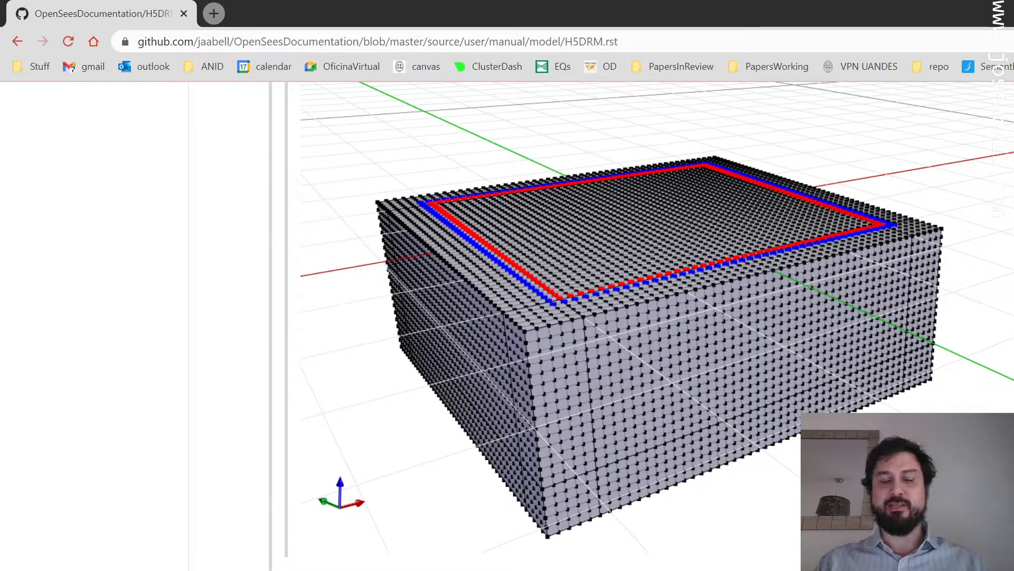
pyautogui.scroll(-3)
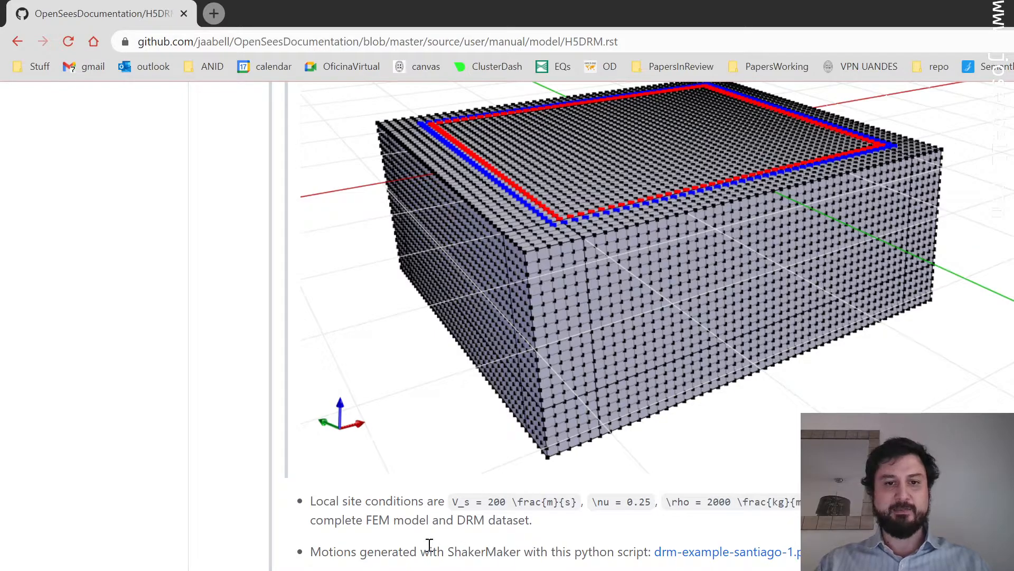
pyautogui.moveTo(477, 551)
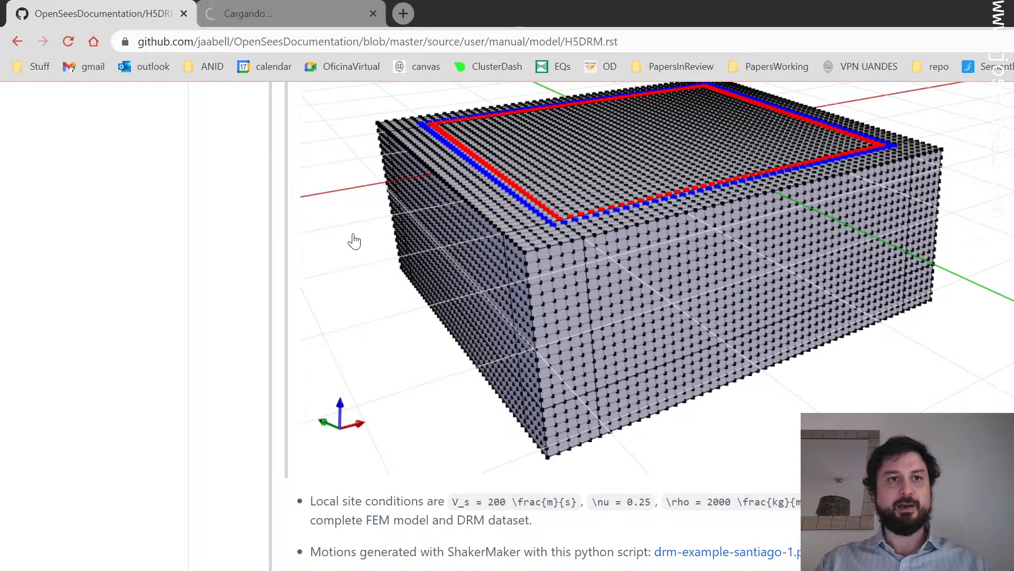
pyautogui.click(373, 13)
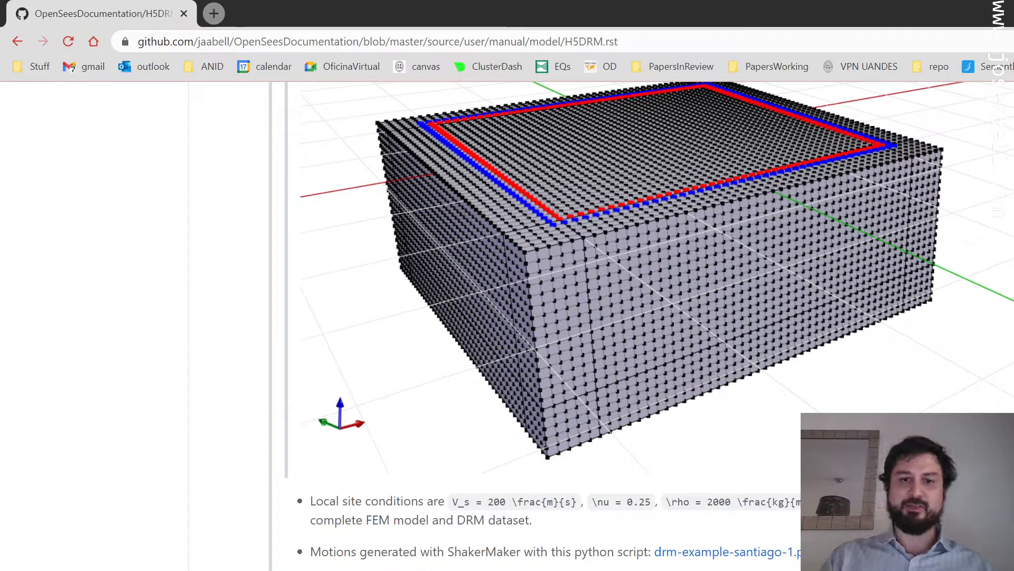
# Scroll past the site condition bullets to the ShakerMaker site figure and response plots.
pyautogui.scroll(-3)
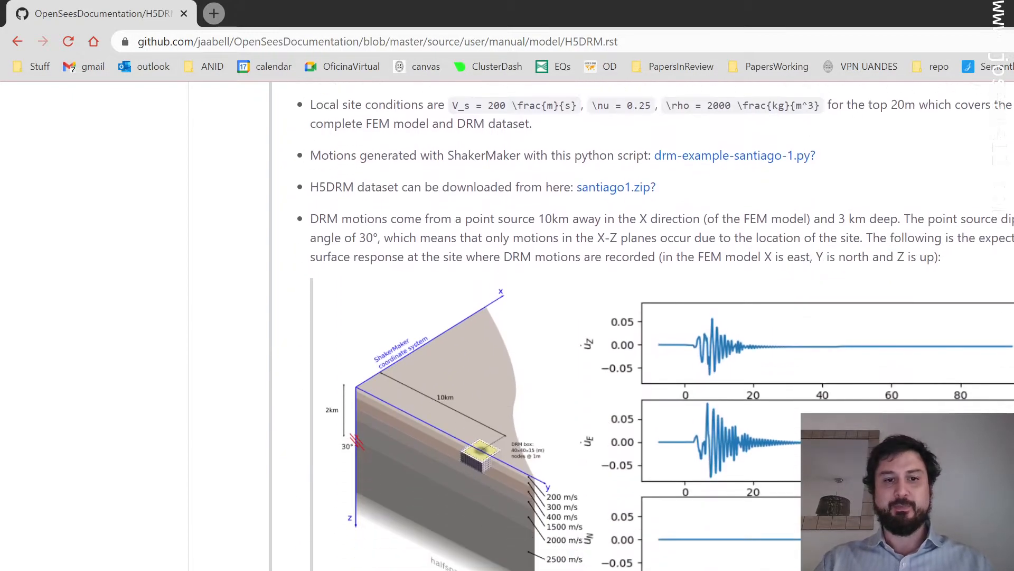
pyautogui.scroll(-3)
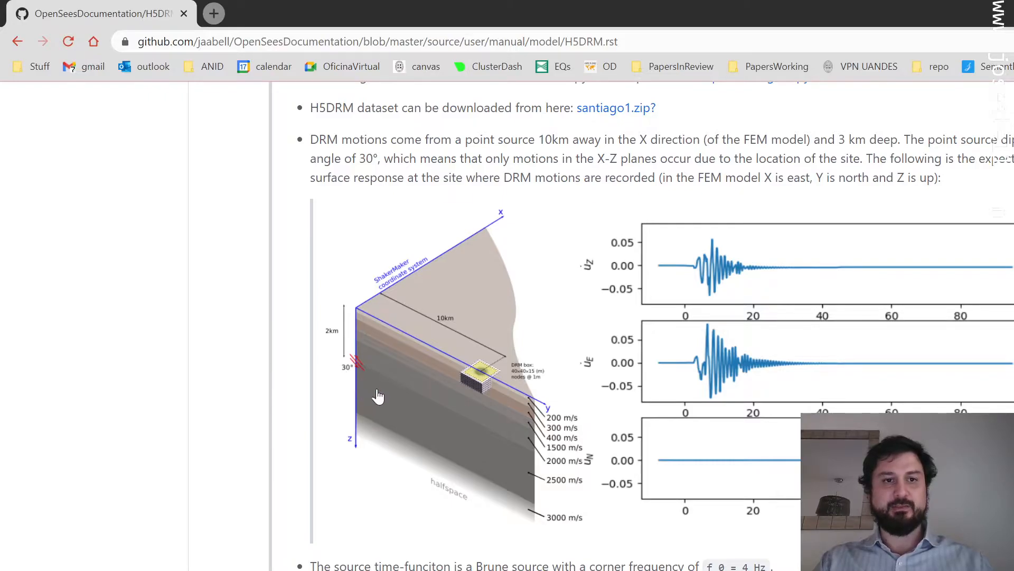
pyautogui.moveTo(364, 373)
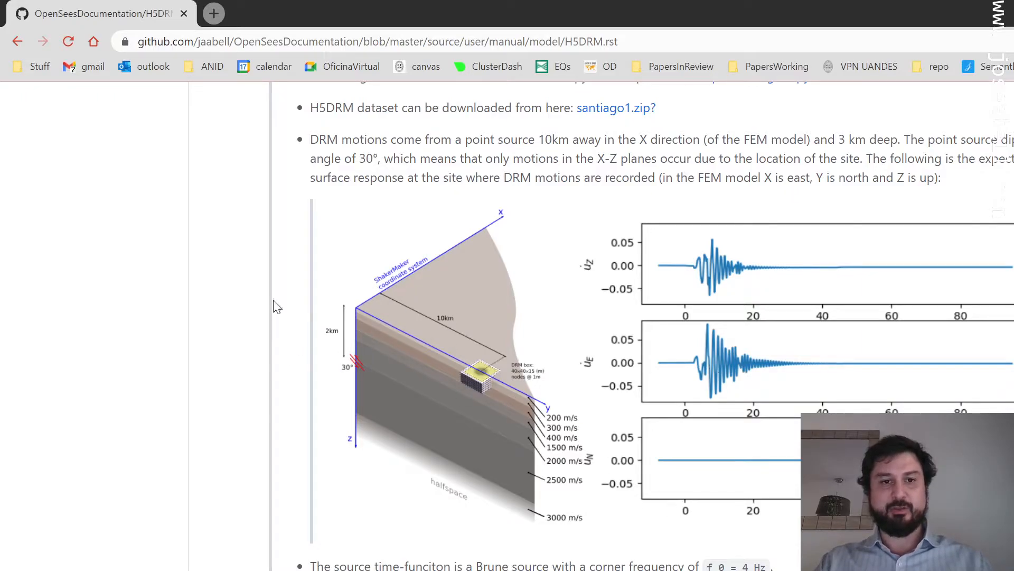
pyautogui.moveTo(502, 420)
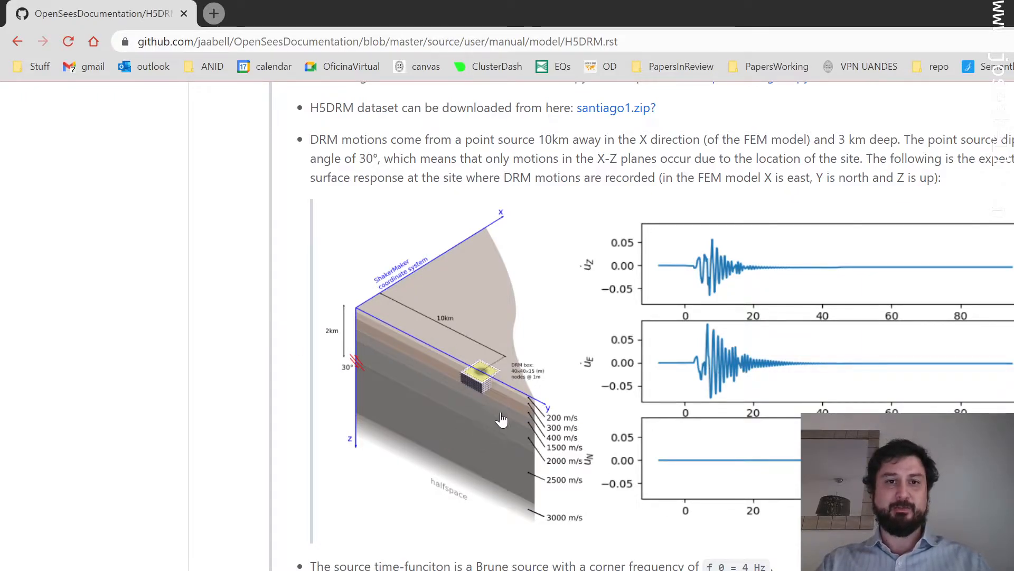
pyautogui.moveTo(441, 400)
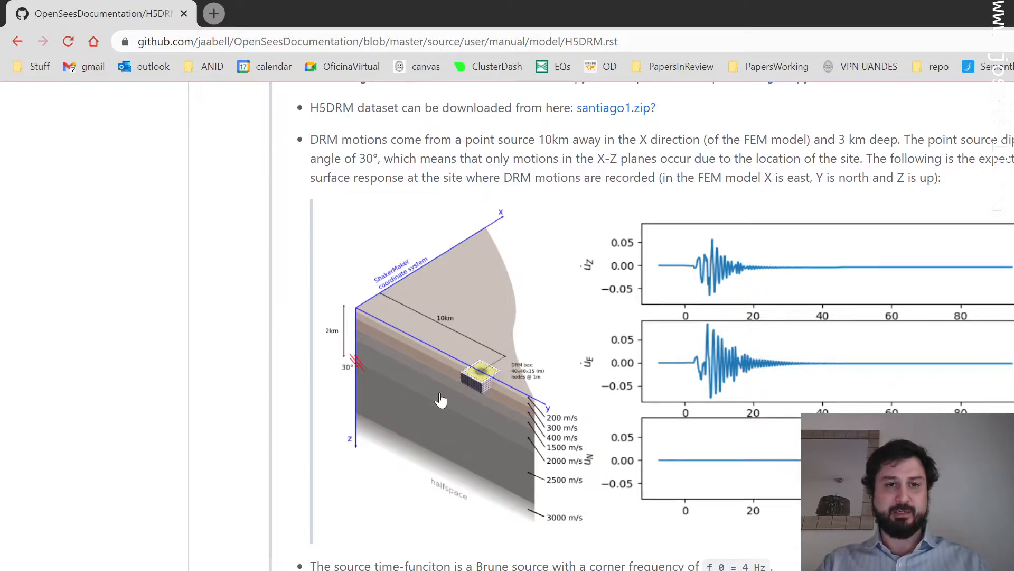
pyautogui.moveTo(497, 230)
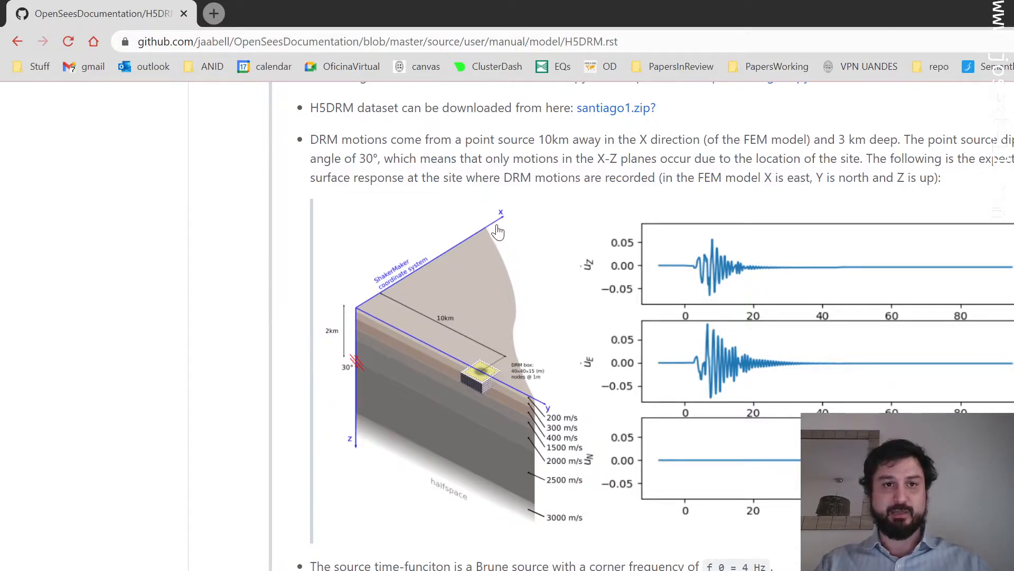
pyautogui.moveTo(503, 384)
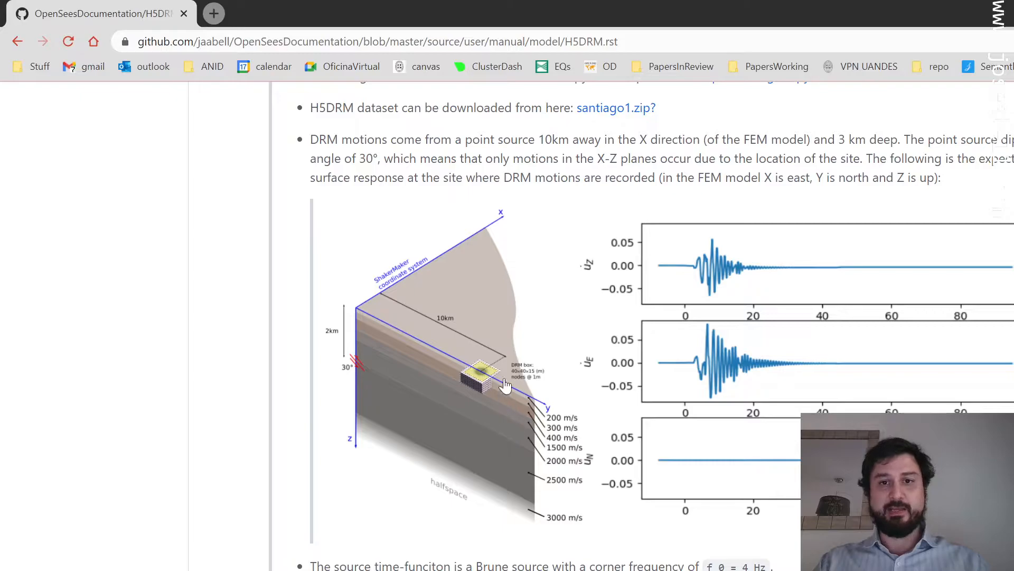
pyautogui.moveTo(640, 370)
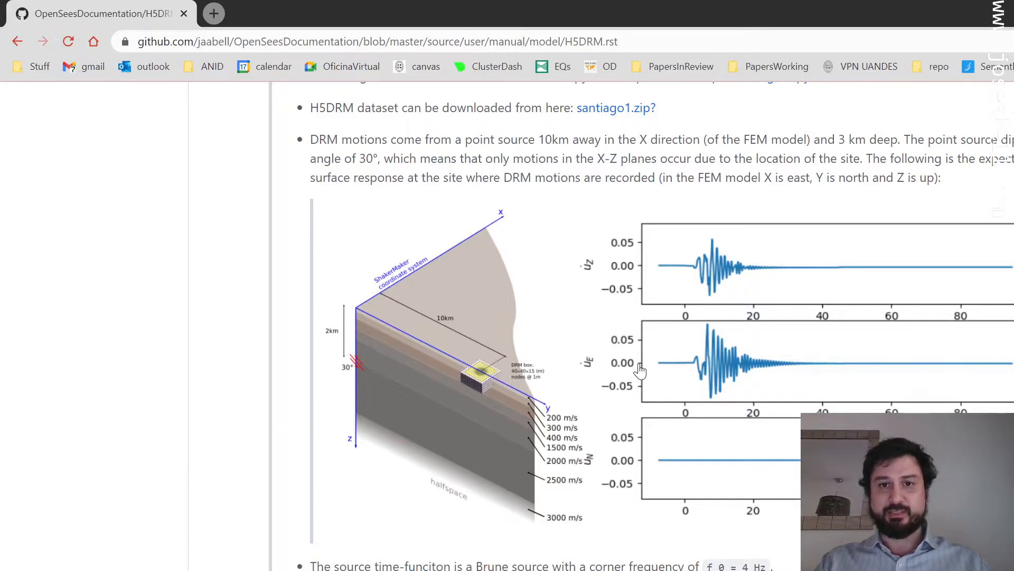
pyautogui.moveTo(666, 269)
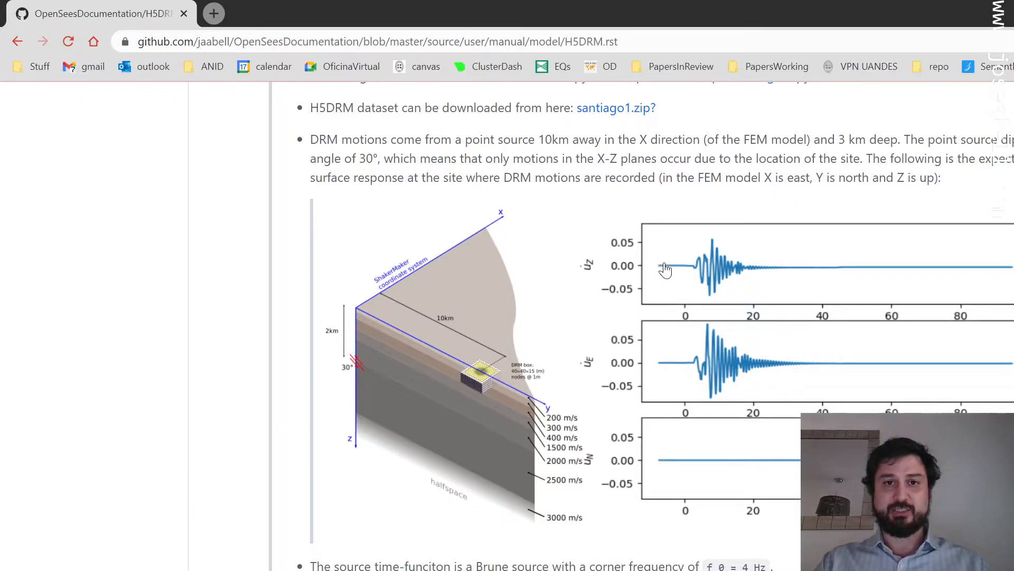
pyautogui.moveTo(501, 388)
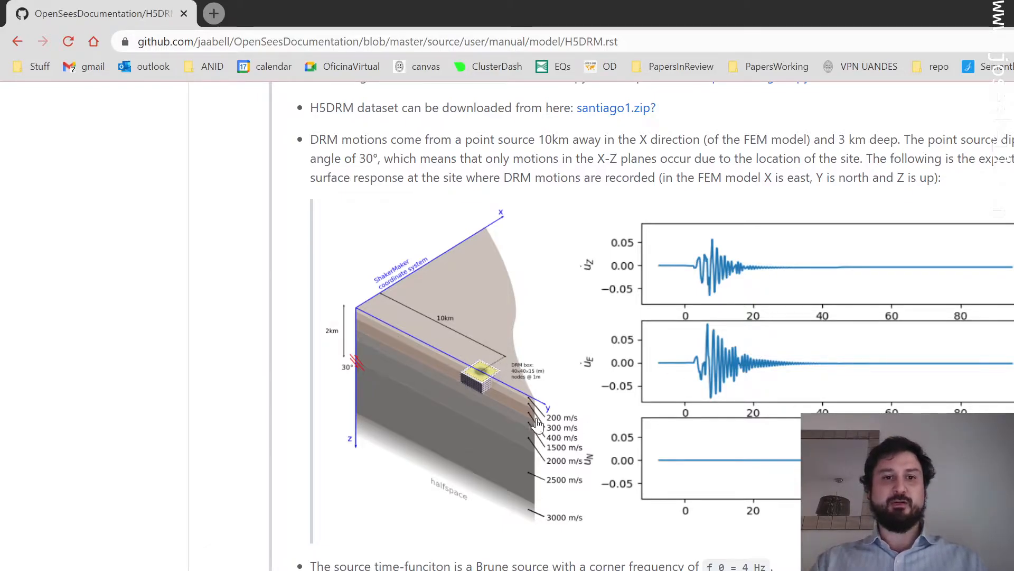
# Scroll down to the source parameters, partitioned TCL download links and pattern H5DRM line.
pyautogui.scroll(-3)
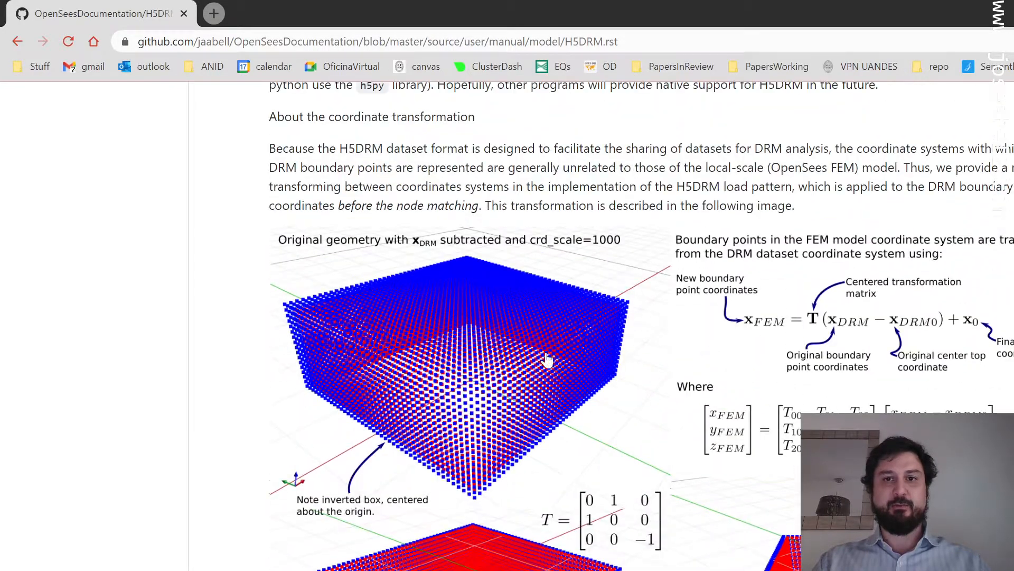
pyautogui.moveTo(708, 568)
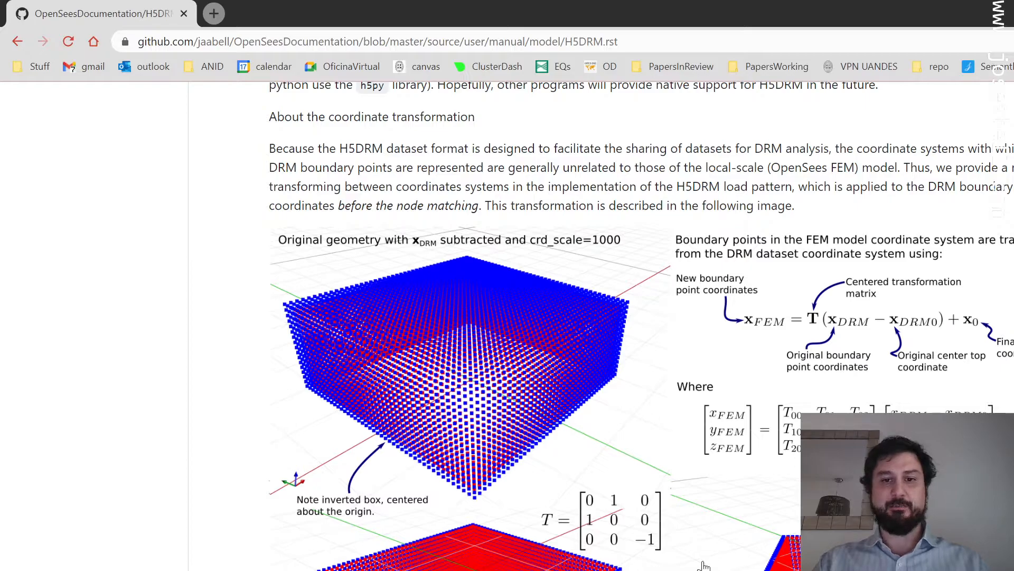
pyautogui.moveTo(706, 550)
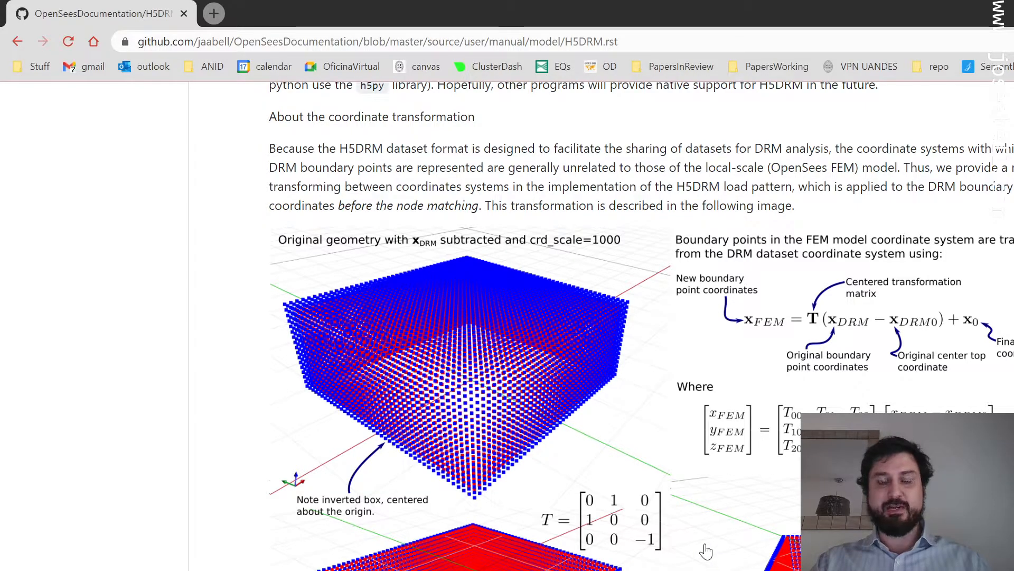
pyautogui.moveTo(649, 439)
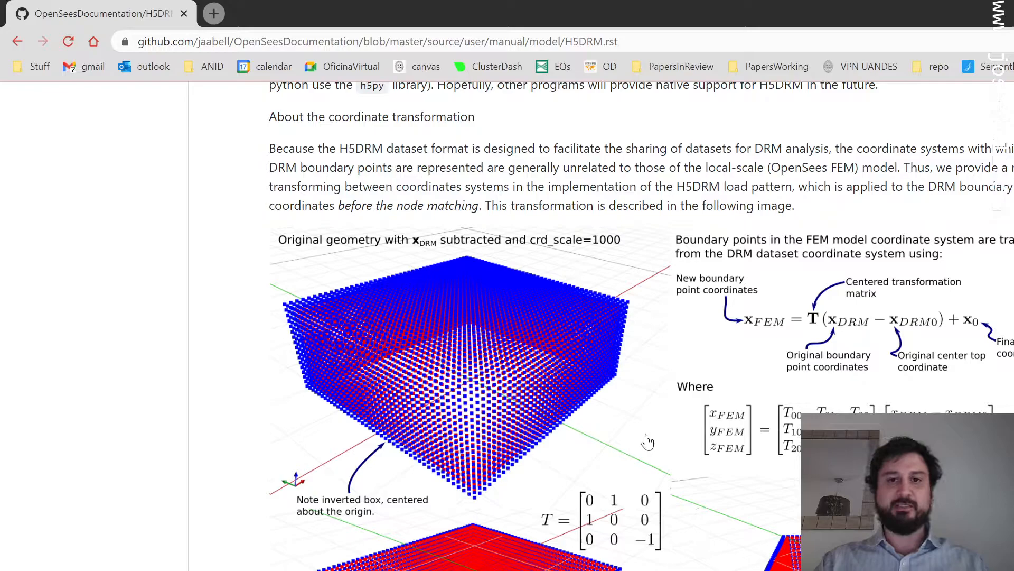
pyautogui.scroll(-3)
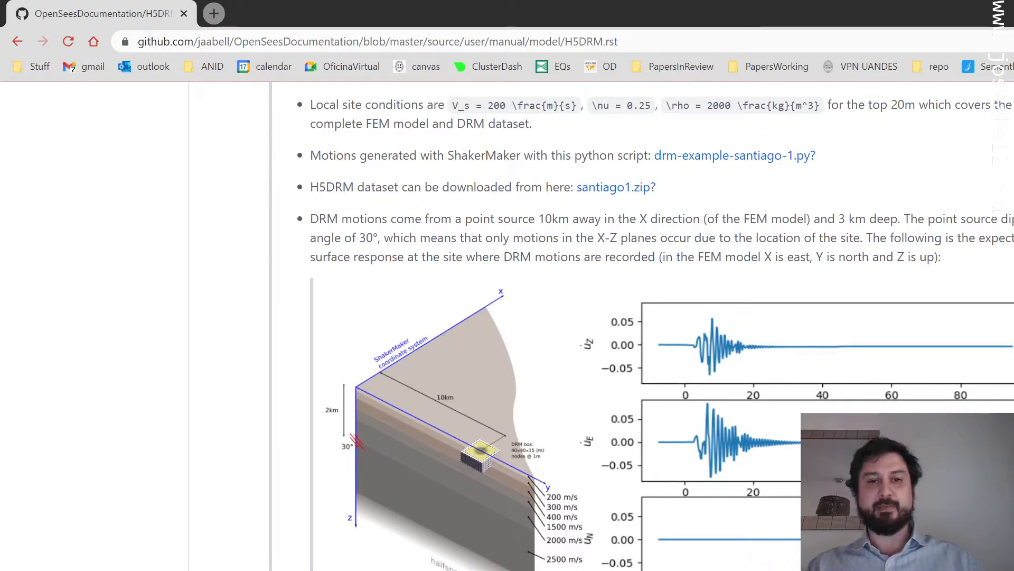
pyautogui.scroll(-3)
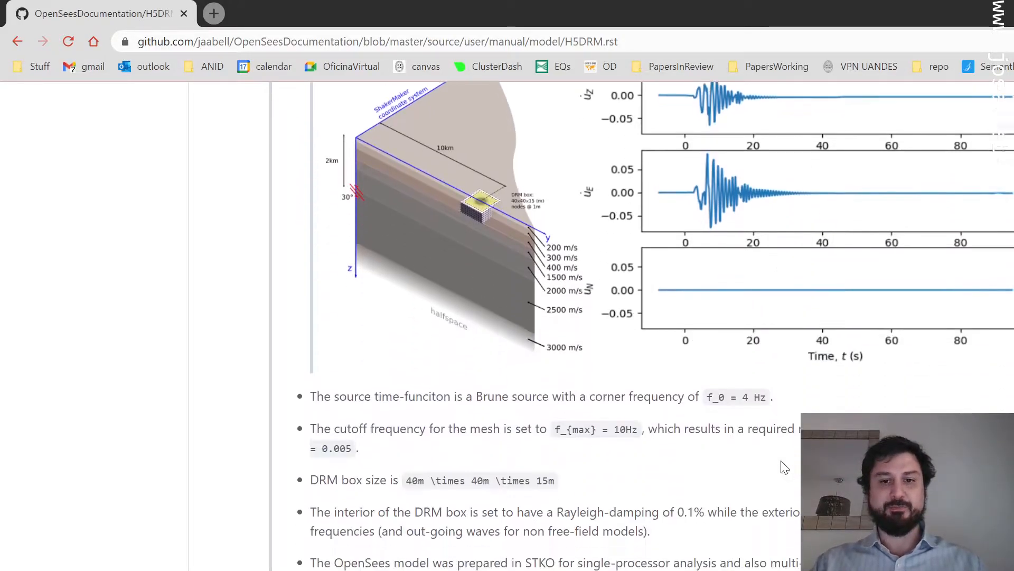
pyautogui.scroll(-3)
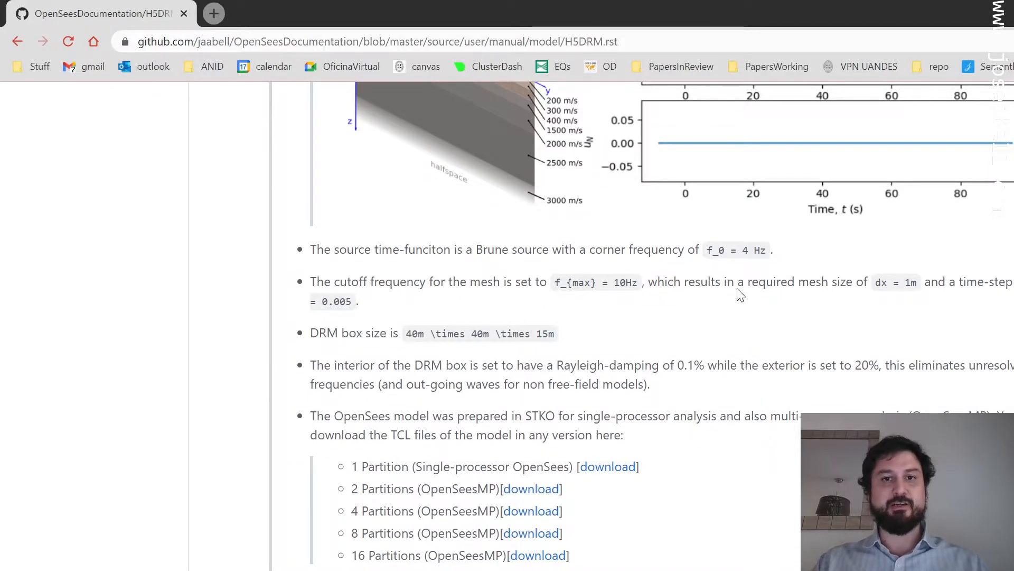
pyautogui.moveTo(708, 259)
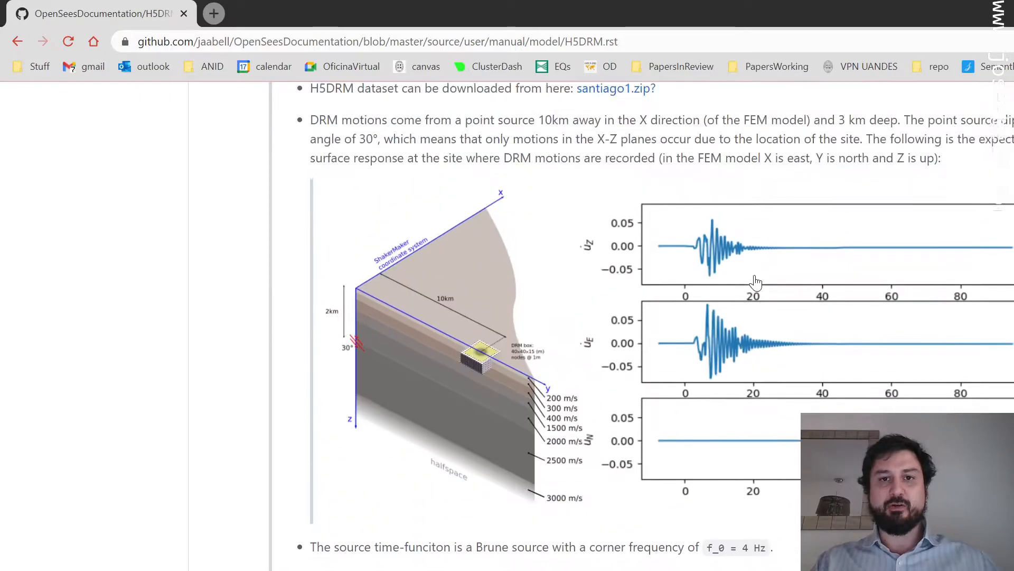
pyautogui.scroll(-3)
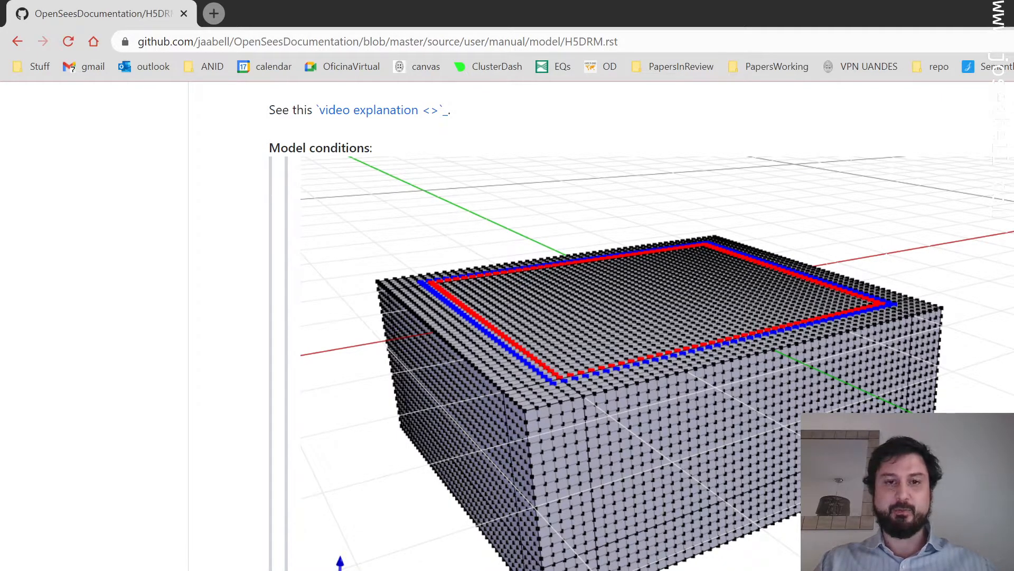
pyautogui.moveTo(616, 441)
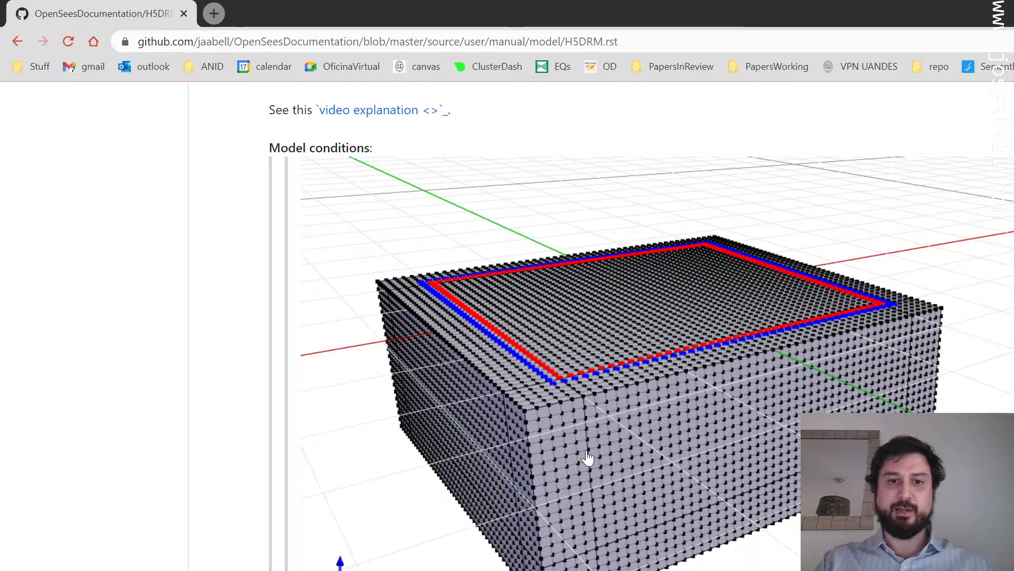
pyautogui.moveTo(541, 364)
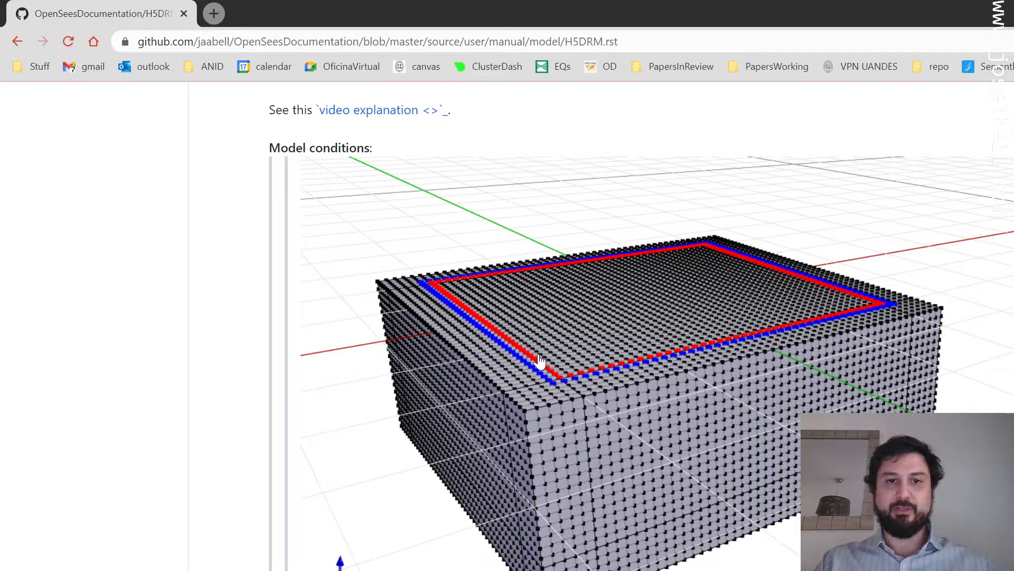
pyautogui.moveTo(512, 461)
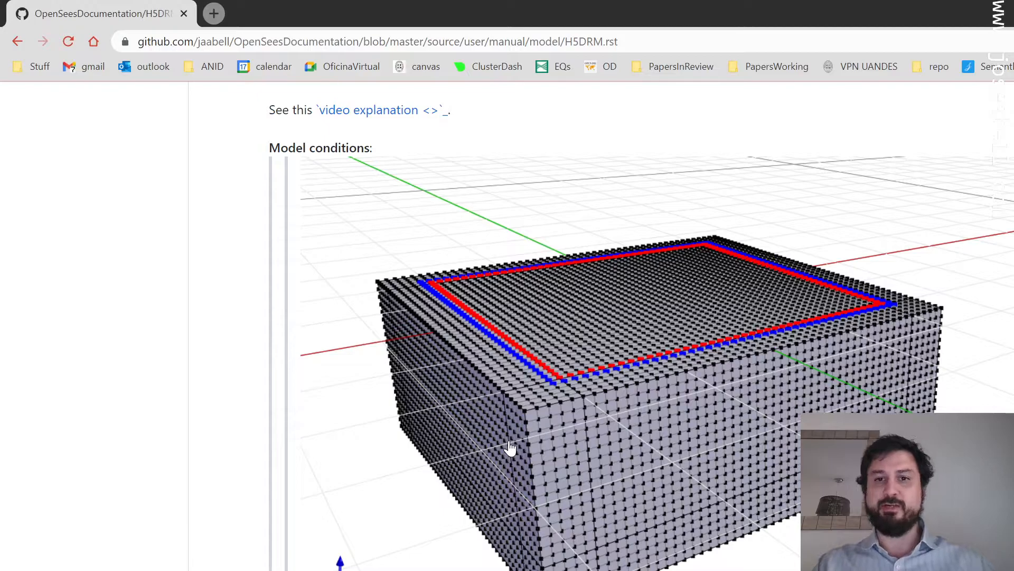
pyautogui.moveTo(547, 437)
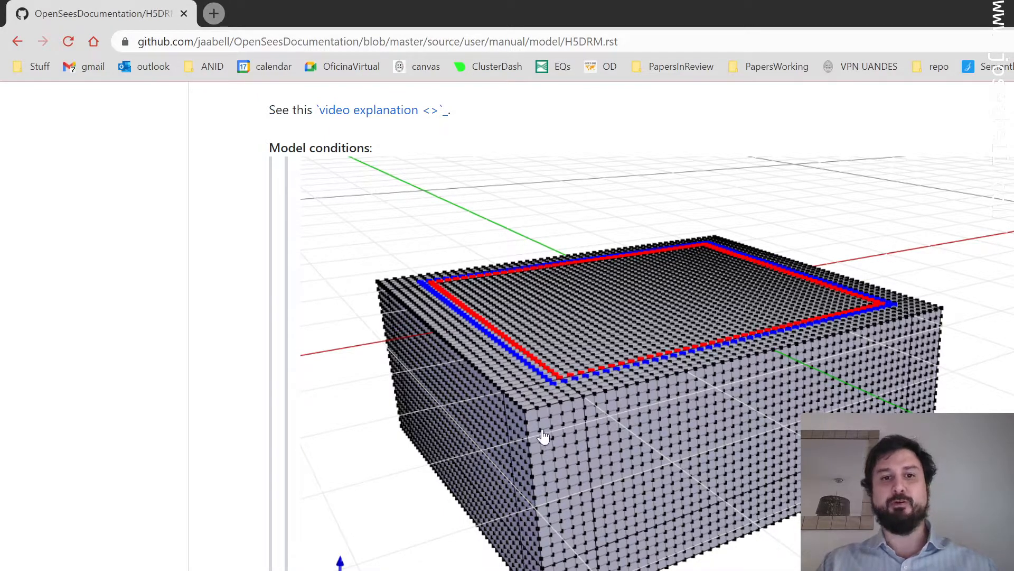
pyautogui.scroll(-3)
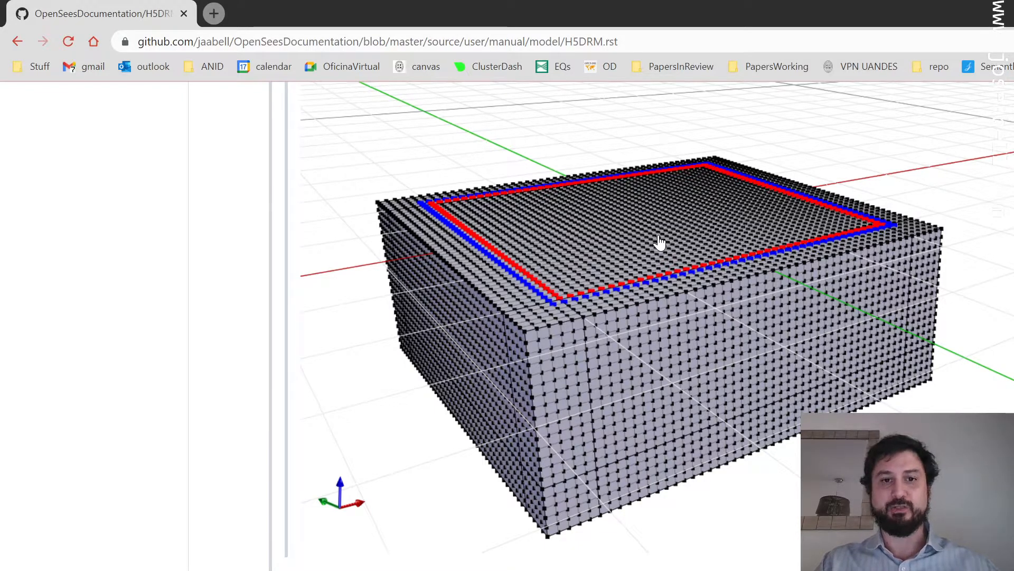
pyautogui.moveTo(582, 416)
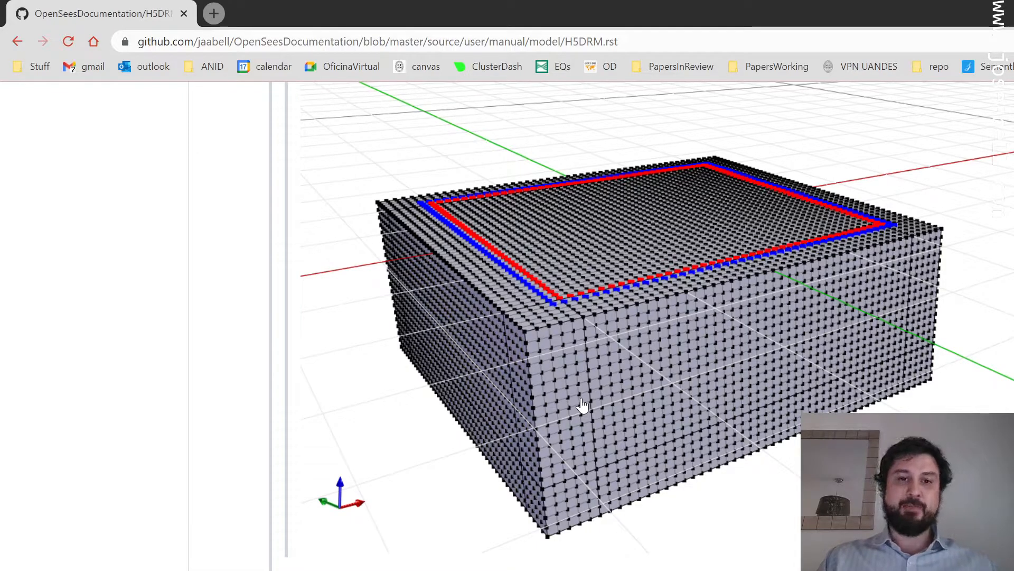
pyautogui.moveTo(560, 313)
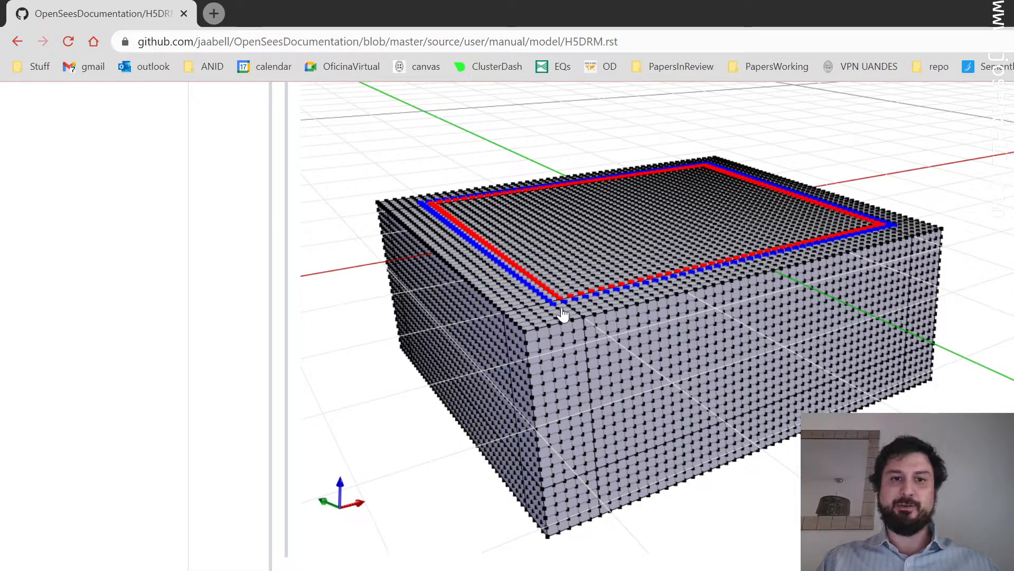
pyautogui.moveTo(610, 254)
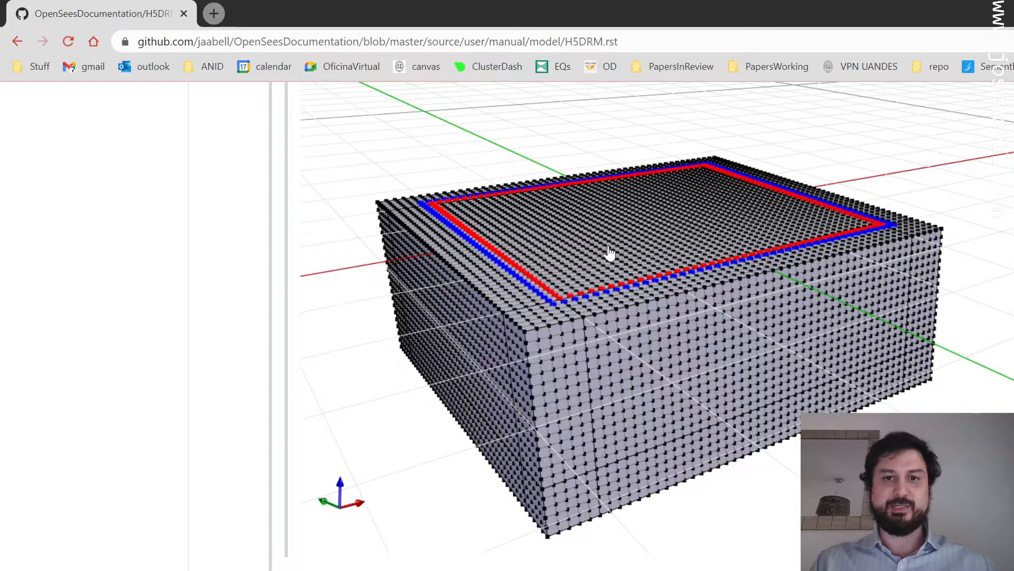
pyautogui.scroll(-3)
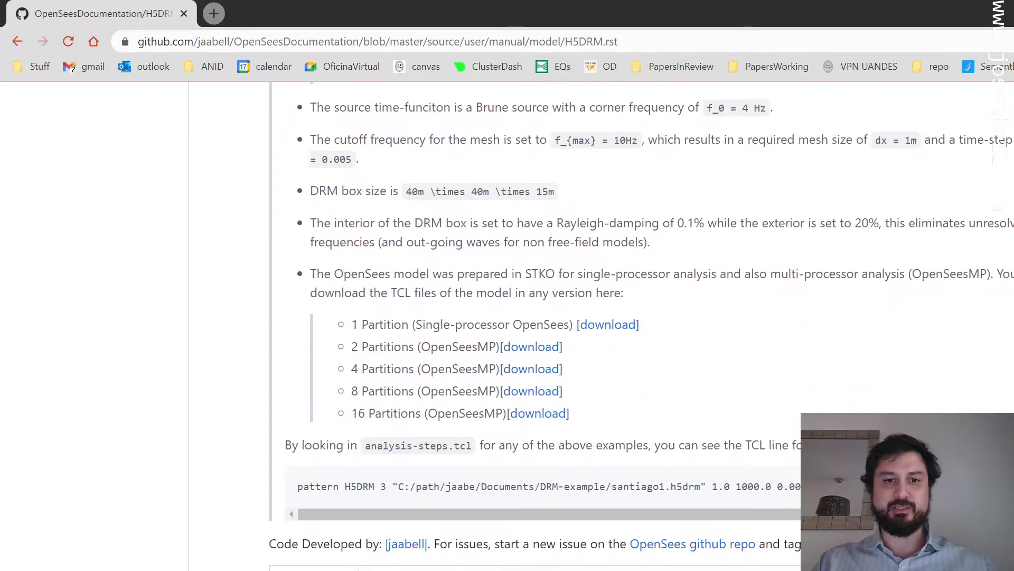
# Scroll back up to the site diagram with its surface response plots.
pyautogui.scroll(3)
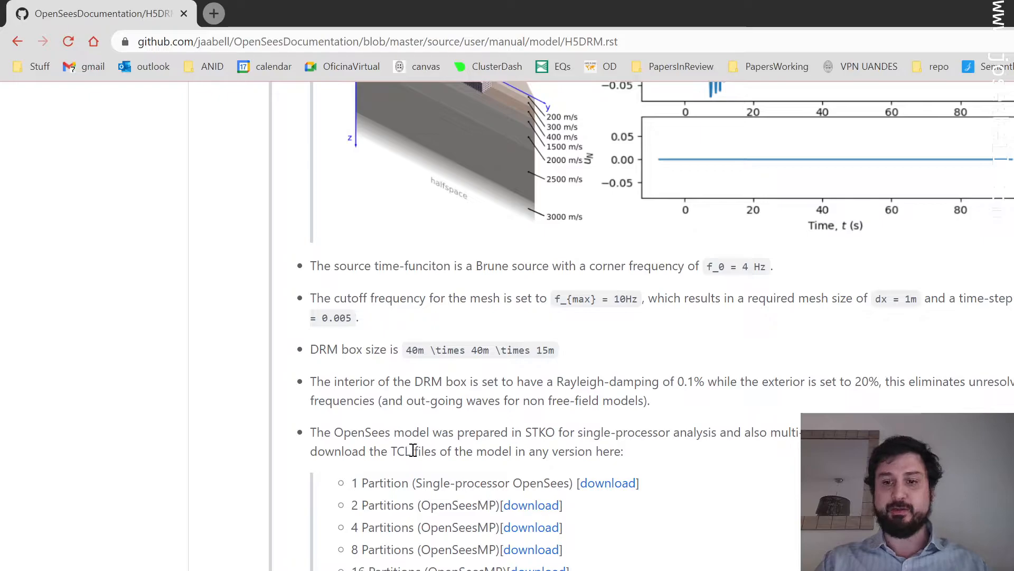
pyautogui.moveTo(421, 439)
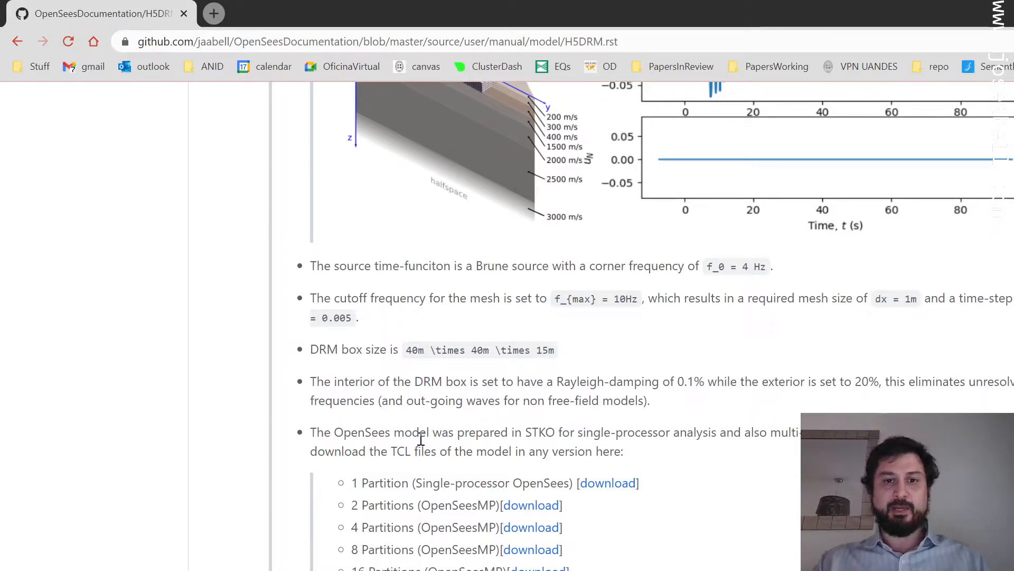
pyautogui.moveTo(459, 448)
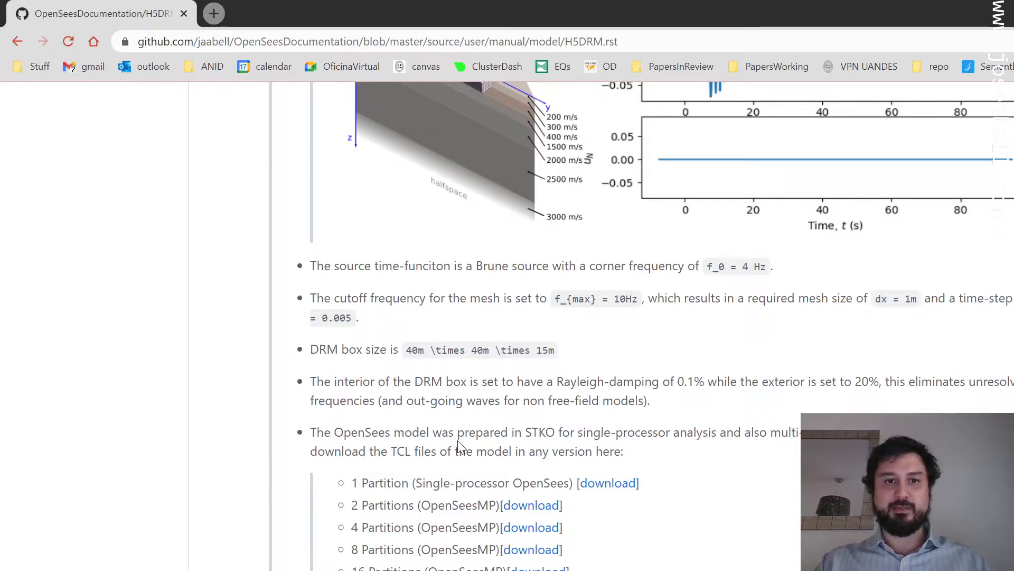
pyautogui.moveTo(592, 502)
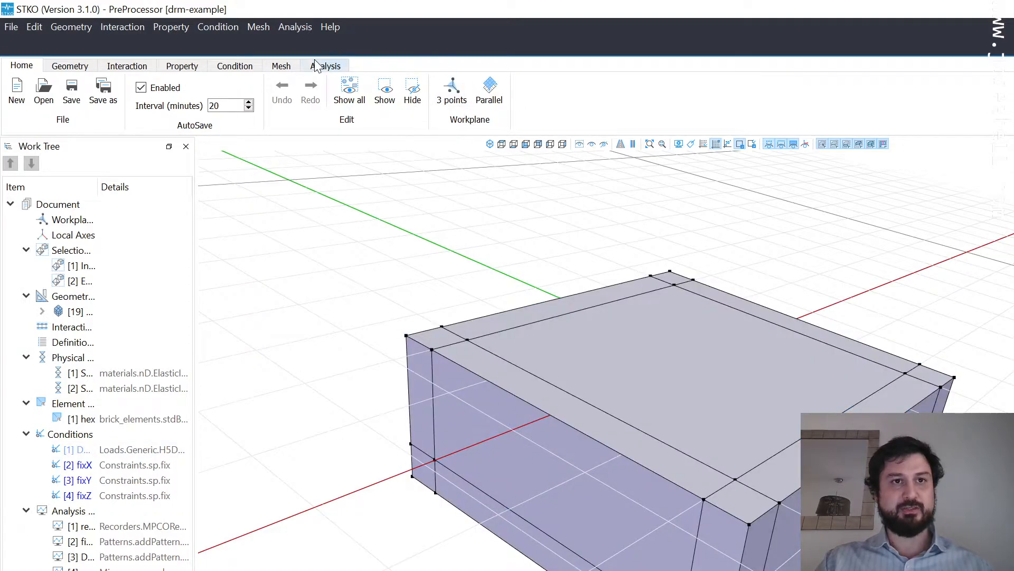
# Review the box mesh, boundary conditions and first soil material, then select the H5DRM condition.
pyautogui.click(281, 66)
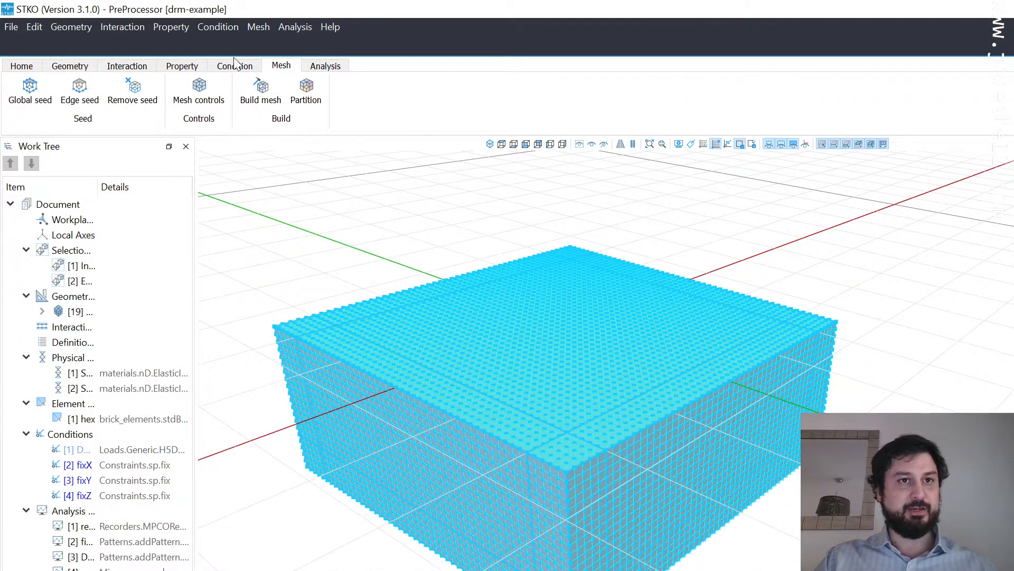
pyautogui.click(235, 65)
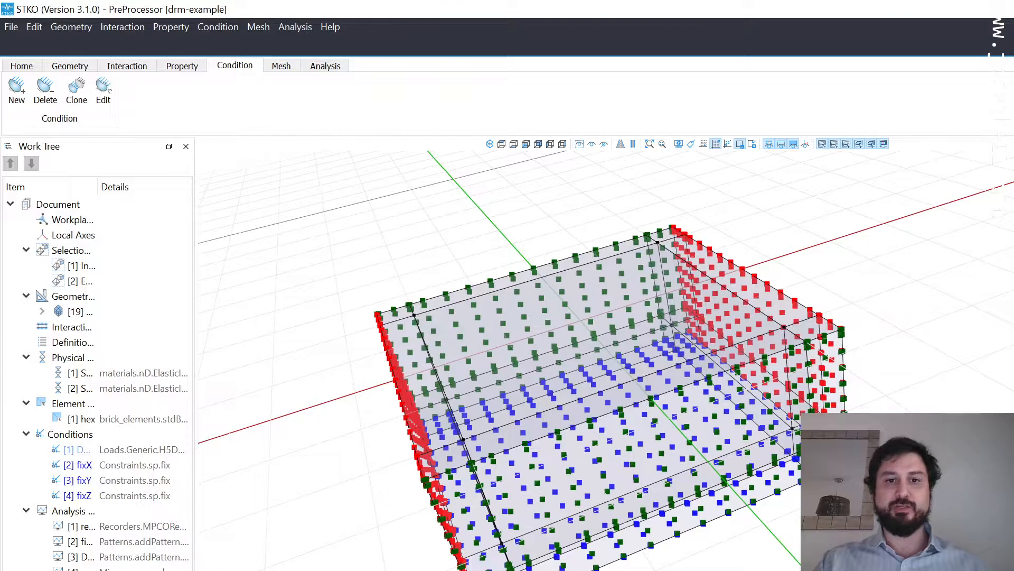
pyautogui.moveTo(417, 532)
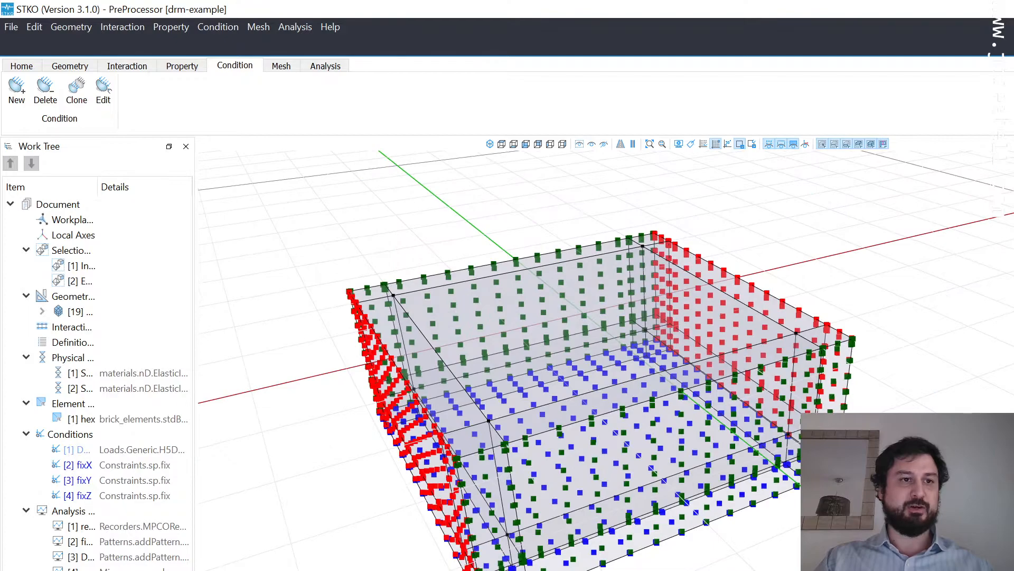
pyautogui.click(77, 465)
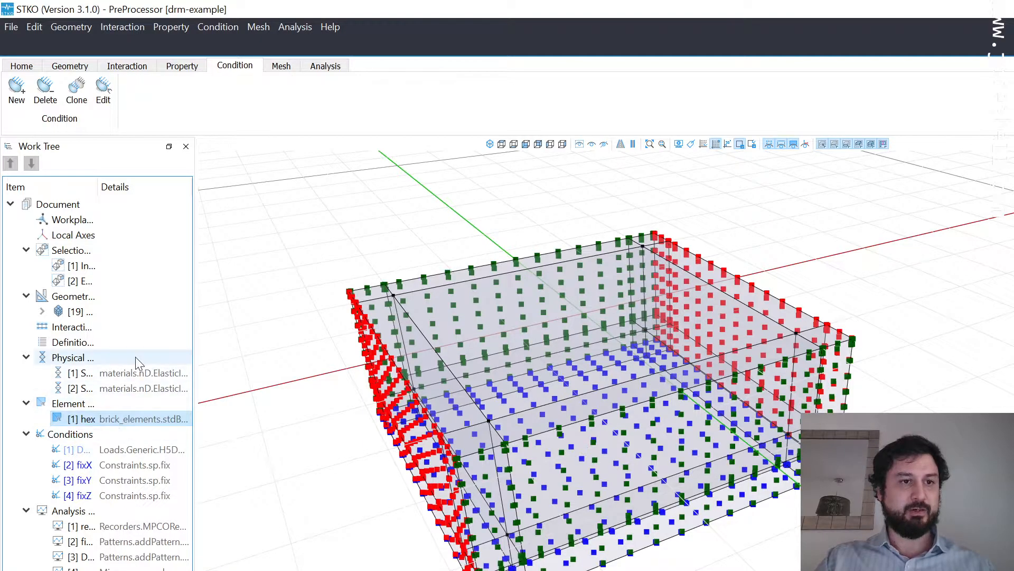
pyautogui.rightClick(79, 373)
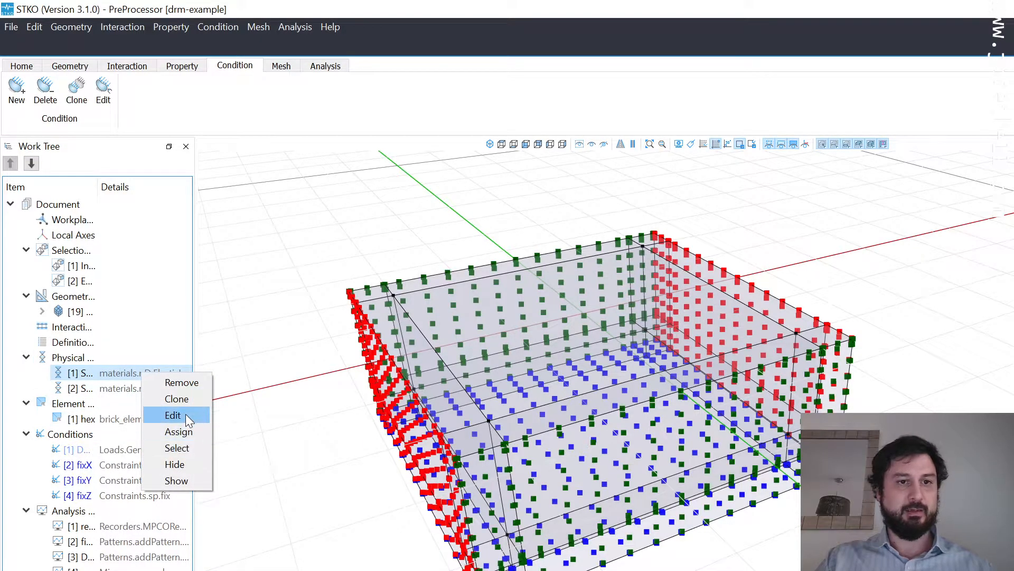
pyautogui.click(172, 415)
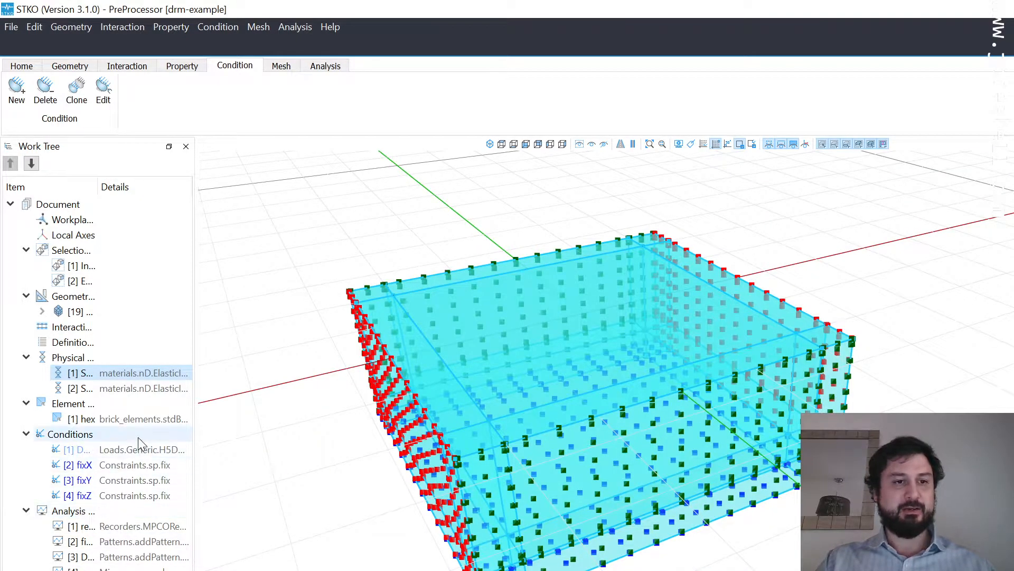
pyautogui.click(281, 65)
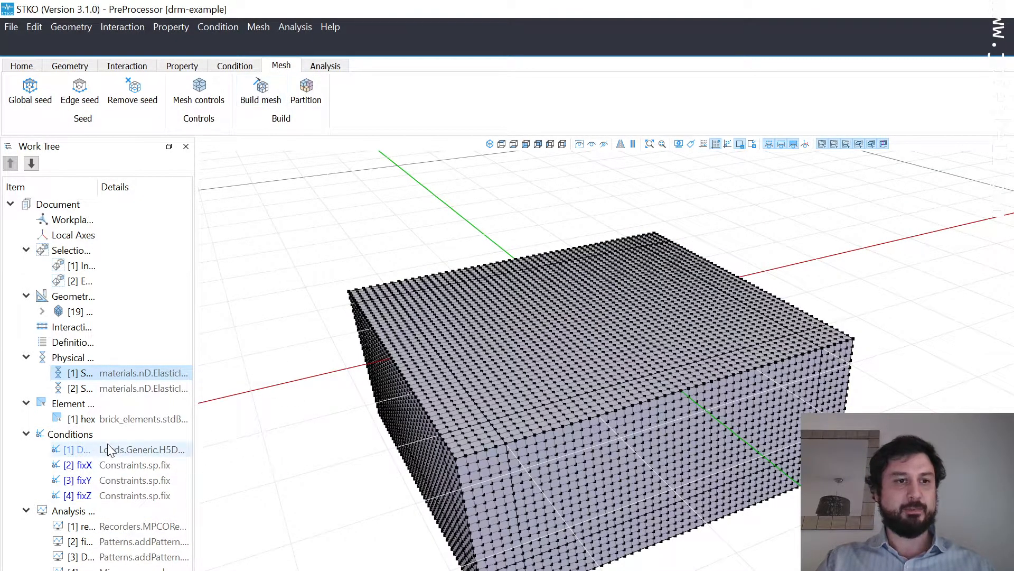
# Edit the DRM load condition and open santiago1.h5drm in HDFView.
pyautogui.rightClick(79, 449)
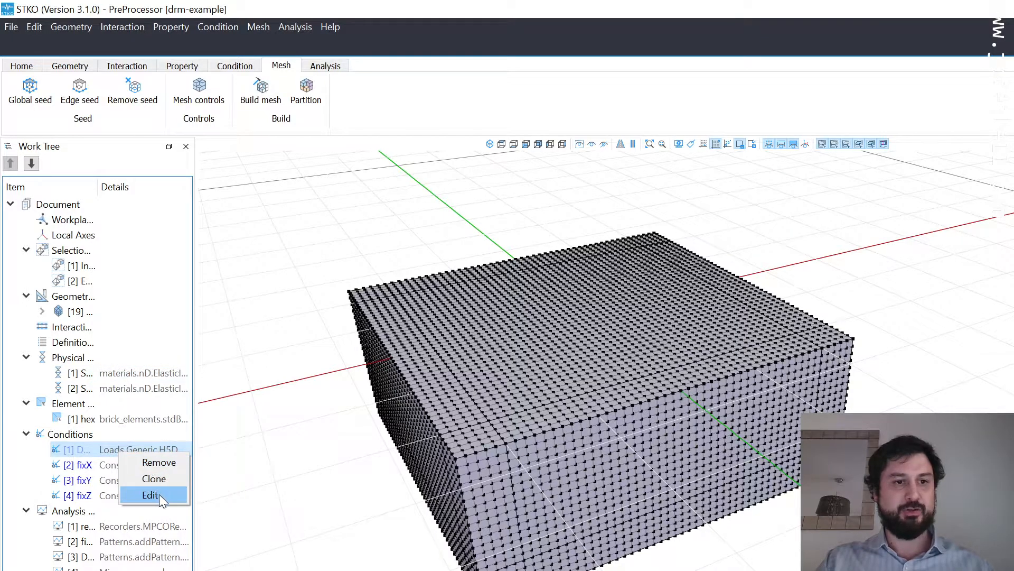
pyautogui.click(148, 495)
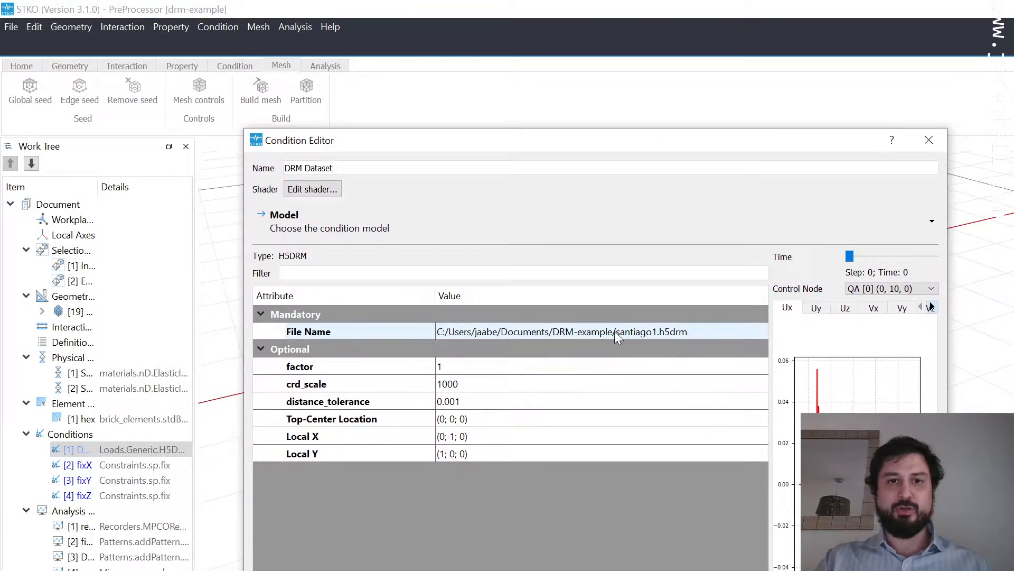
pyautogui.moveTo(681, 337)
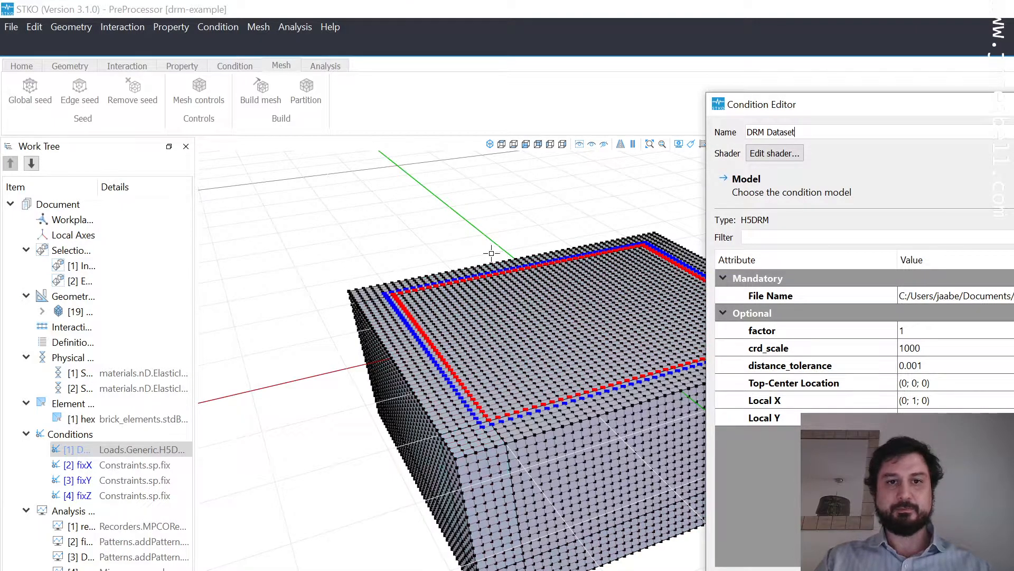
pyautogui.moveTo(587, 242)
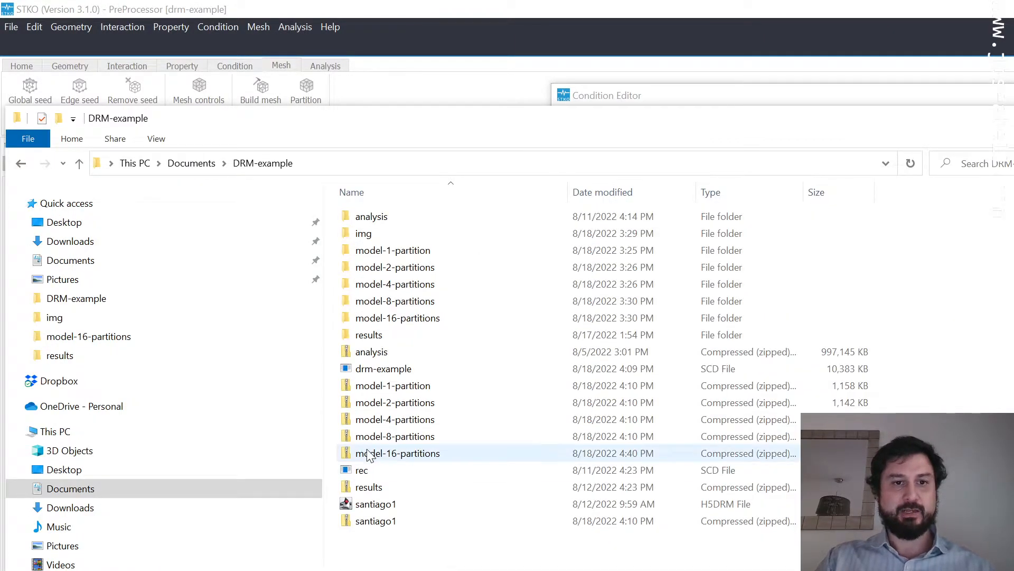
pyautogui.doubleClick(376, 504)
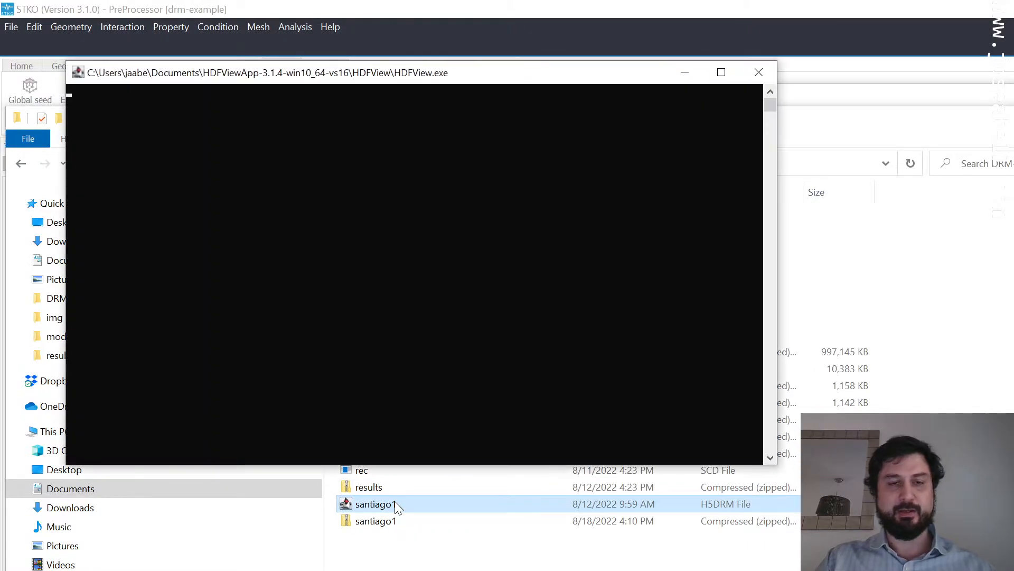
pyautogui.doubleClick(376, 504)
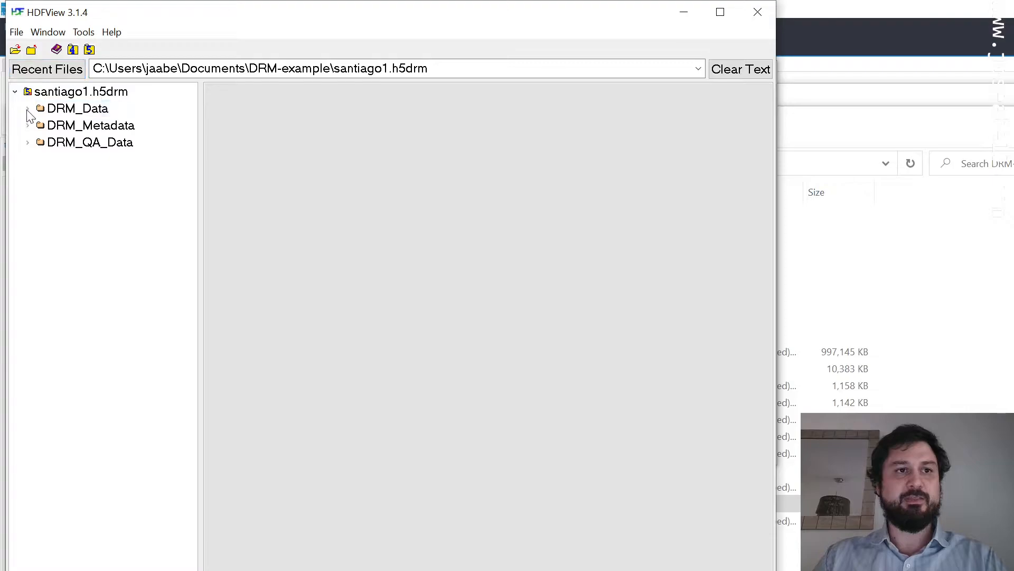
# Expand the DRM_Data group and open the xyz coordinates dataset.
pyautogui.click(78, 109)
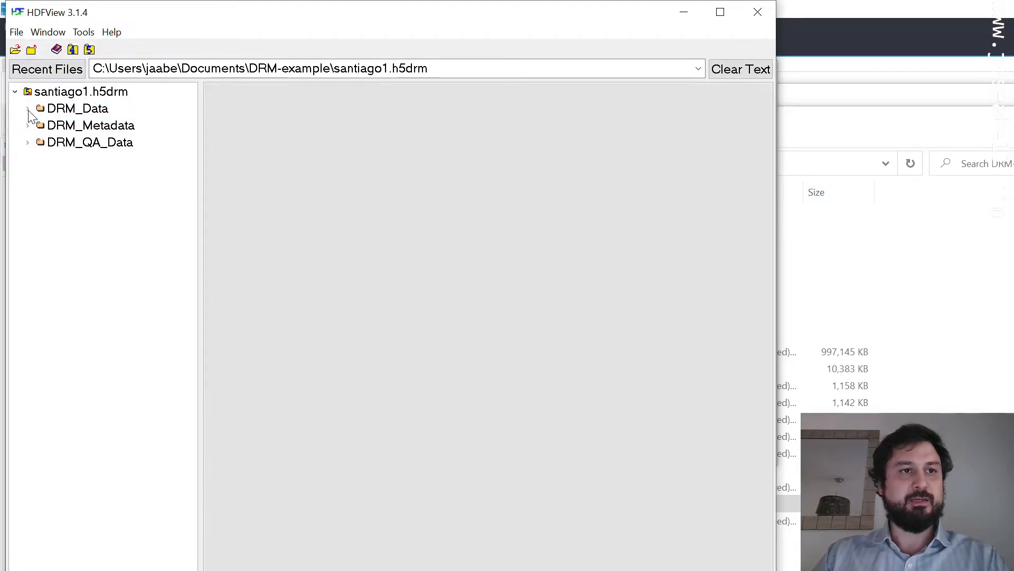
pyautogui.click(71, 108)
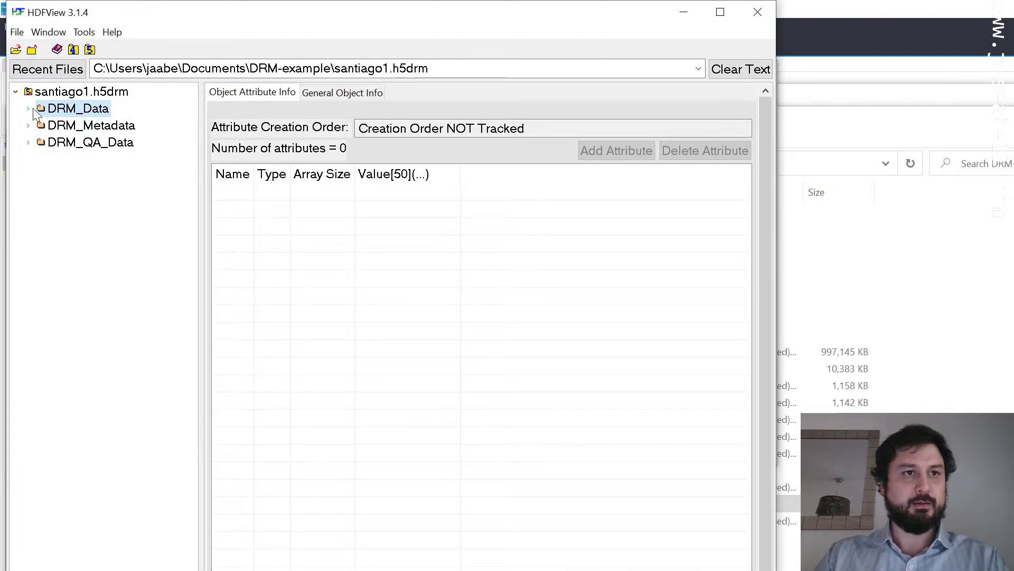
pyautogui.click(29, 108)
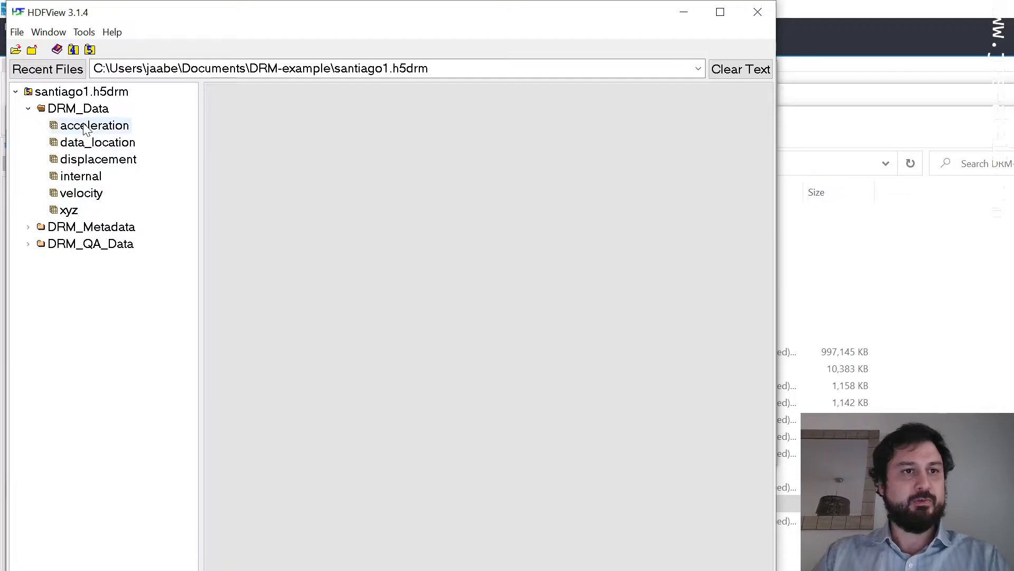
pyautogui.doubleClick(69, 209)
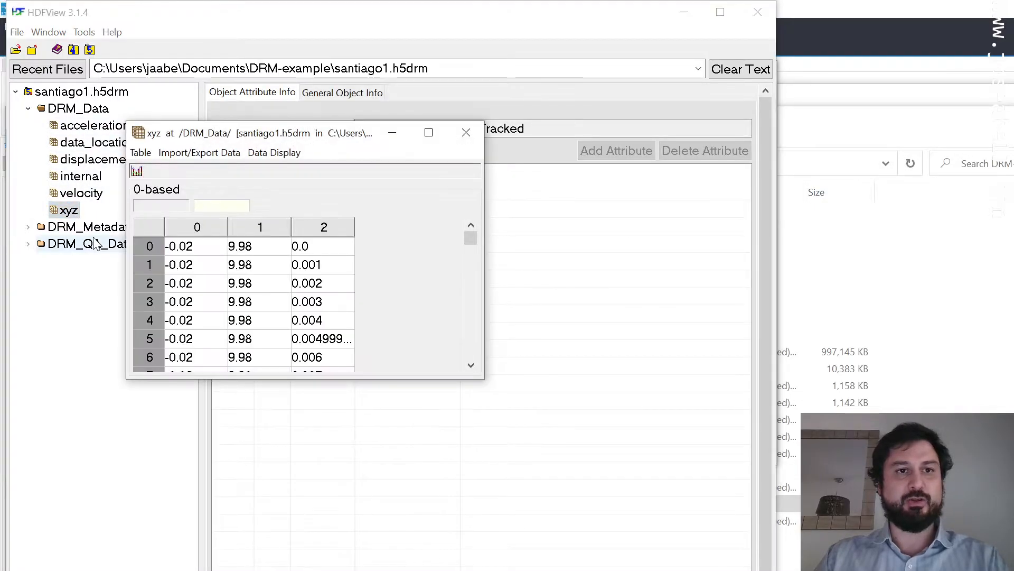
pyautogui.moveTo(486, 380)
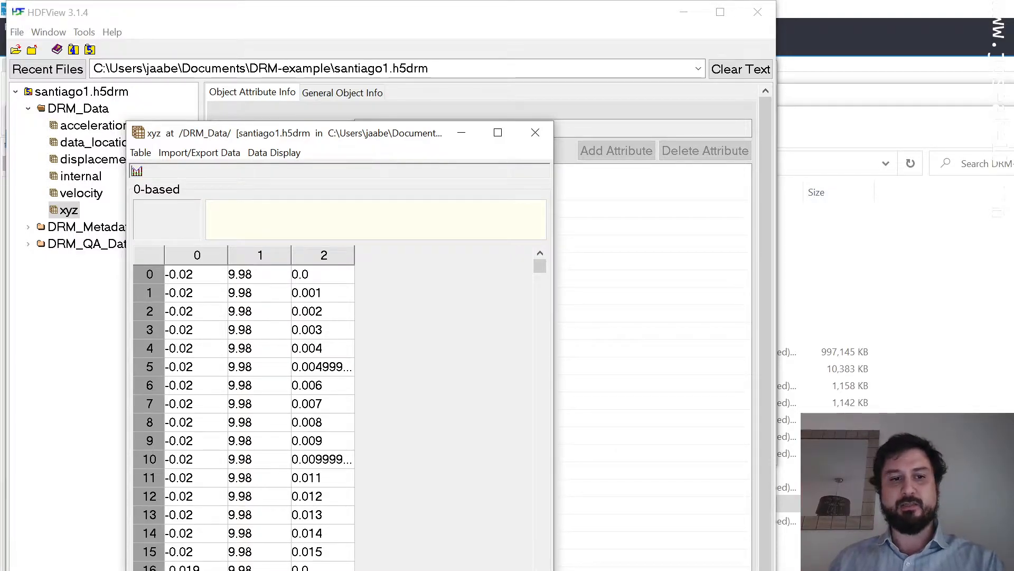
# Inspect xyz values in rows 12 and 15, then select the displacement and xyz datasets.
pyautogui.click(246, 497)
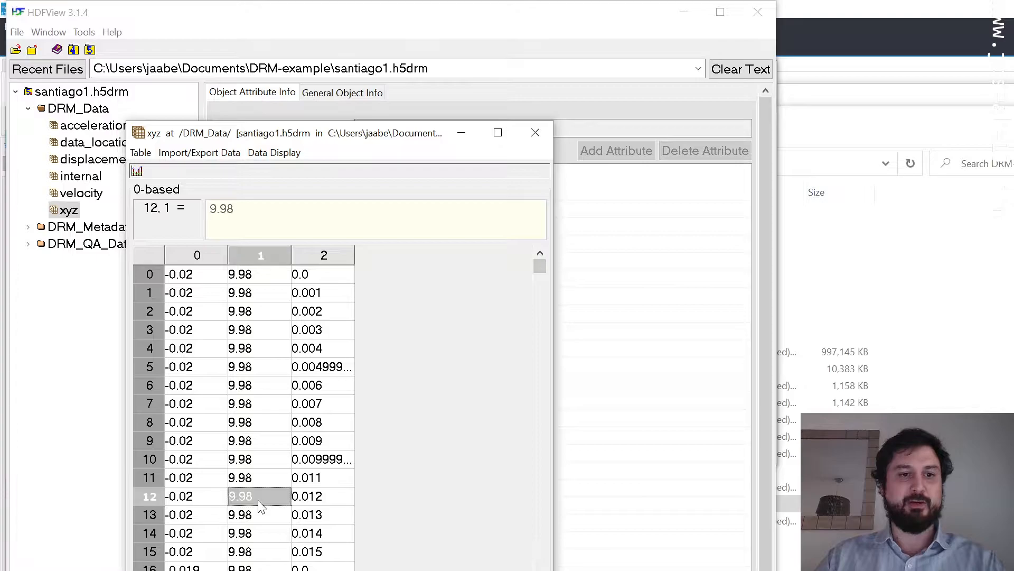
pyautogui.click(185, 553)
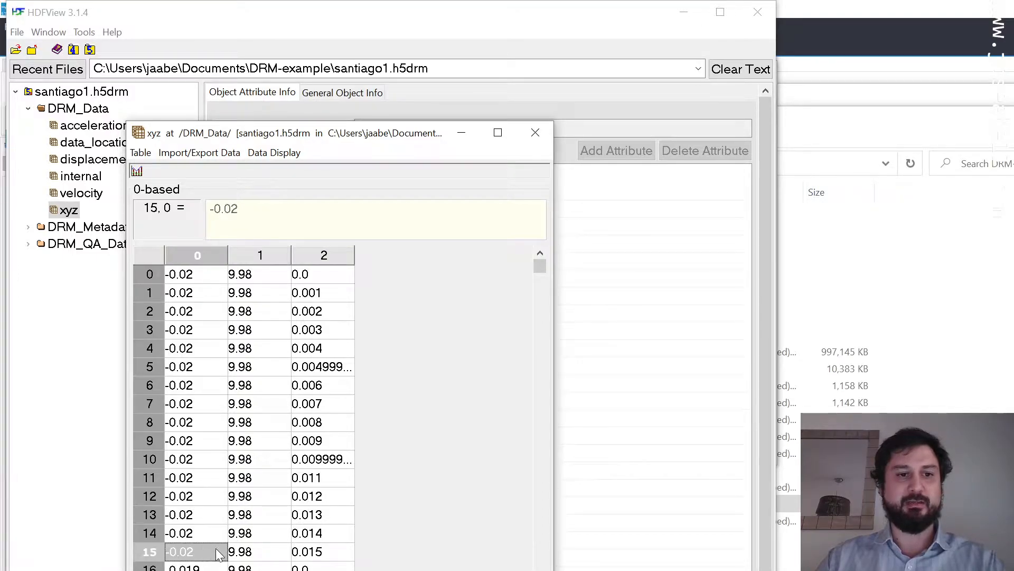
pyautogui.moveTo(250, 561)
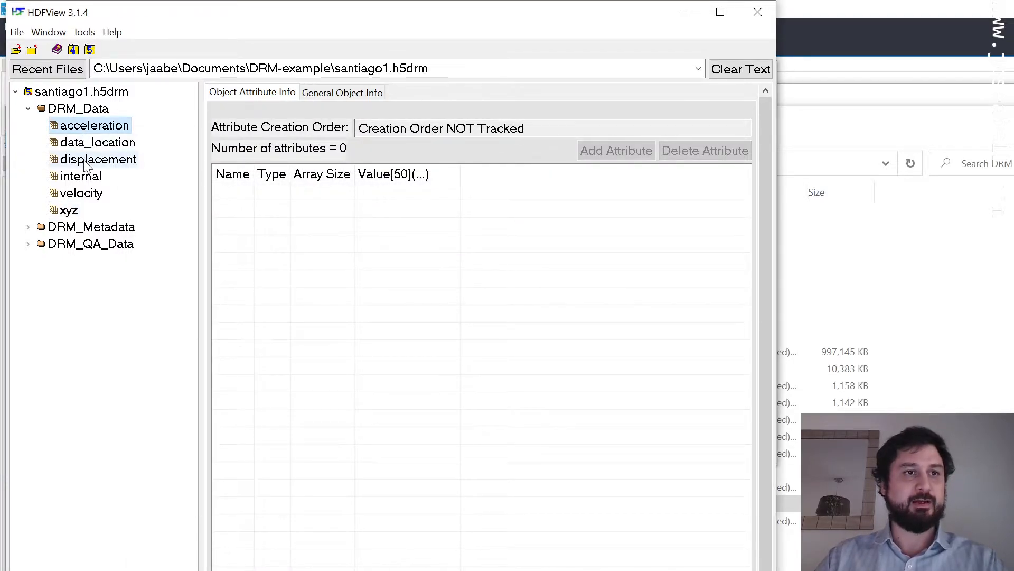
pyautogui.click(97, 159)
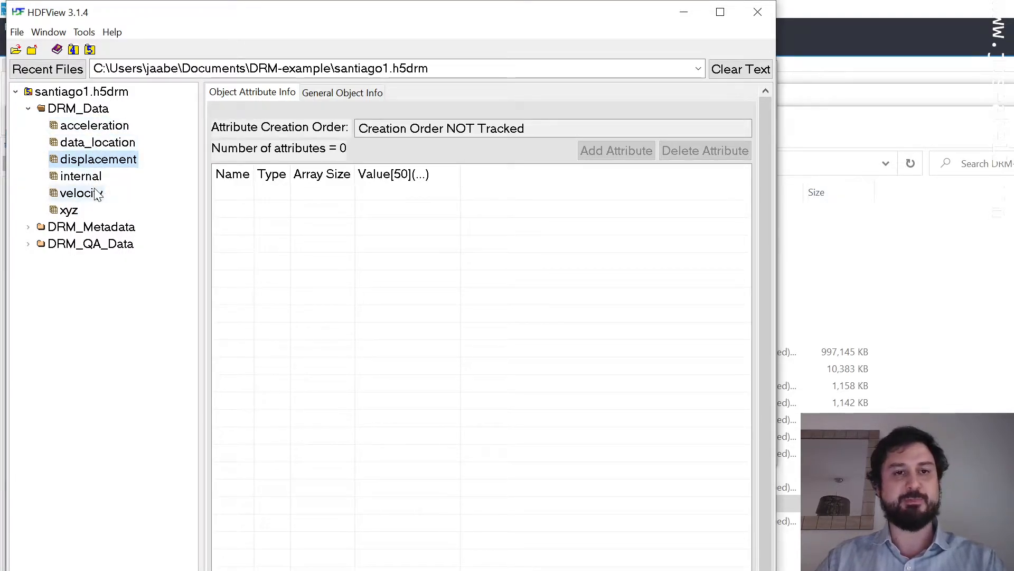
pyautogui.click(69, 210)
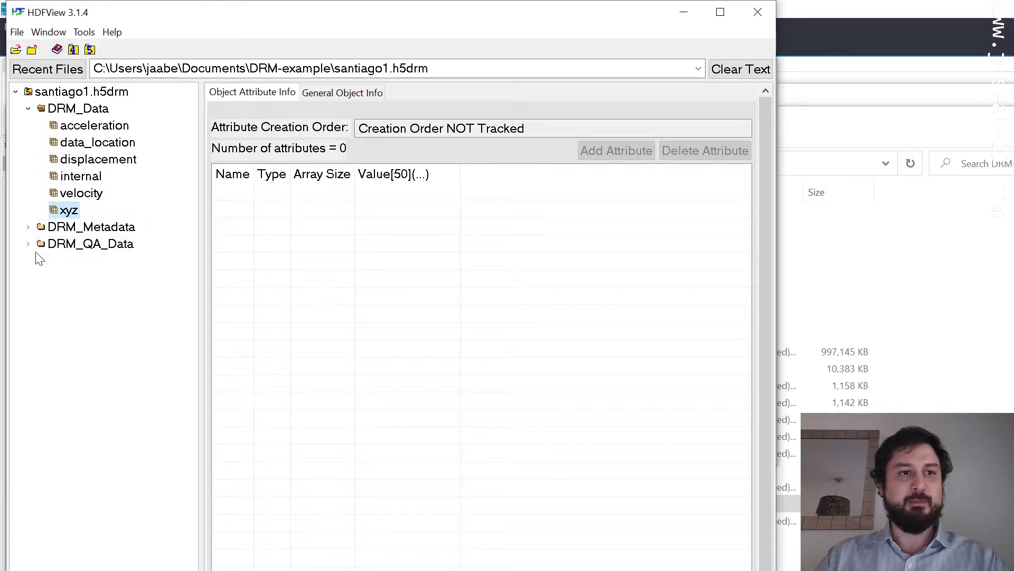
pyautogui.click(29, 244)
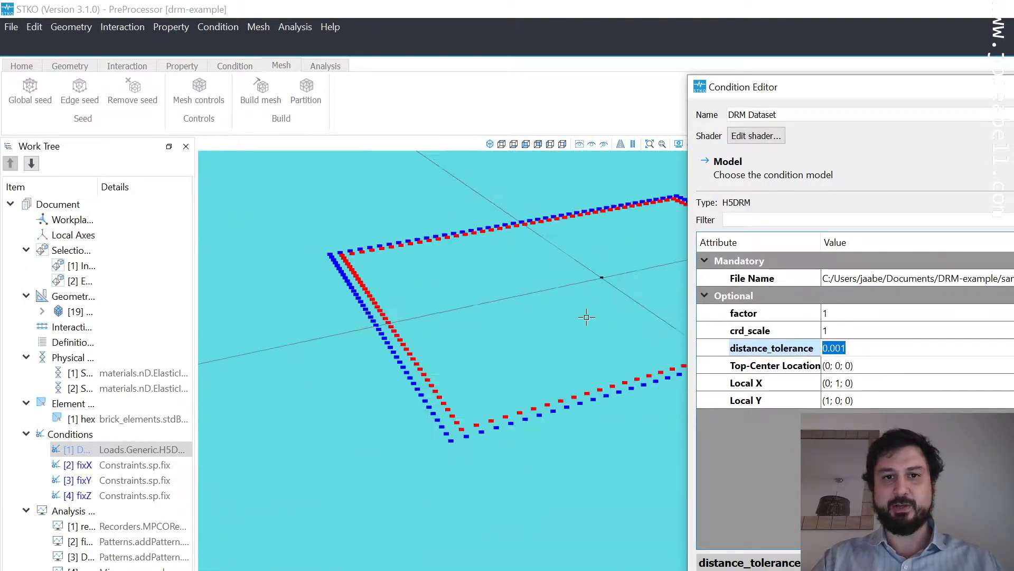
# Enter crd_scale 1000 and distance_tolerance 0.5, leaving Top-Center Location at (0; 0; 0).
pyautogui.write('1')
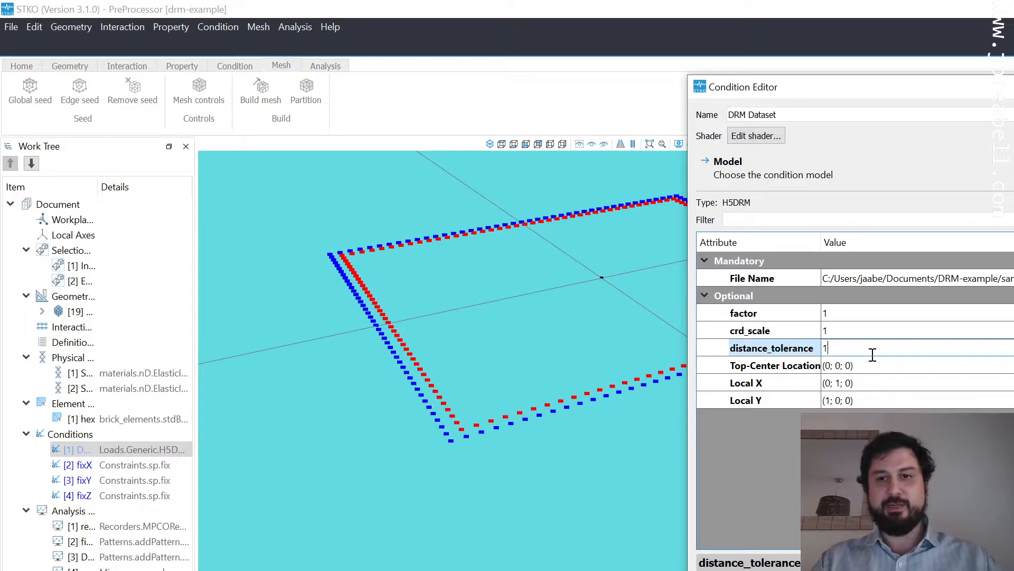
pyautogui.write('000')
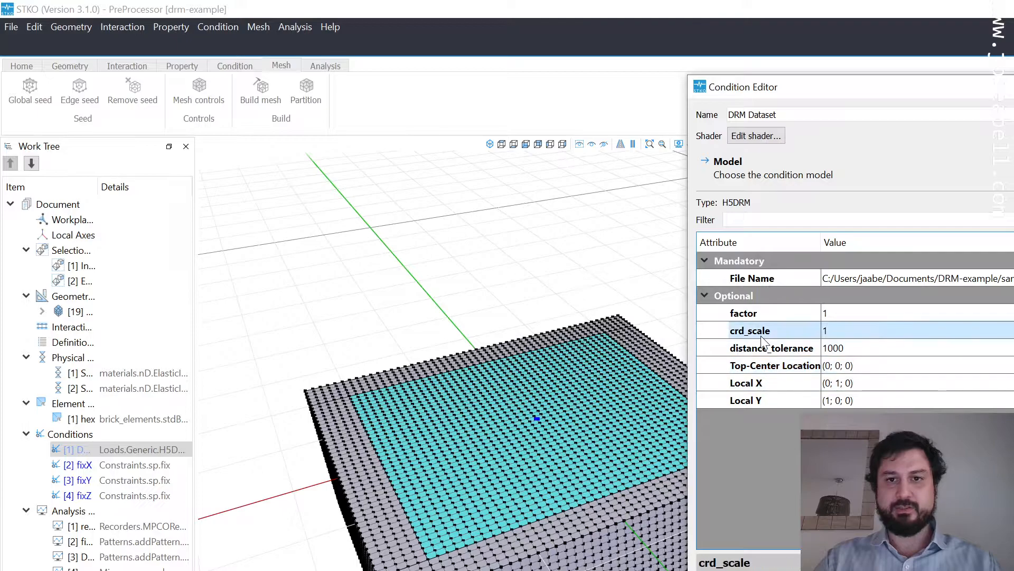
pyautogui.moveTo(779, 343)
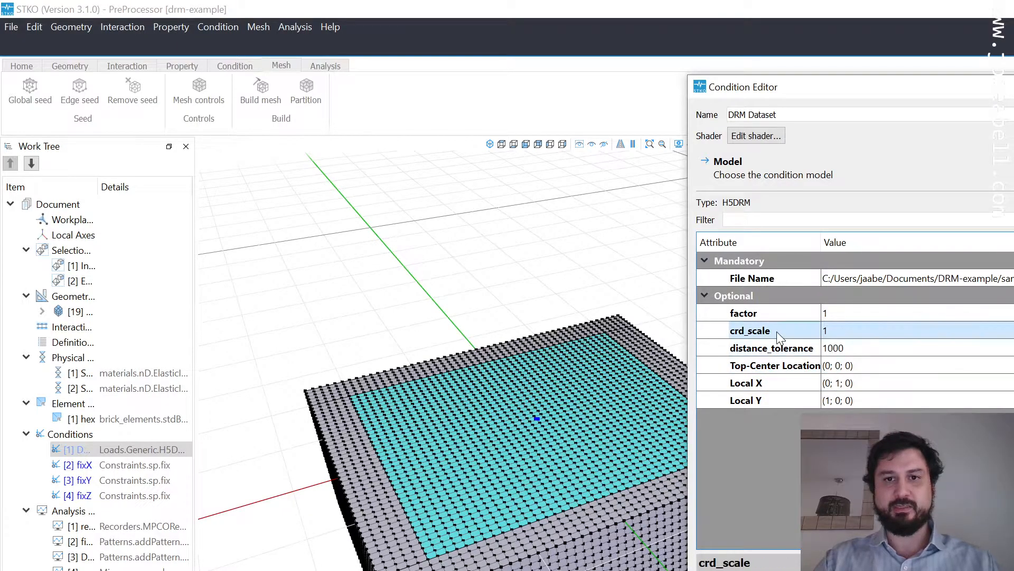
pyautogui.write('1000')
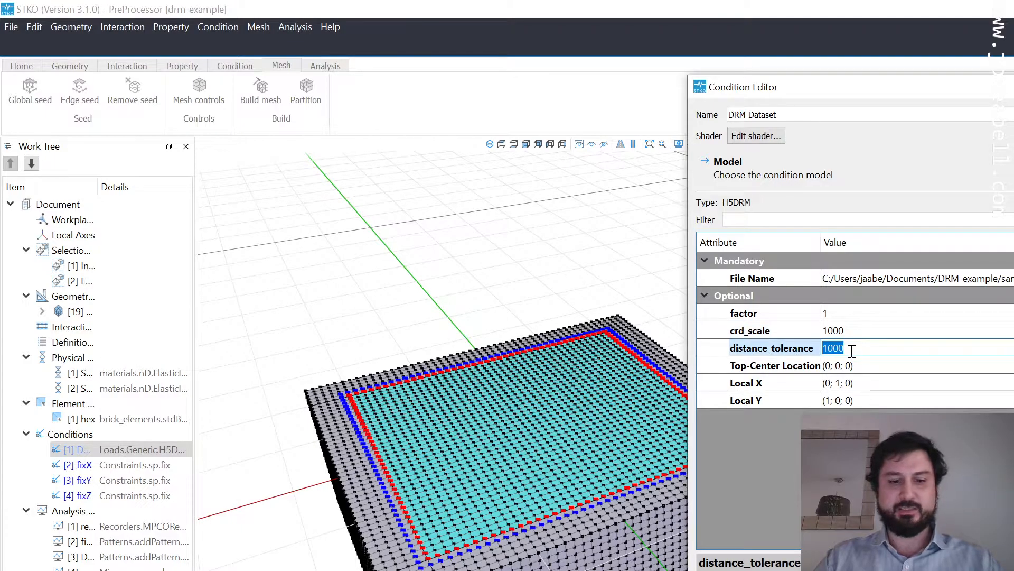
pyautogui.write('0')
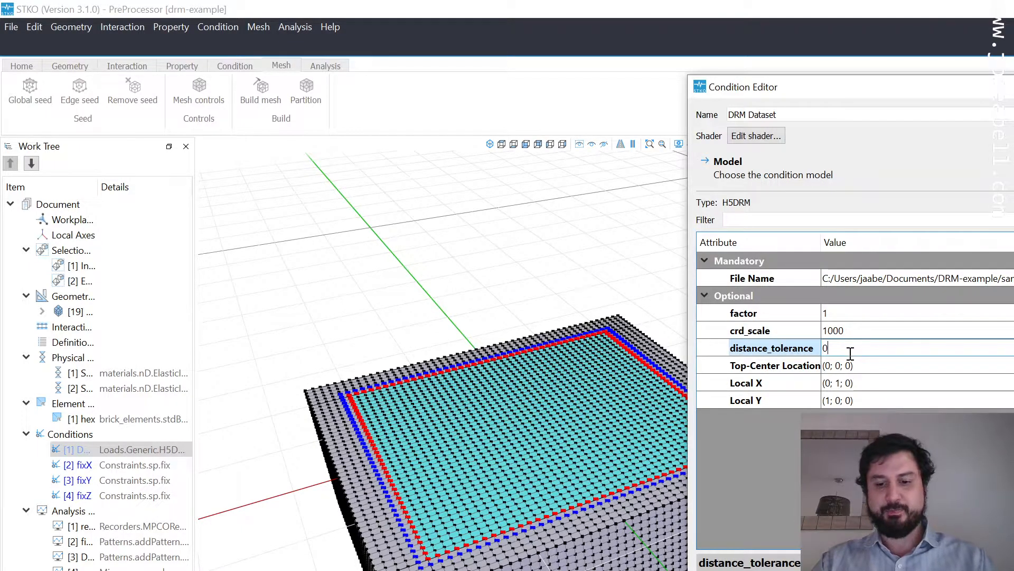
pyautogui.write('0.5')
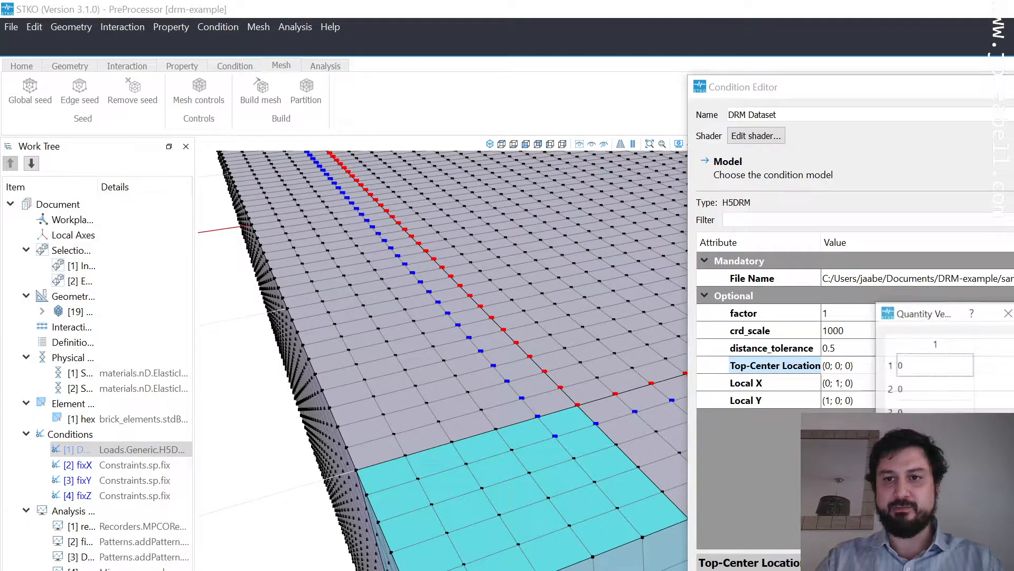
pyautogui.click(935, 365)
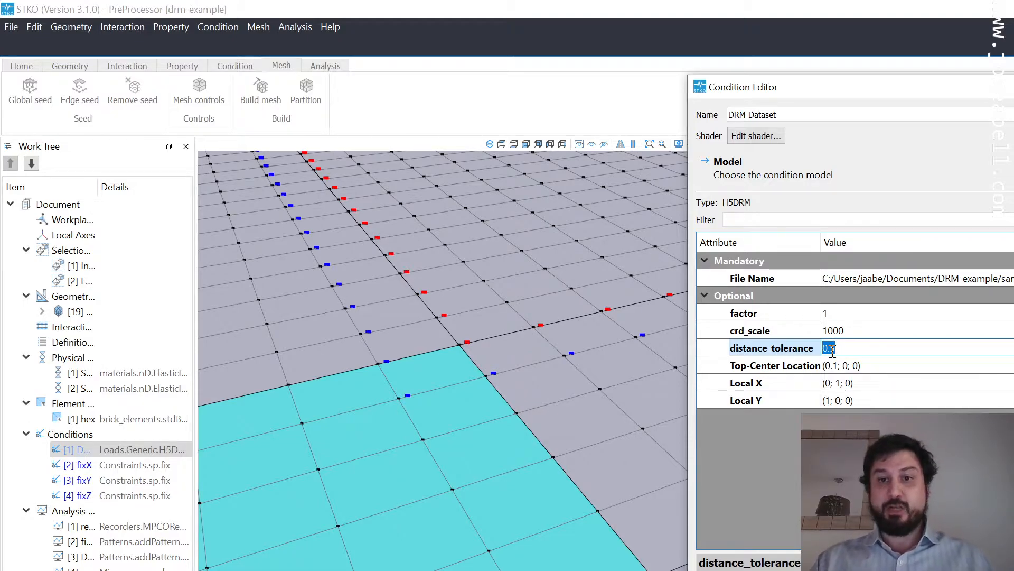
pyautogui.write('0.5')
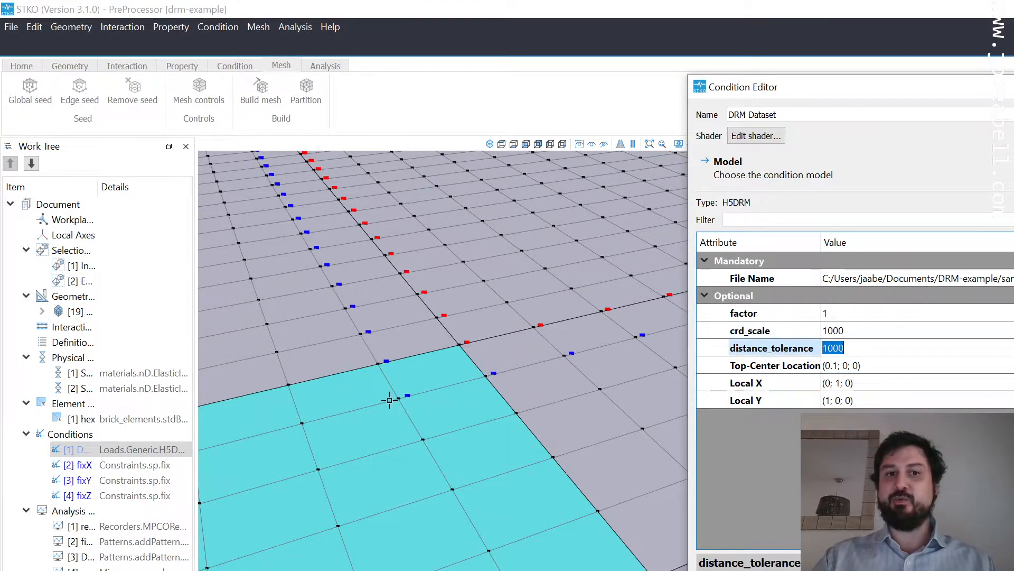
pyautogui.moveTo(371, 430)
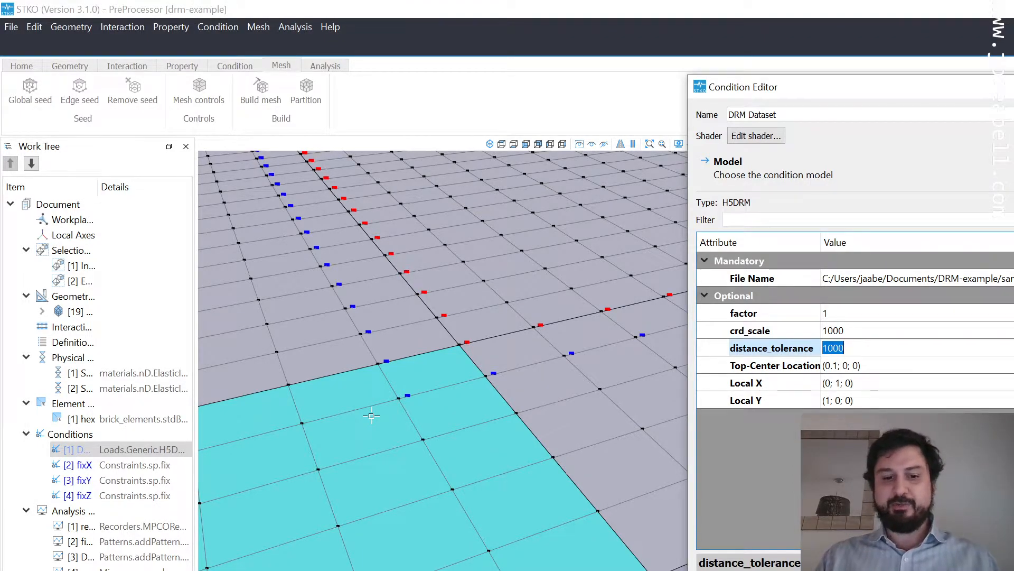
pyautogui.write('0.5')
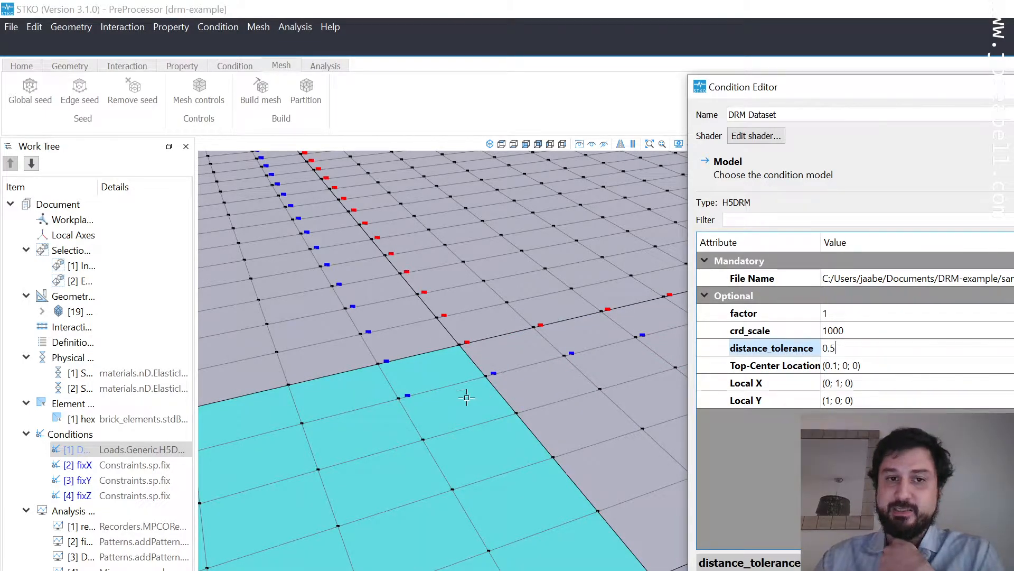
pyautogui.click(775, 365)
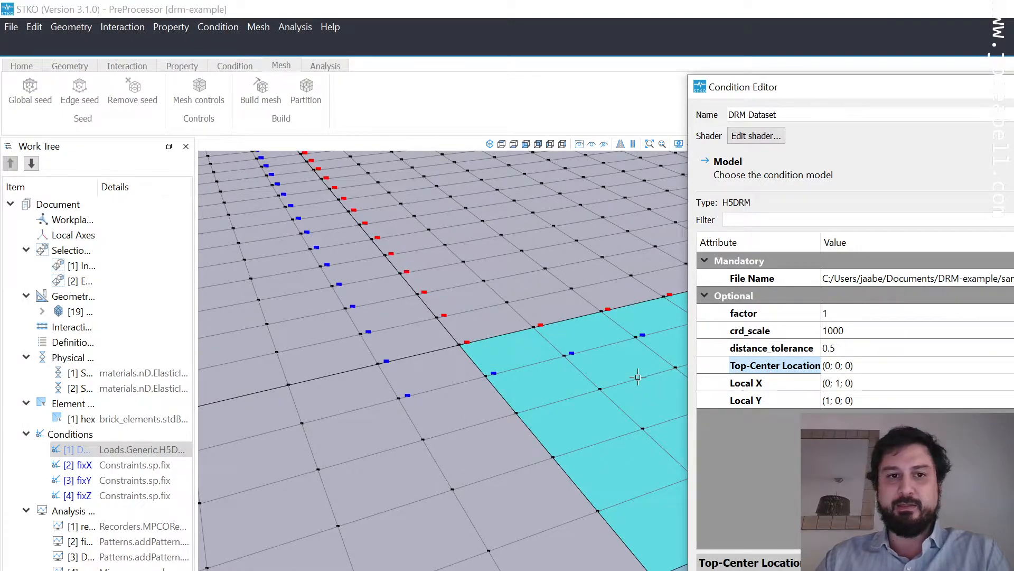
pyautogui.click(746, 382)
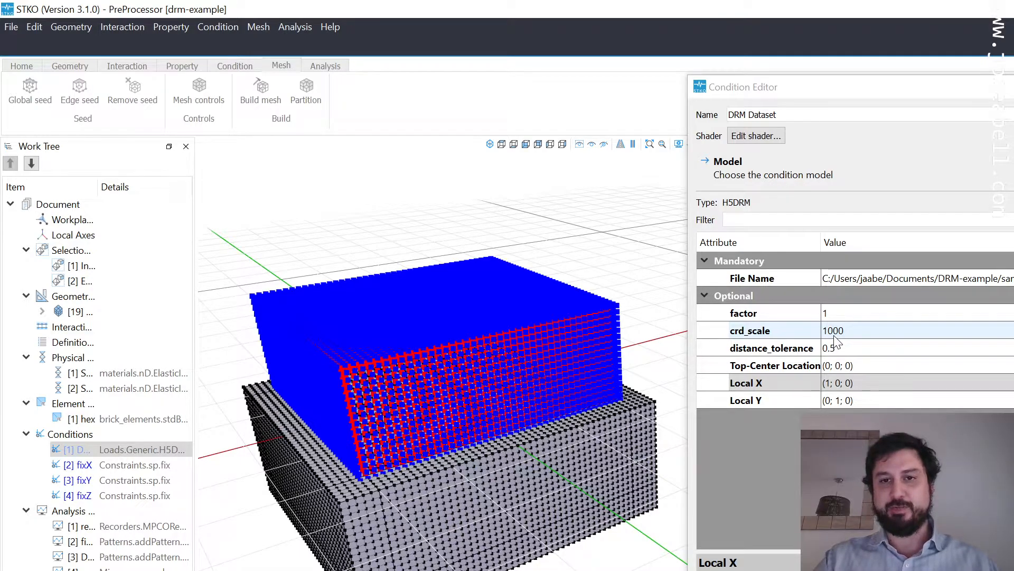
pyautogui.click(837, 382)
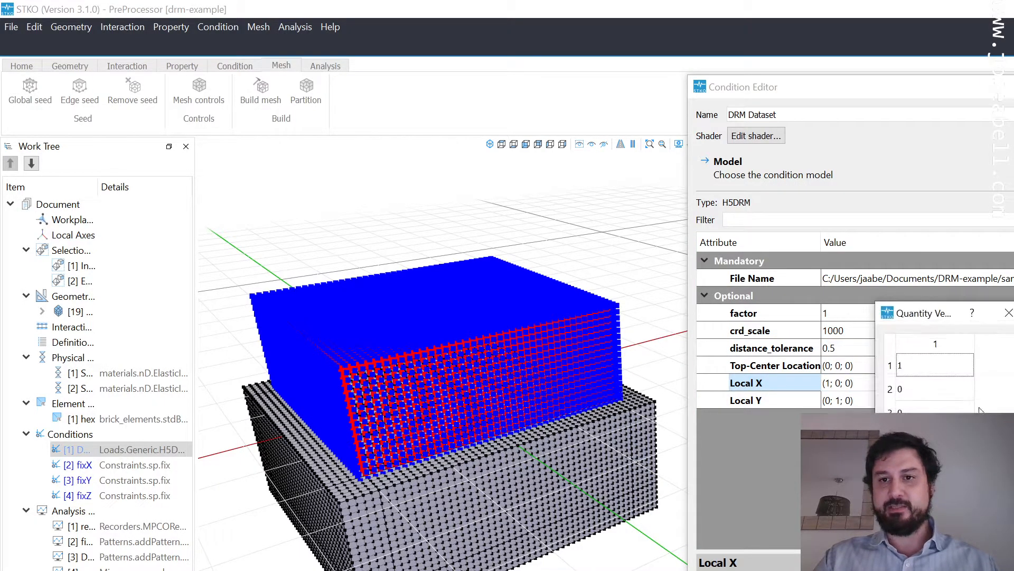
pyautogui.write('0;')
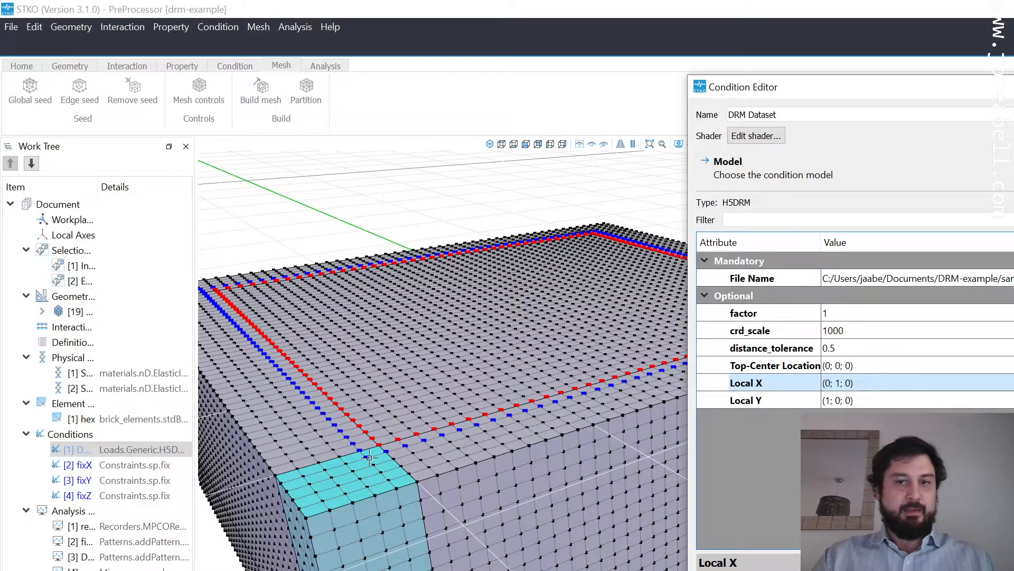
pyautogui.click(755, 400)
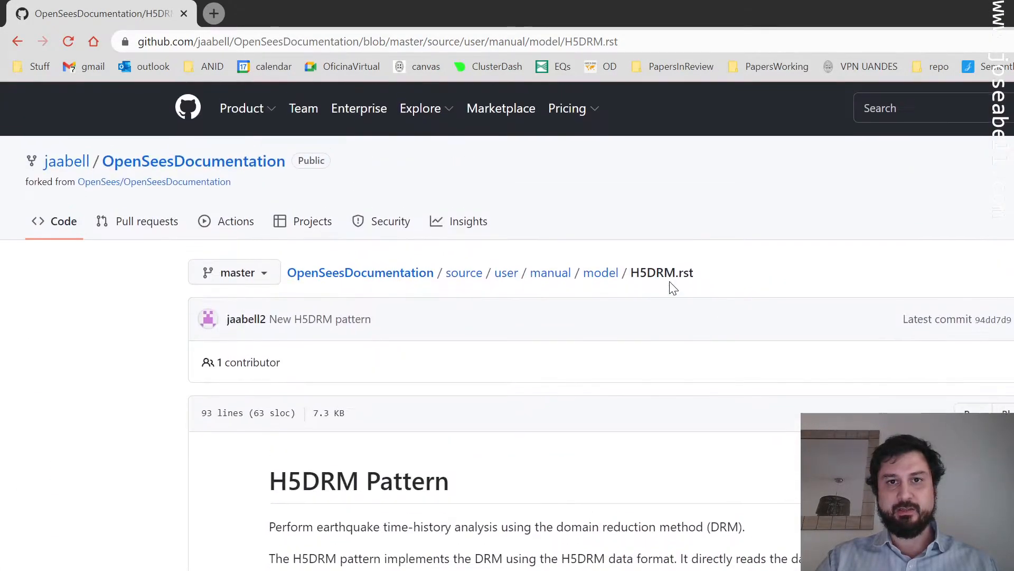
pyautogui.scroll(-3)
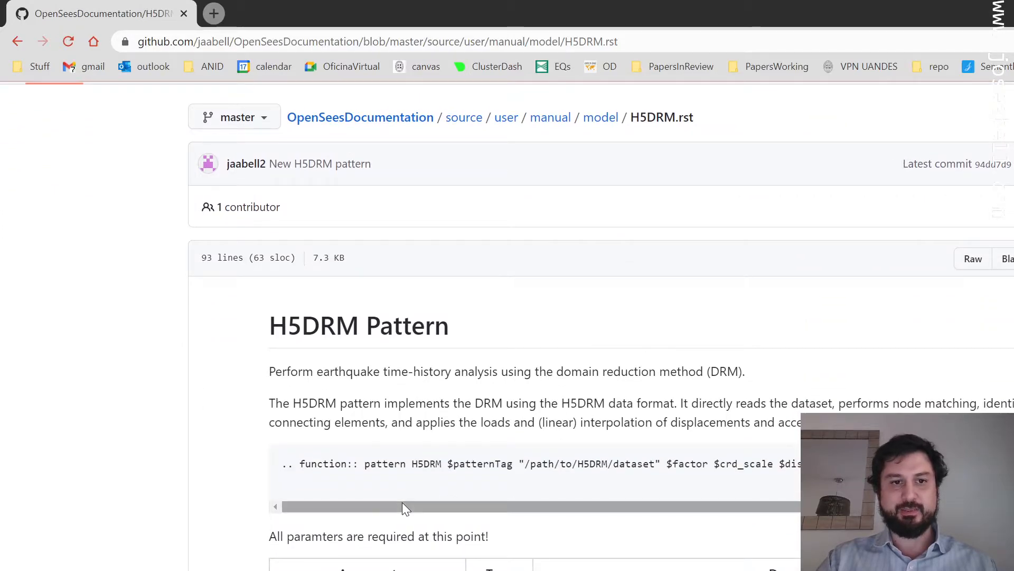
pyautogui.moveTo(401, 506); pyautogui.dragTo(446, 507)
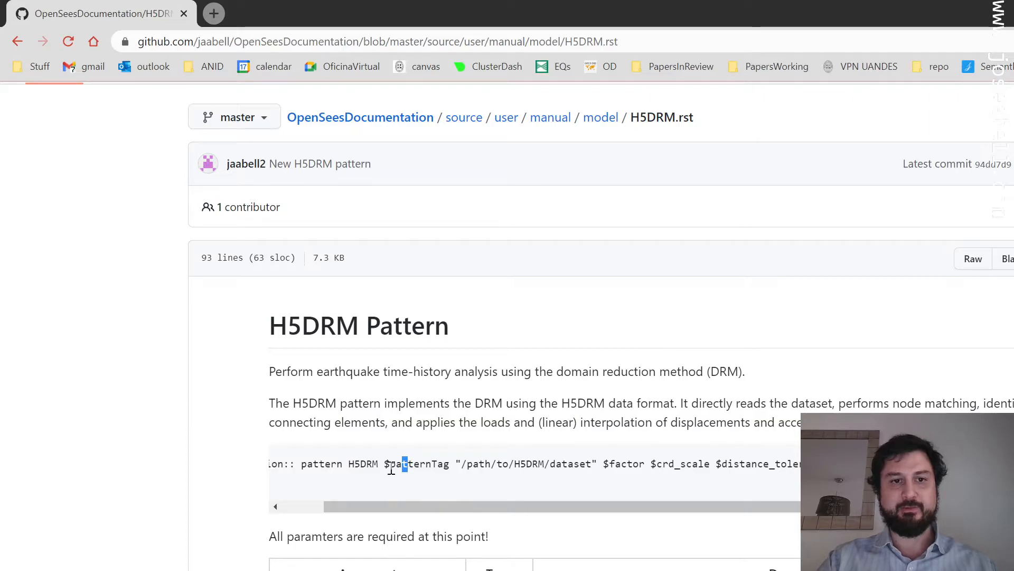
pyautogui.doubleClick(403, 463)
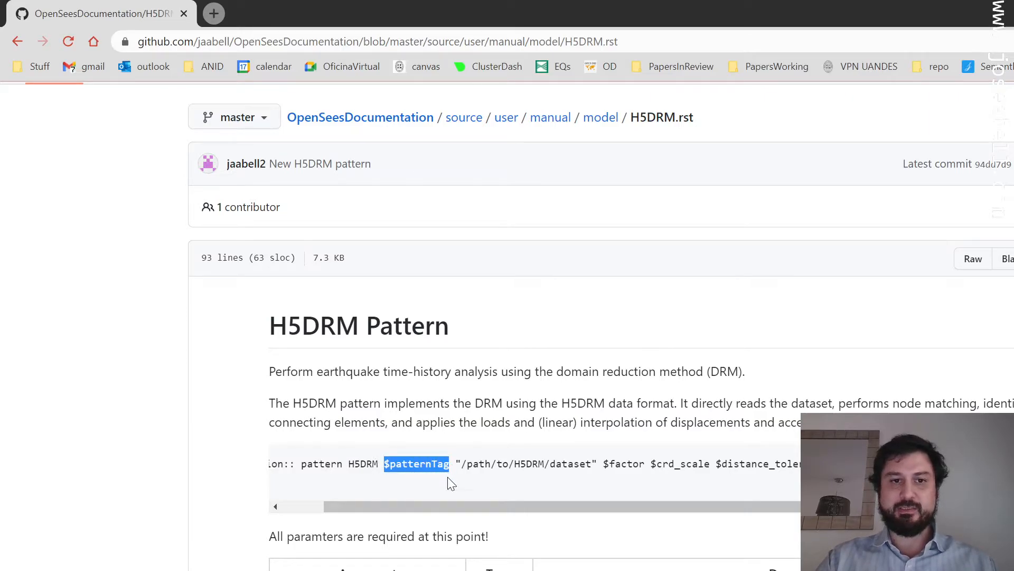
pyautogui.moveTo(446, 507); pyautogui.dragTo(459, 509)
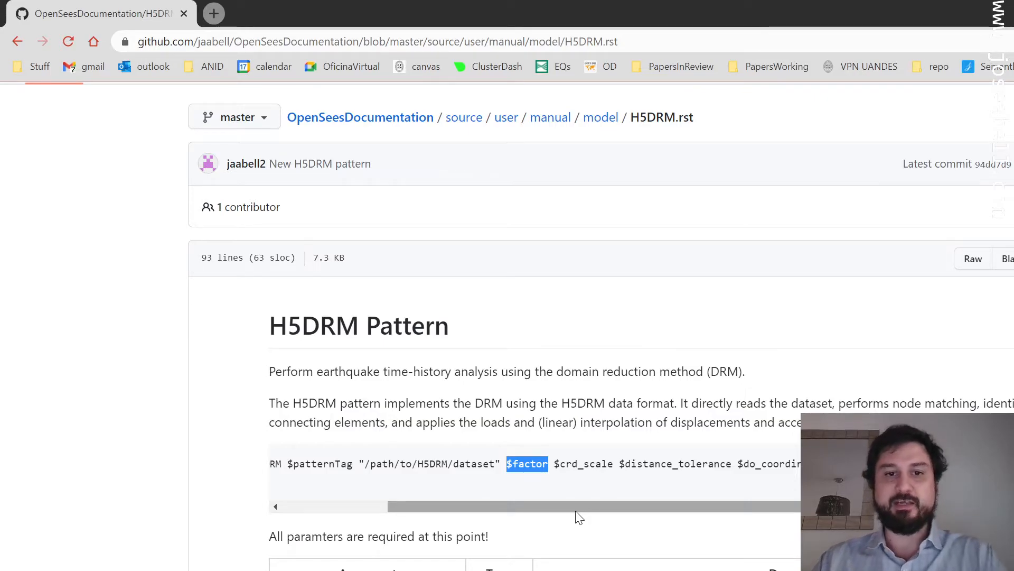
pyautogui.doubleClick(584, 464)
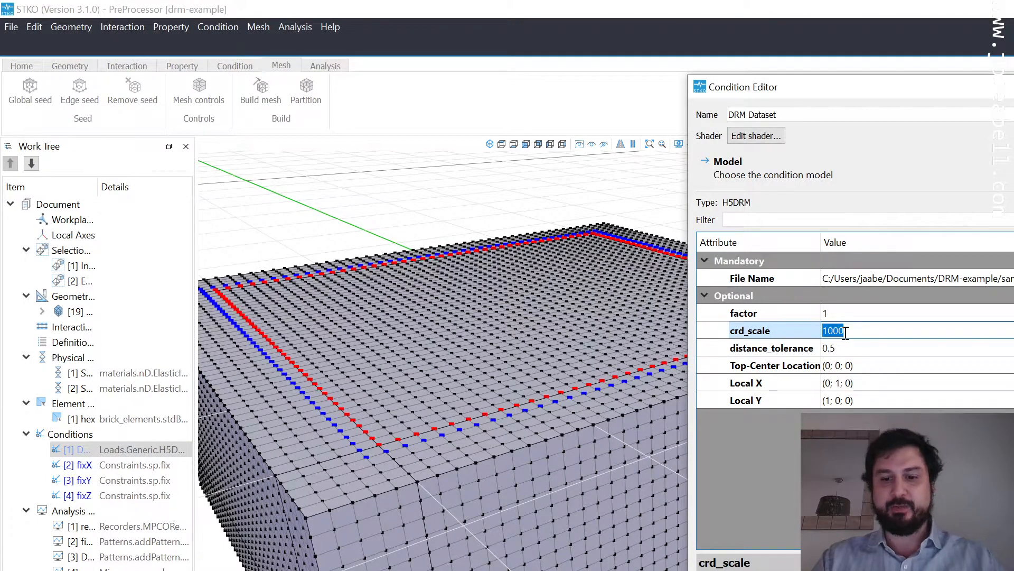
pyautogui.write('500')
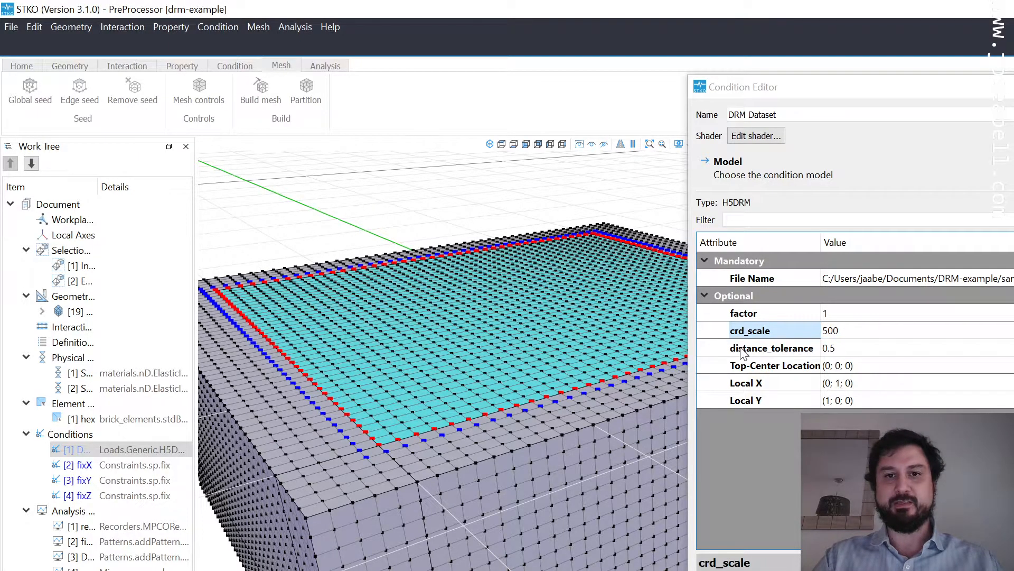
pyautogui.write('1')
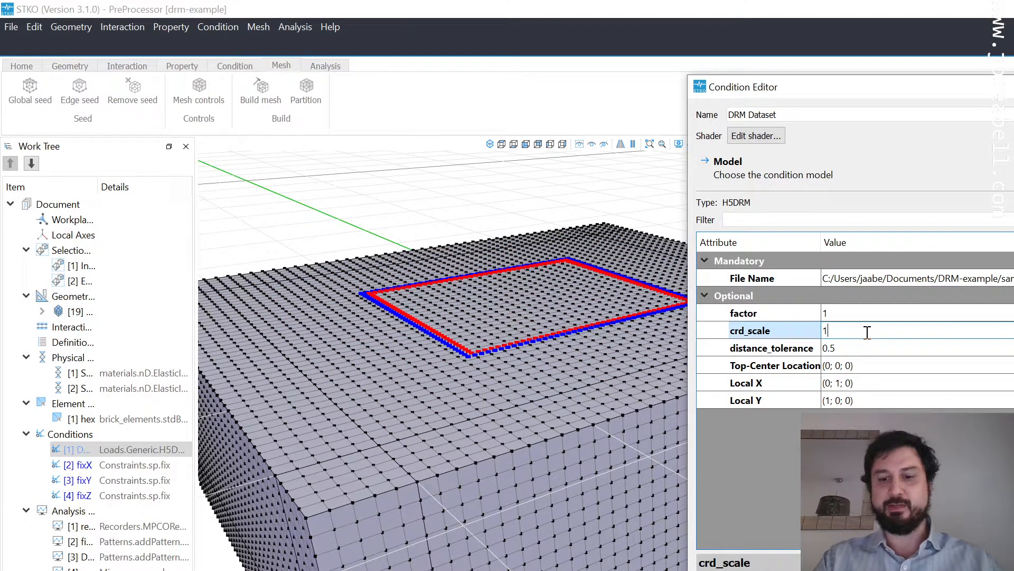
pyautogui.write('1000')
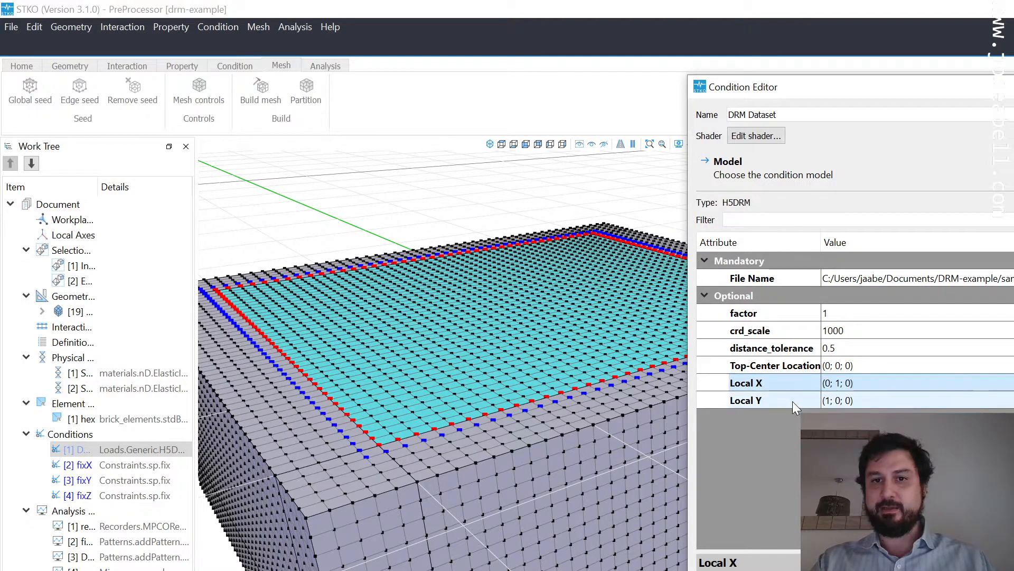
pyautogui.click(766, 400)
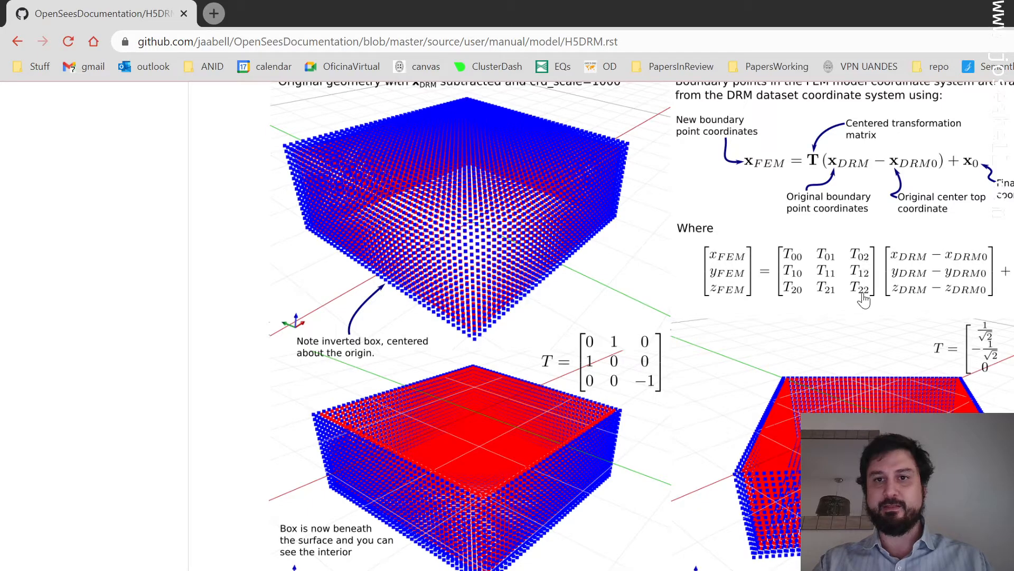
pyautogui.moveTo(794, 297)
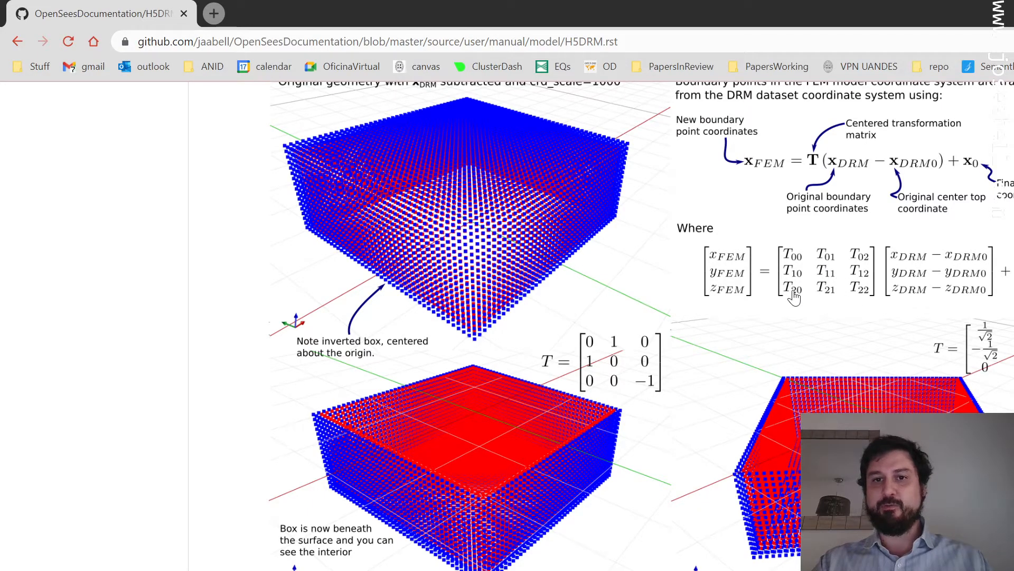
pyautogui.moveTo(808, 276)
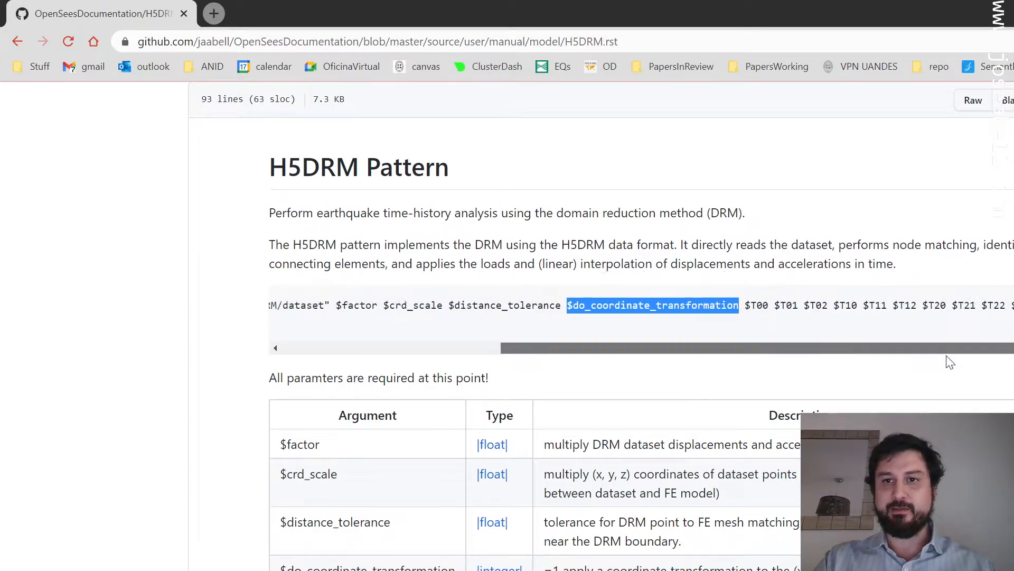
pyautogui.scroll(-3)
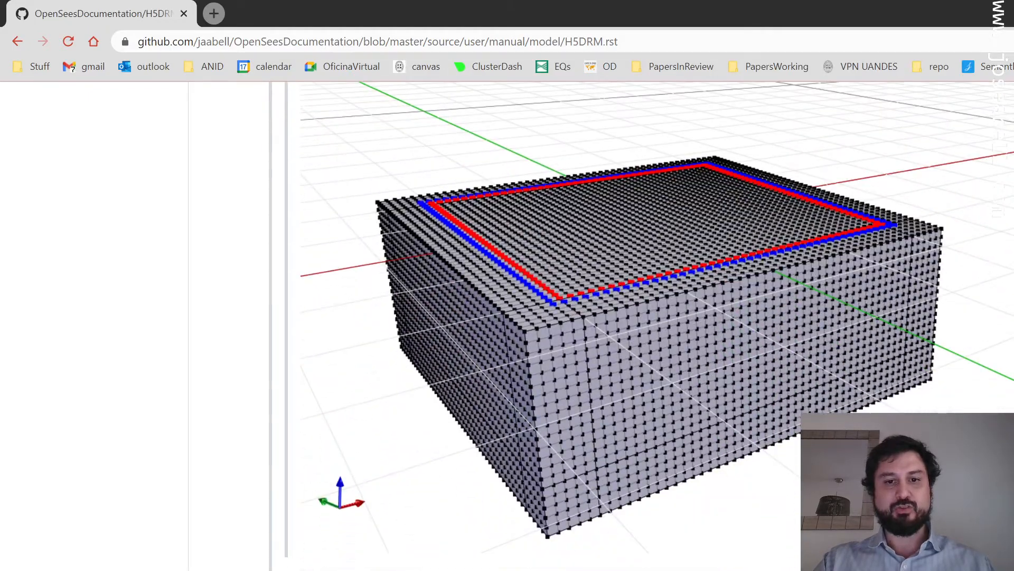
pyautogui.scroll(-3)
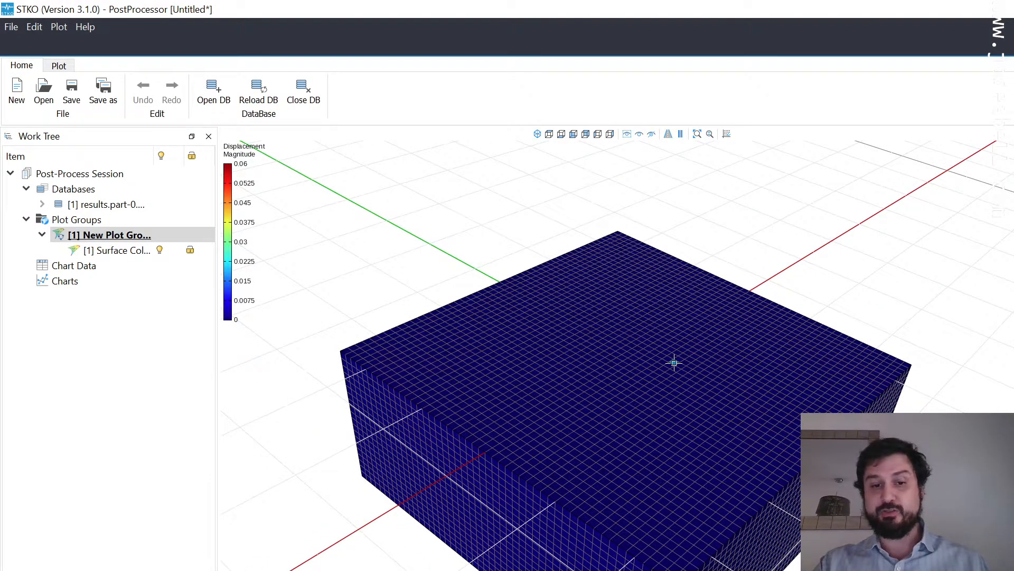
pyautogui.moveTo(671, 356)
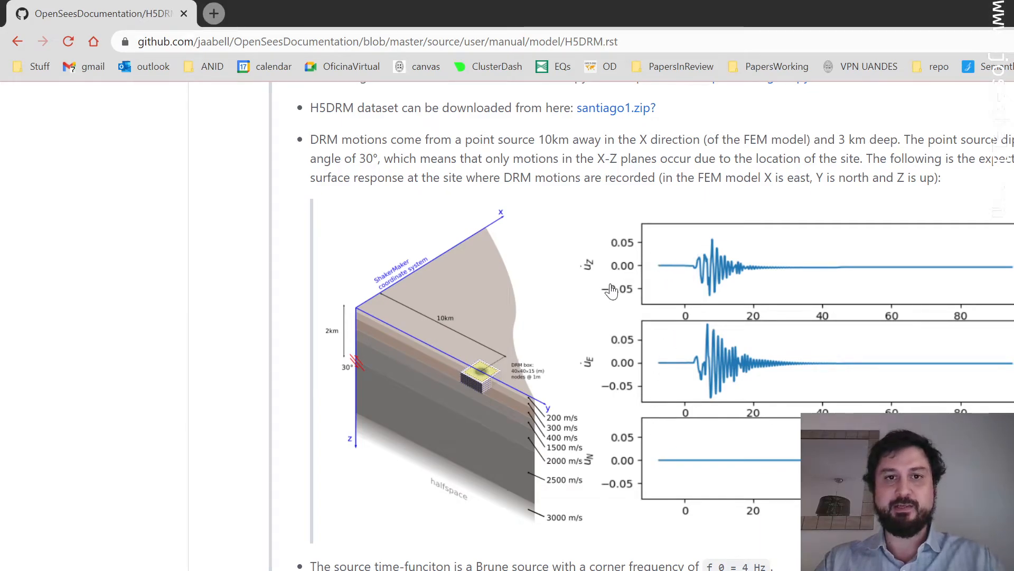
pyautogui.moveTo(692, 270)
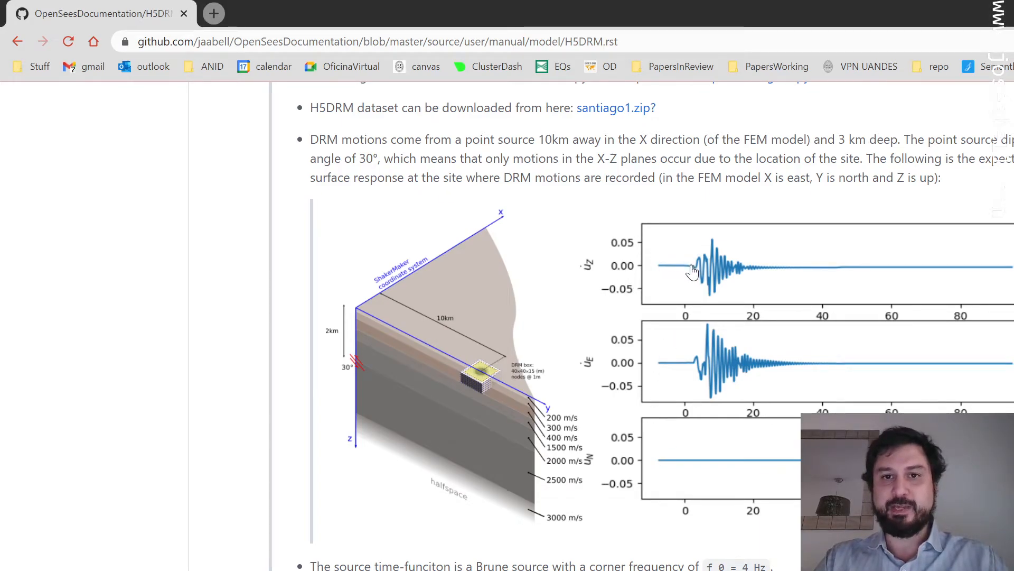
pyautogui.moveTo(679, 319)
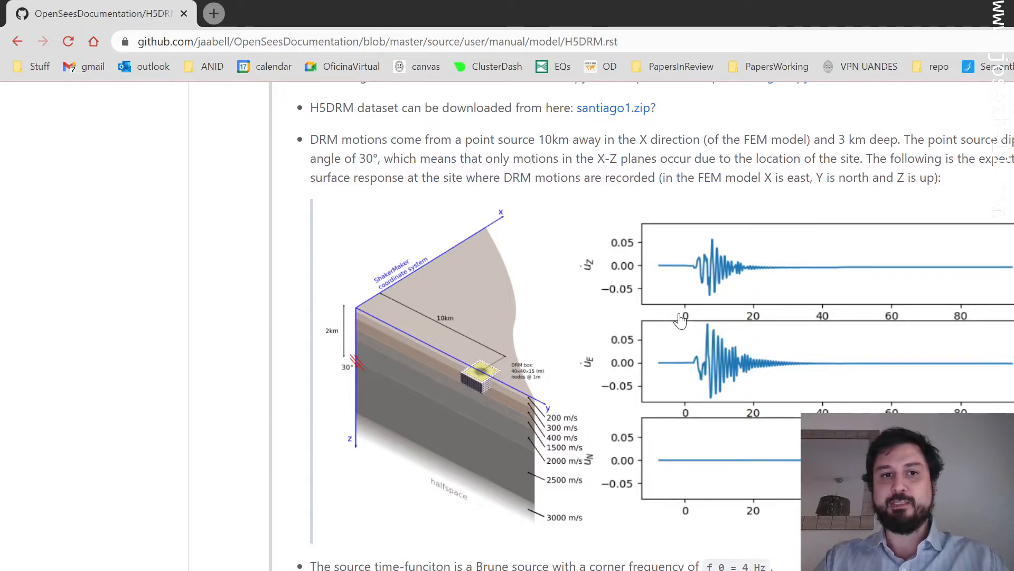
pyautogui.moveTo(370, 451)
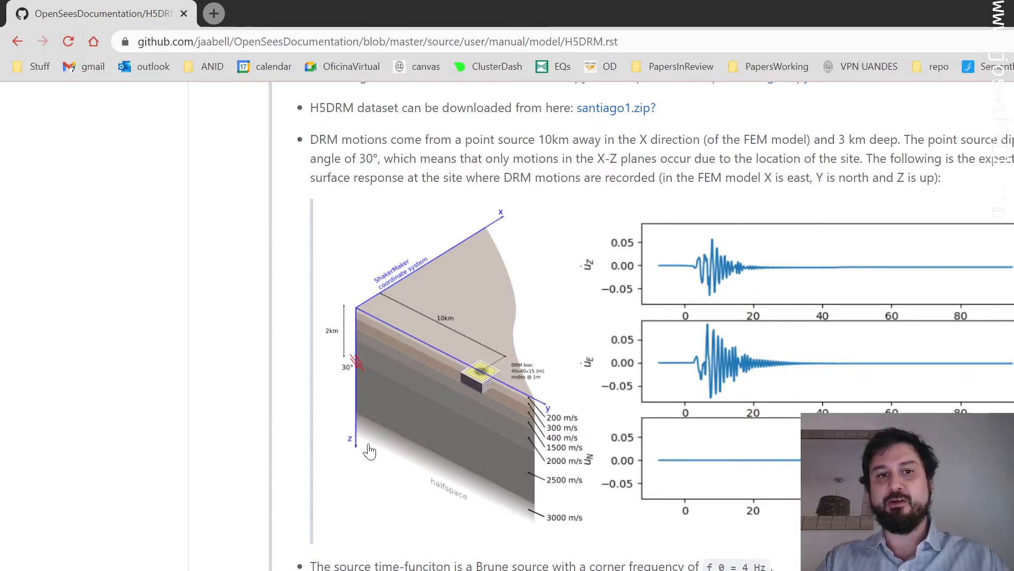
pyautogui.moveTo(541, 398)
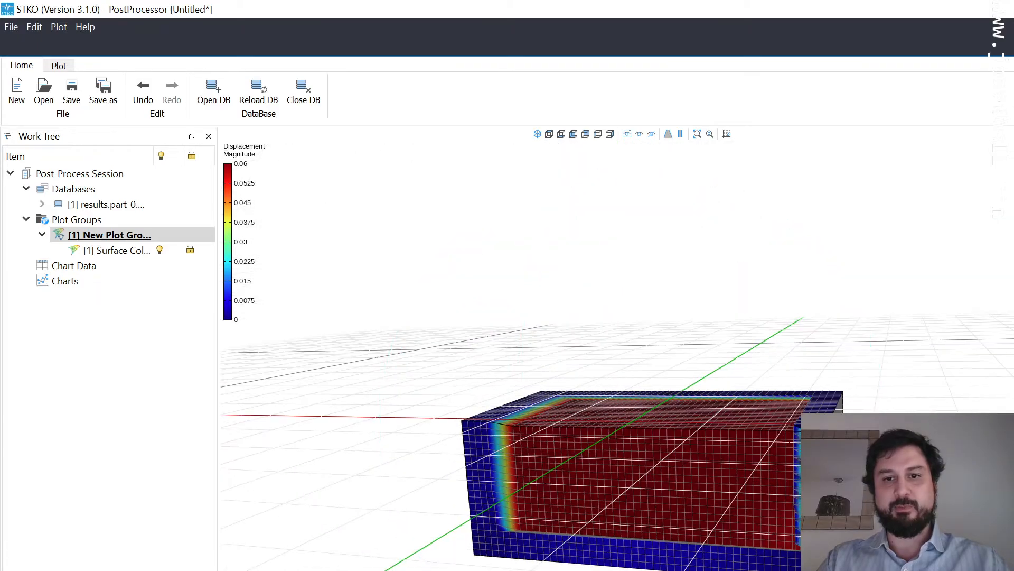
# Change the Surface Colour plot component from Magnitude to Ux, orbiting to view the box.
pyautogui.moveTo(583, 420); pyautogui.dragTo(401, 433)
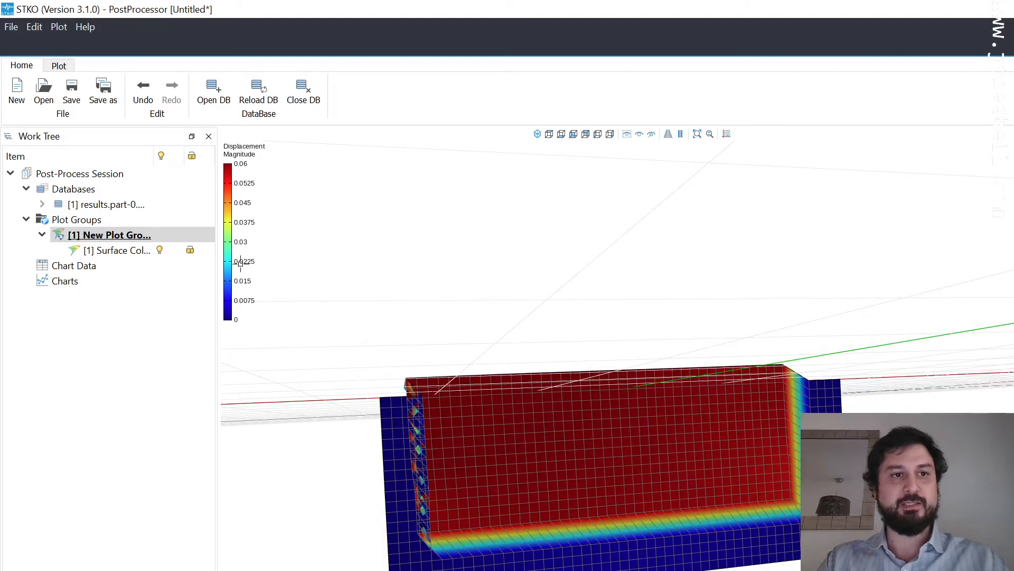
pyautogui.click(117, 250)
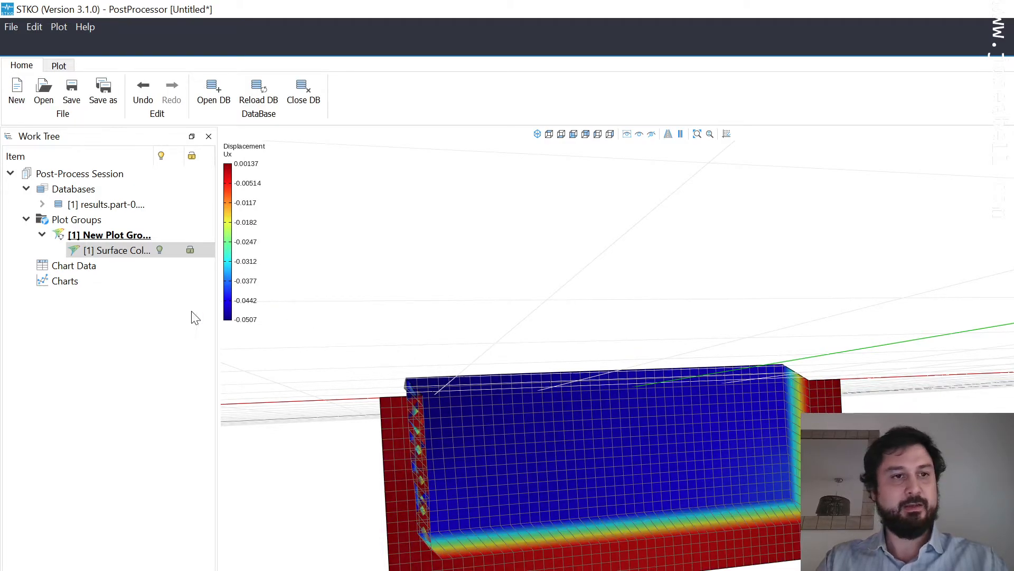
pyautogui.click(108, 234)
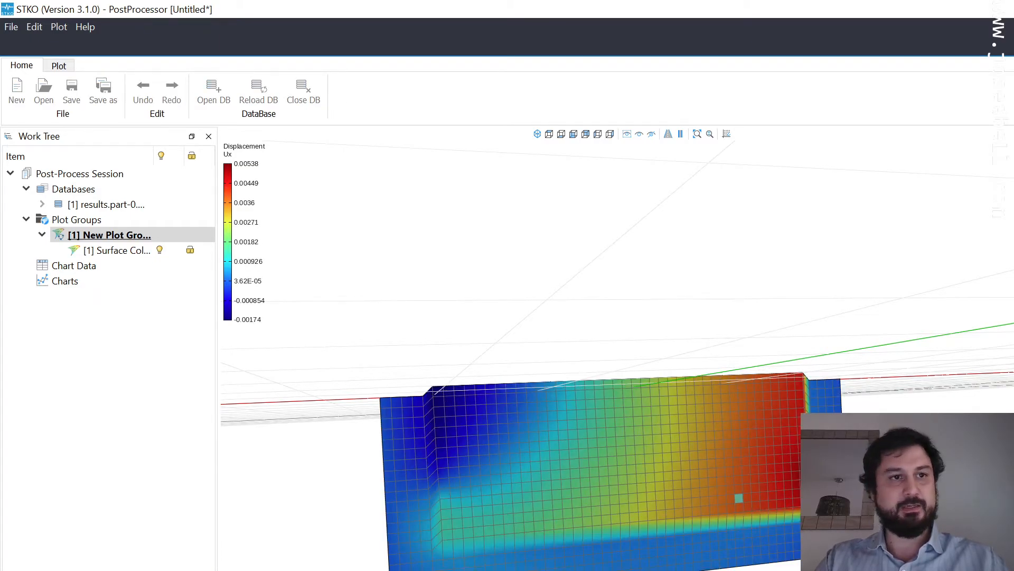
pyautogui.moveTo(583, 453); pyautogui.dragTo(614, 417)
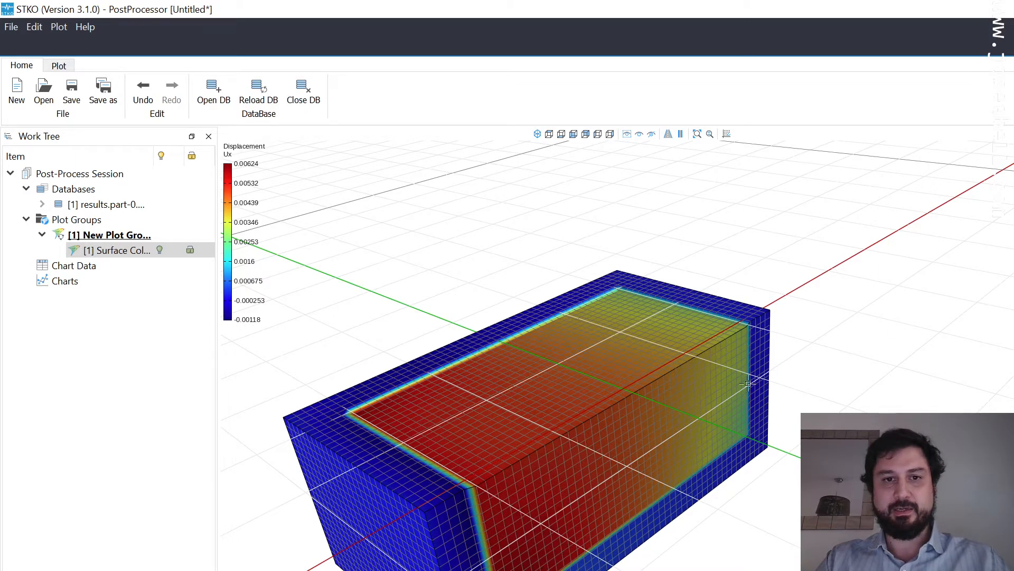
pyautogui.moveTo(532, 471)
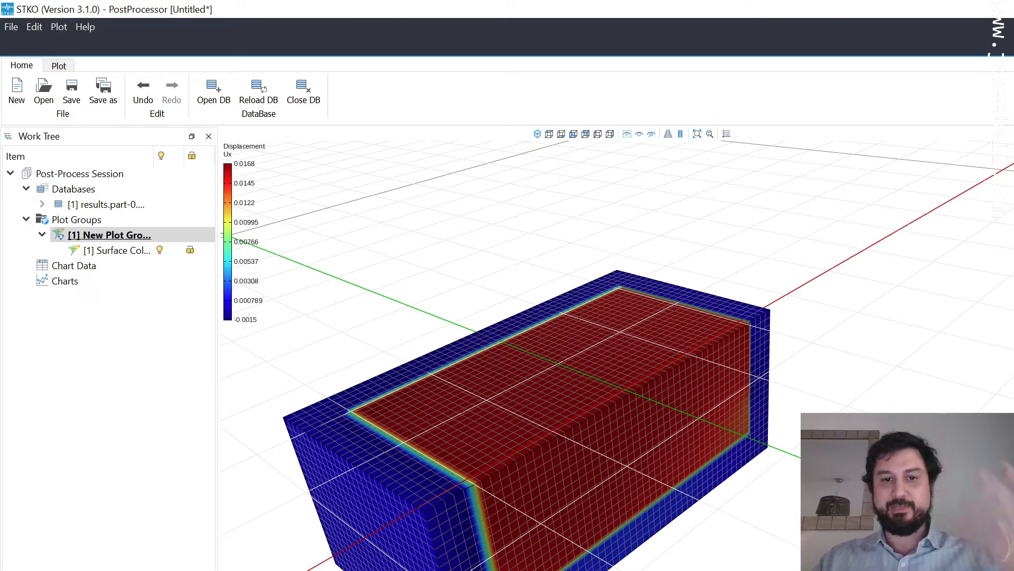
pyautogui.moveTo(341, 484)
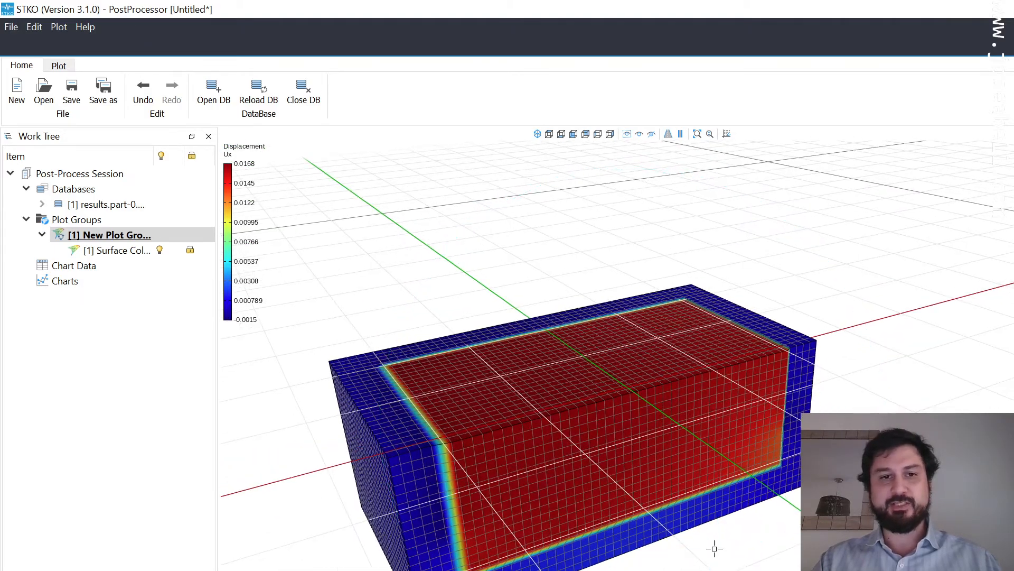
# Set the Surface Colour plot to displacement Magnitude with user limits 0 to 0.06.
pyautogui.click(111, 250)
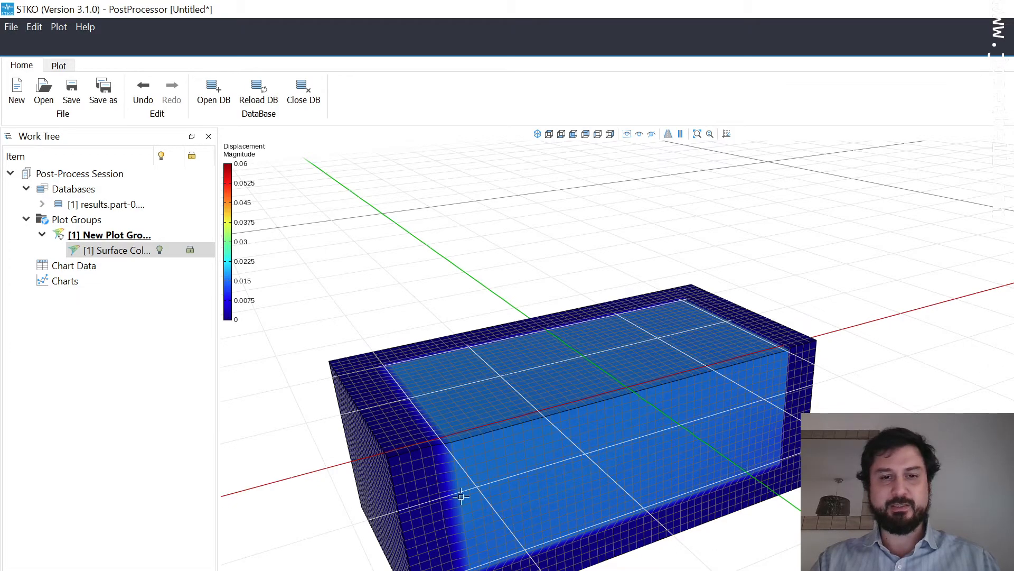
pyautogui.click(109, 234)
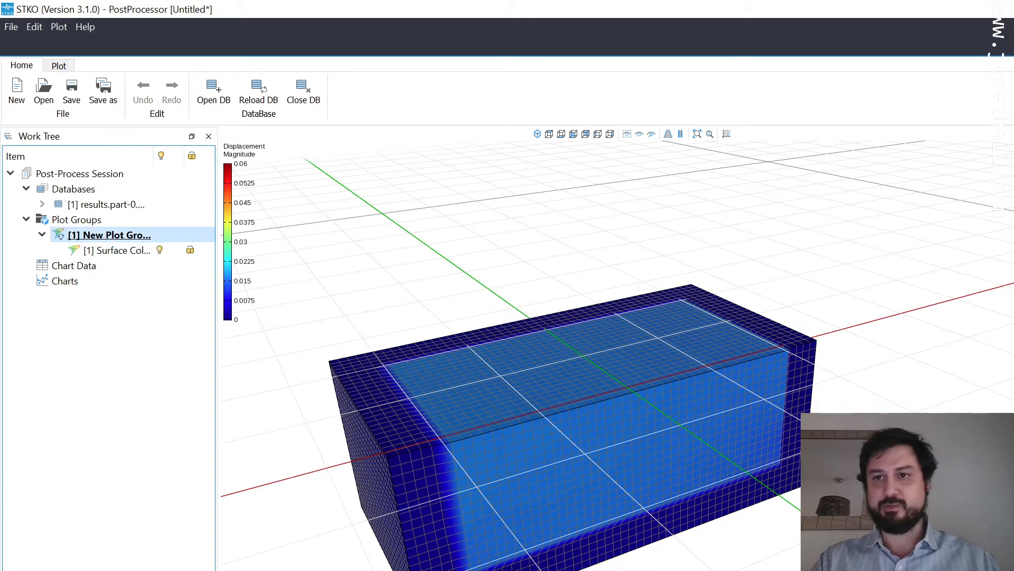